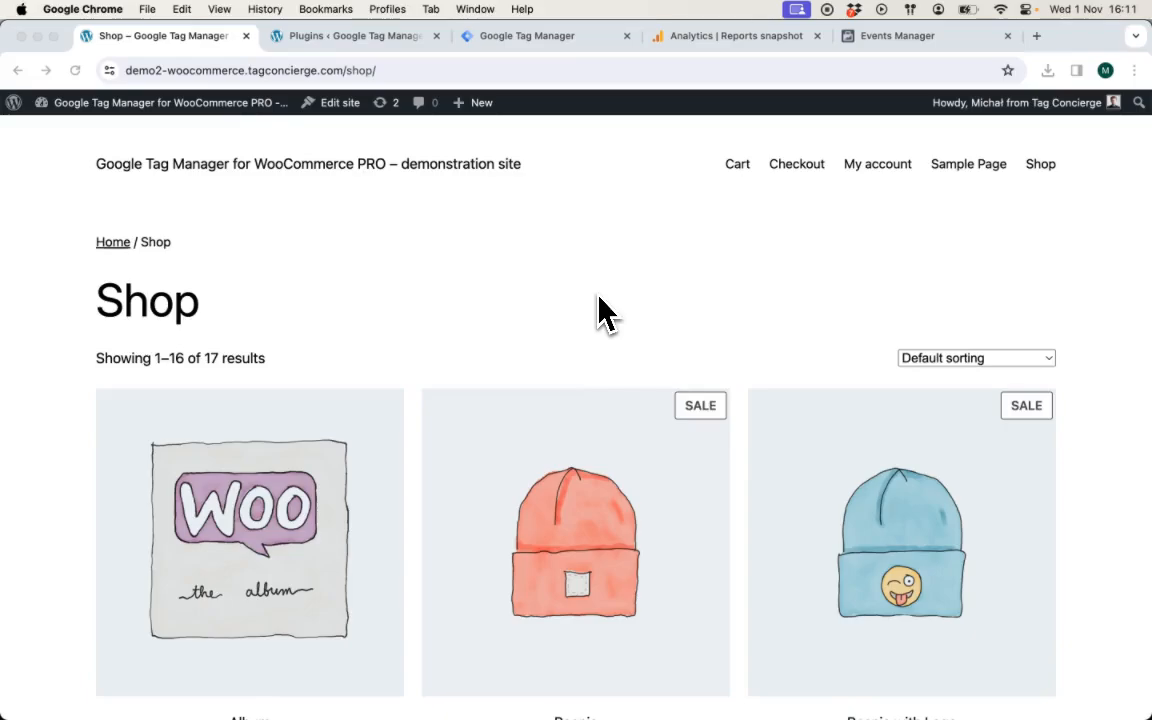
# - Scroll through the WooCommerce shop page's product listing
pyautogui.scroll(-3)
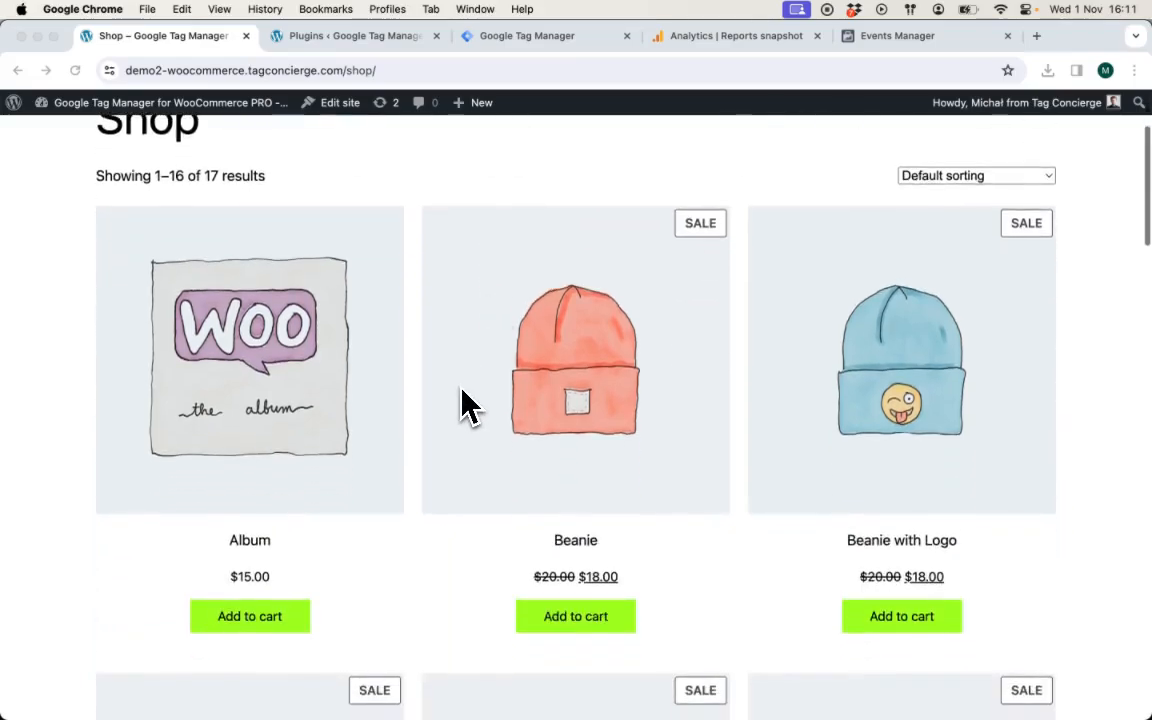
pyautogui.scroll(-3)
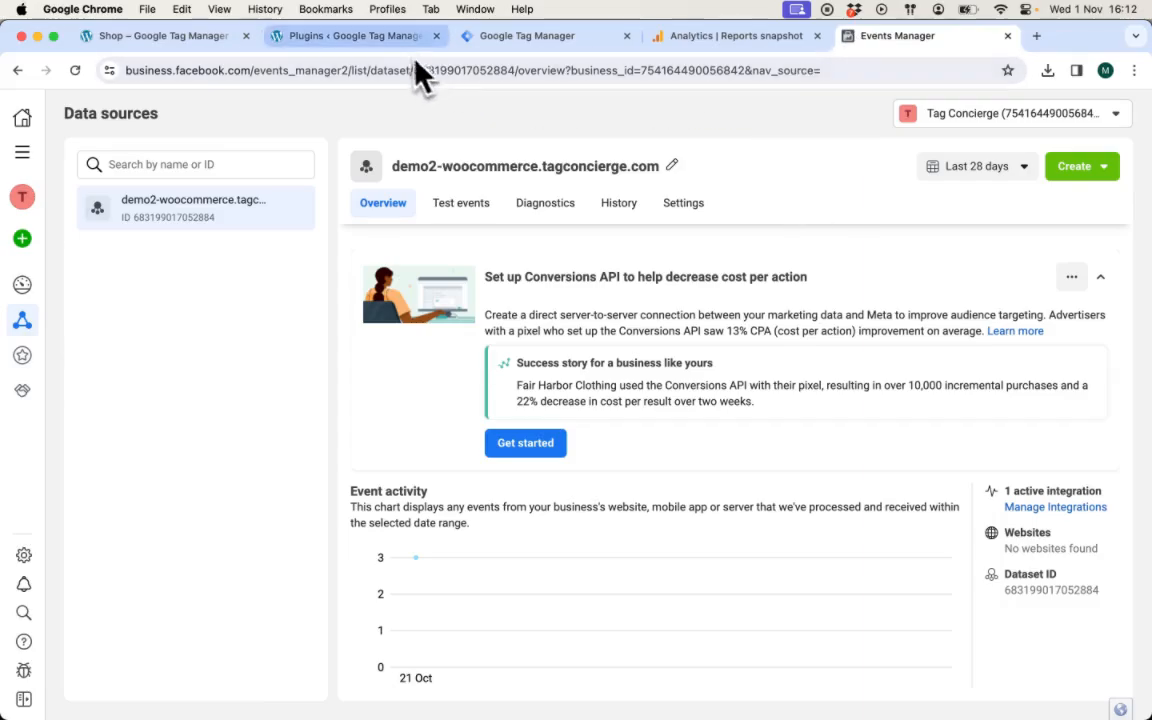
# - Activate Google Tag Manager for WooCommerce PRO from the store's Plugins page
pyautogui.click(350, 36)
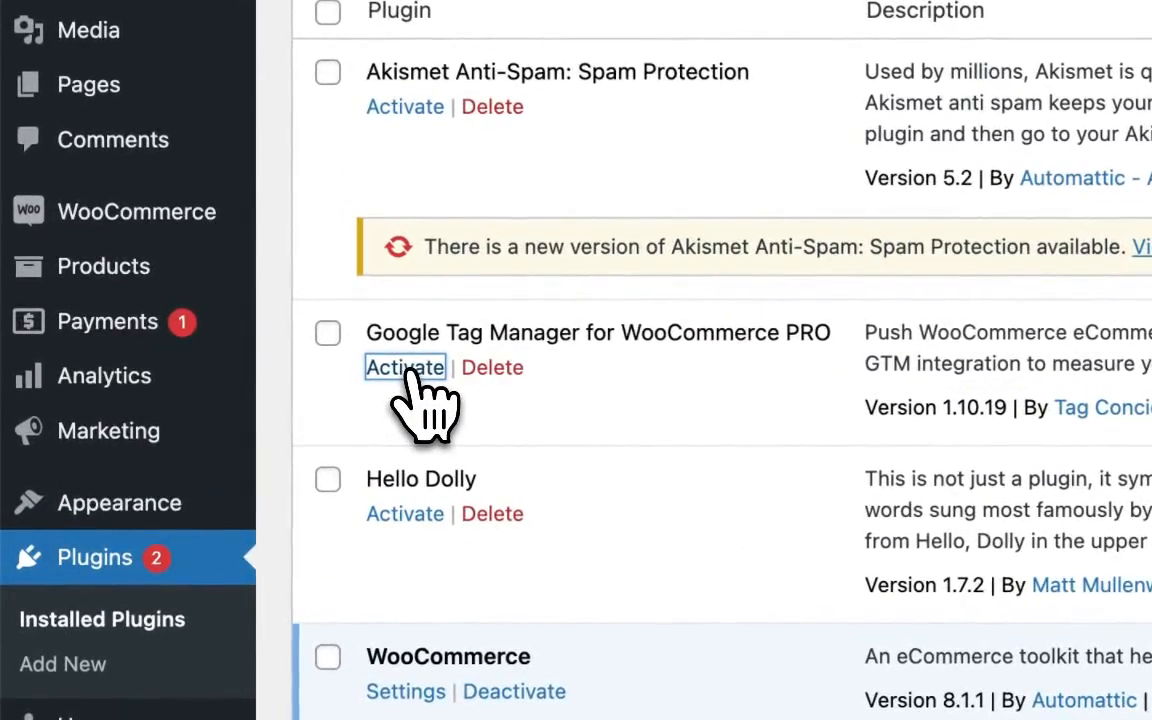
pyautogui.click(404, 368)
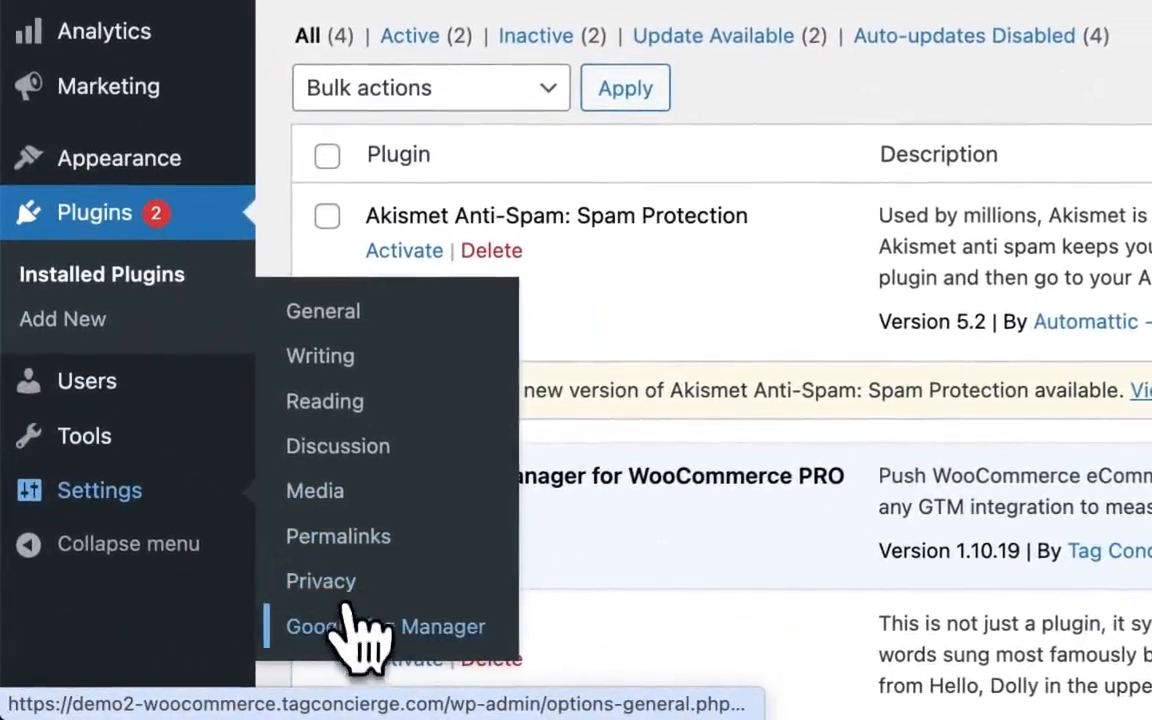
# - Paste the container's GTM head snippet from Install Google Tag Manager into the plugin settings
pyautogui.click(384, 626)
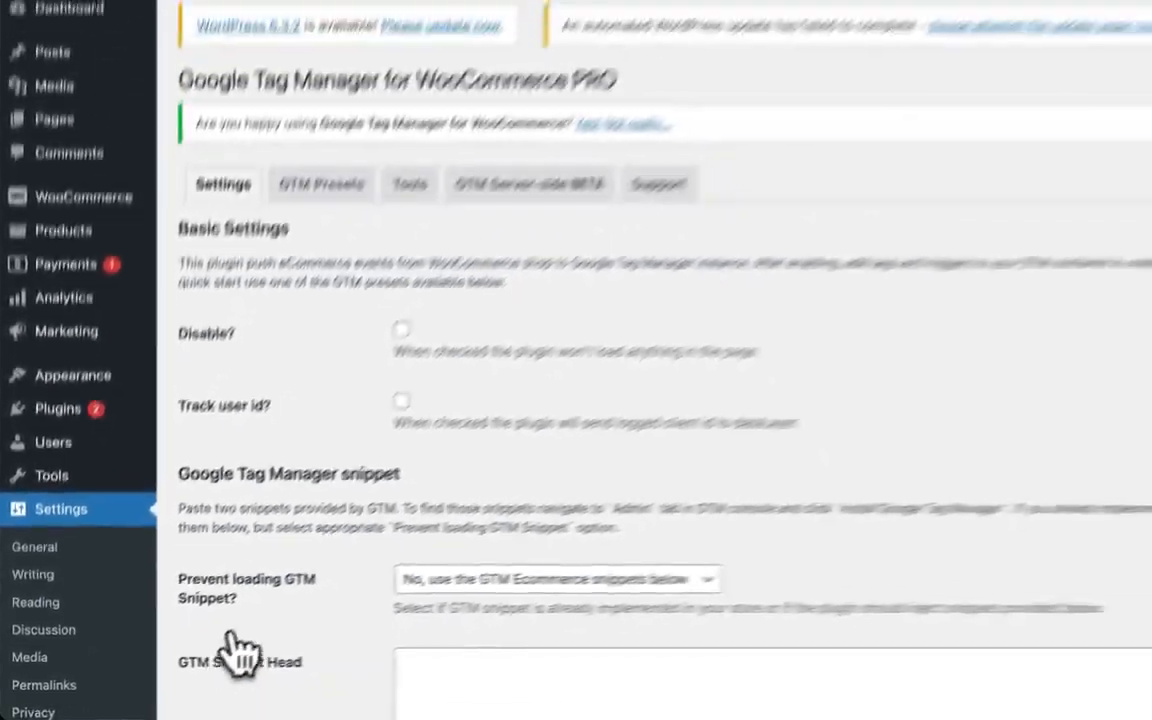
pyautogui.scroll(-3)
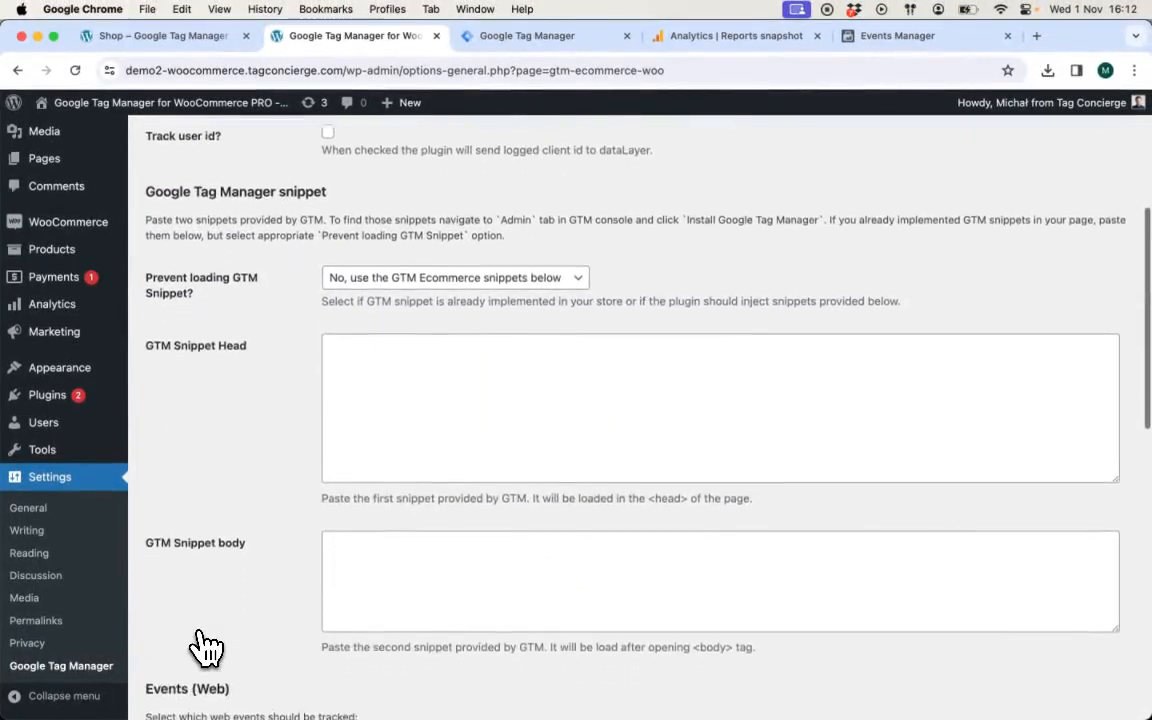
pyautogui.scroll(-3)
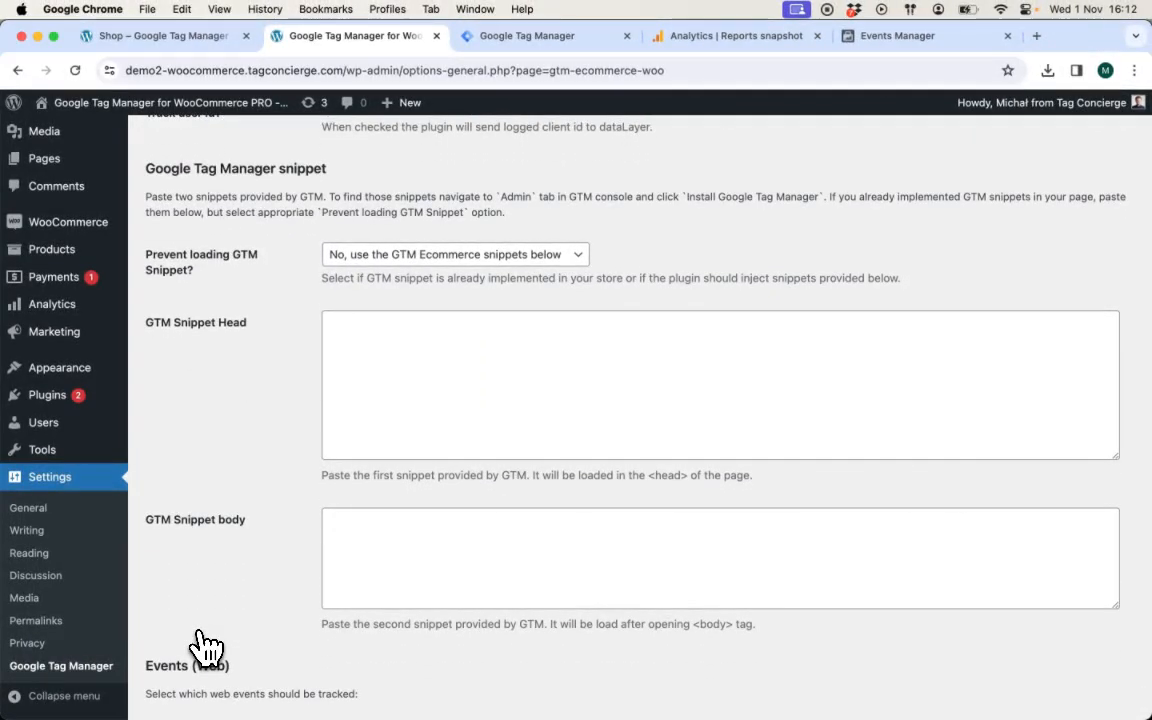
pyautogui.moveTo(210, 630)
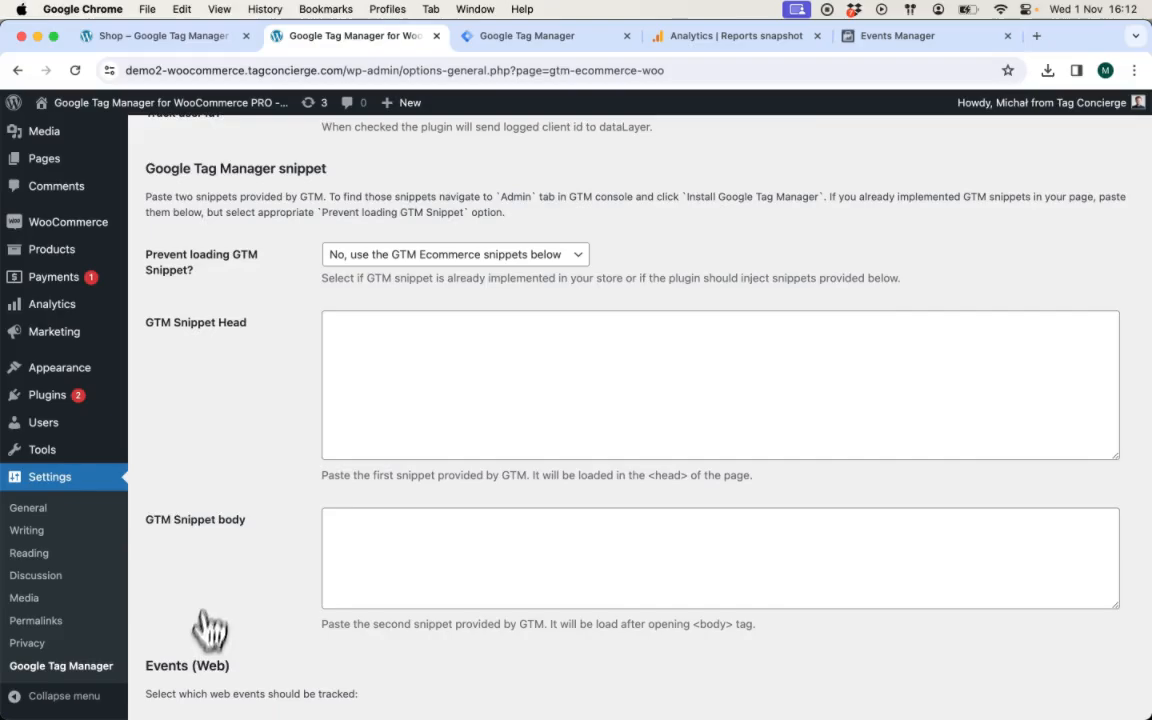
pyautogui.moveTo(510, 156)
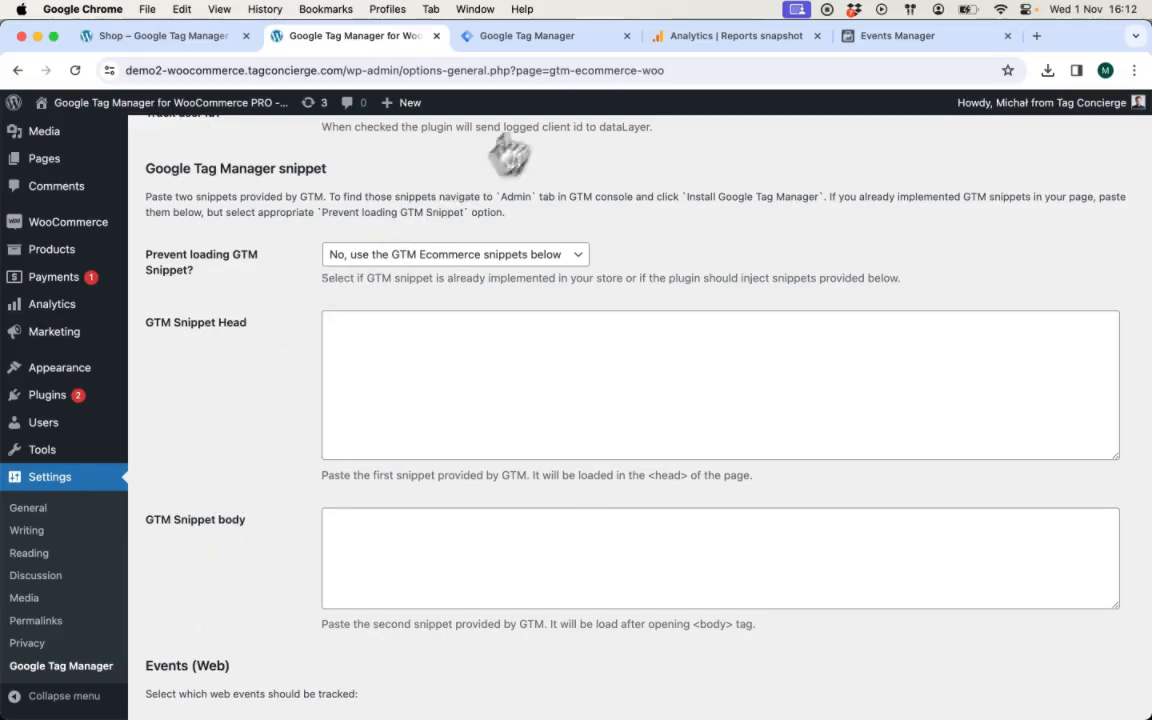
pyautogui.click(524, 36)
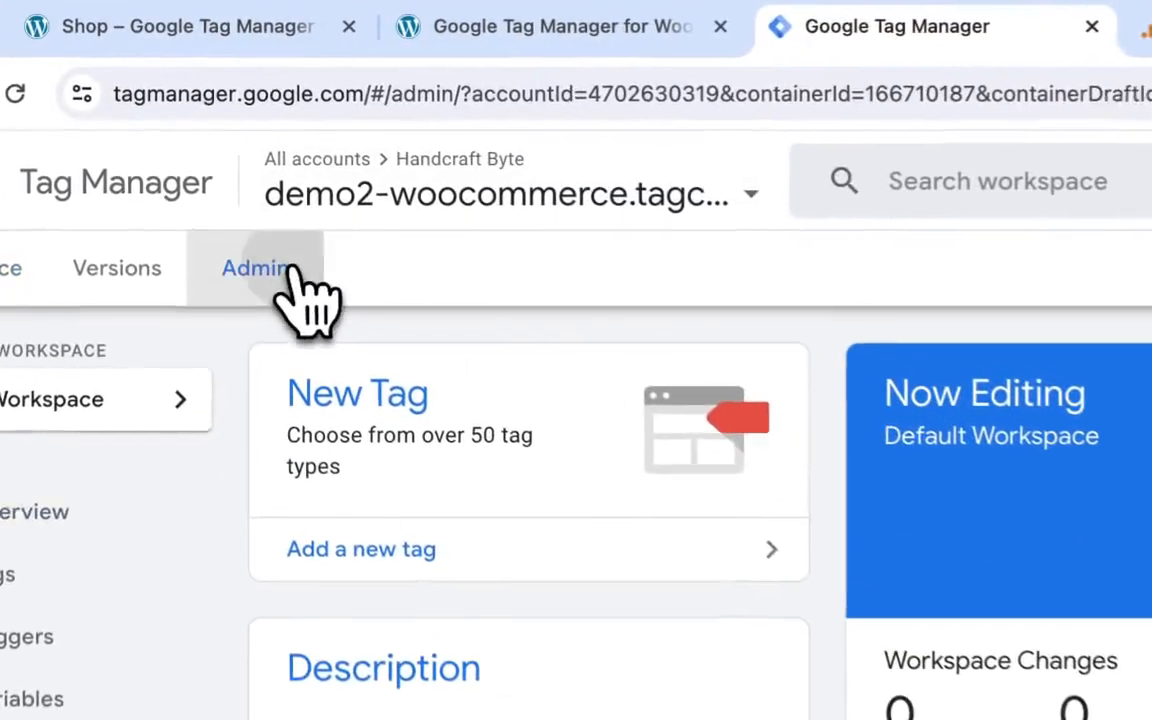
pyautogui.click(256, 268)
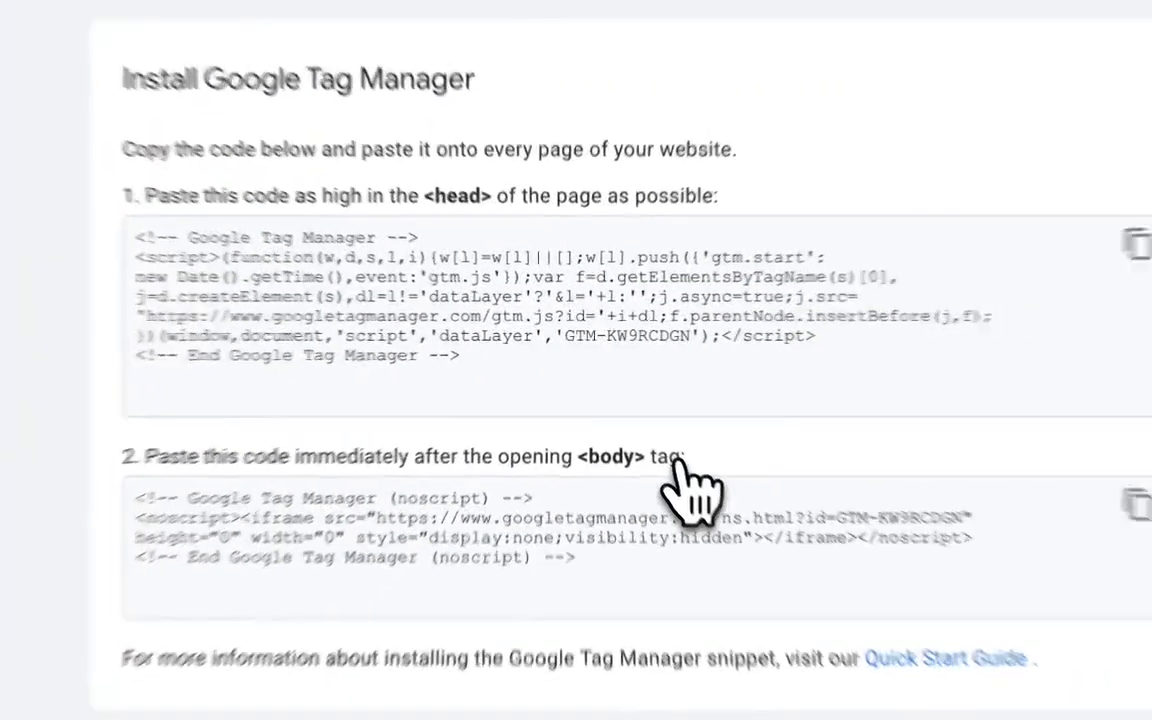
pyautogui.click(884, 284)
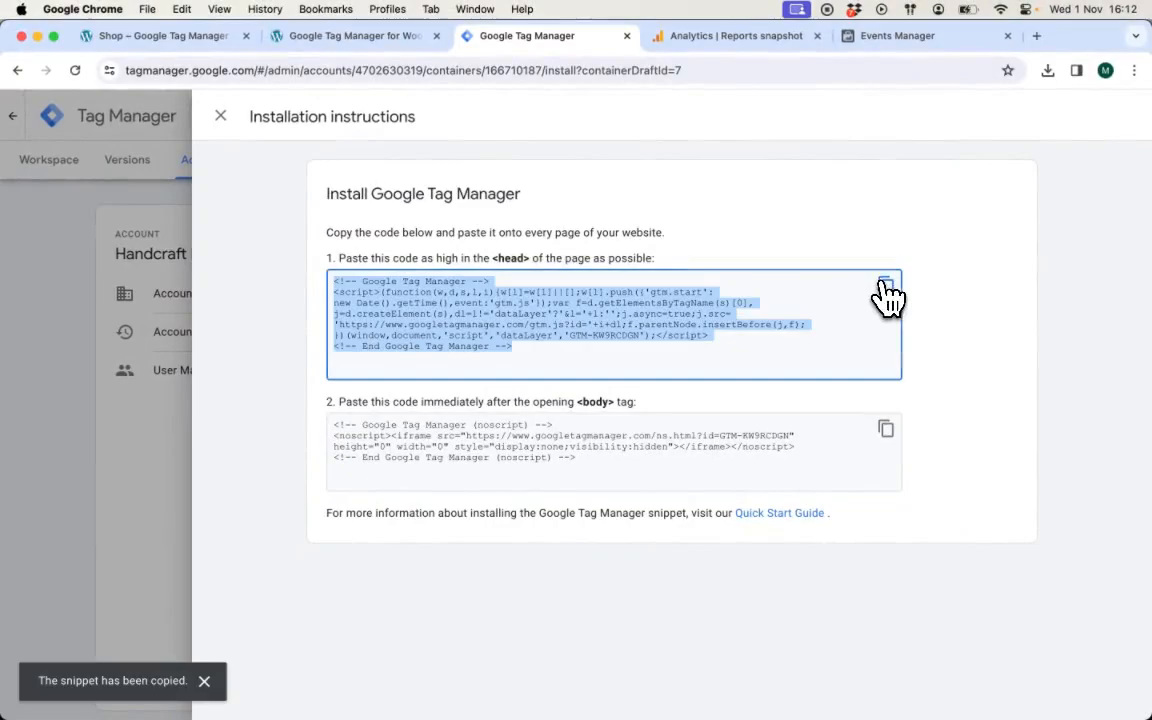
pyautogui.click(350, 36)
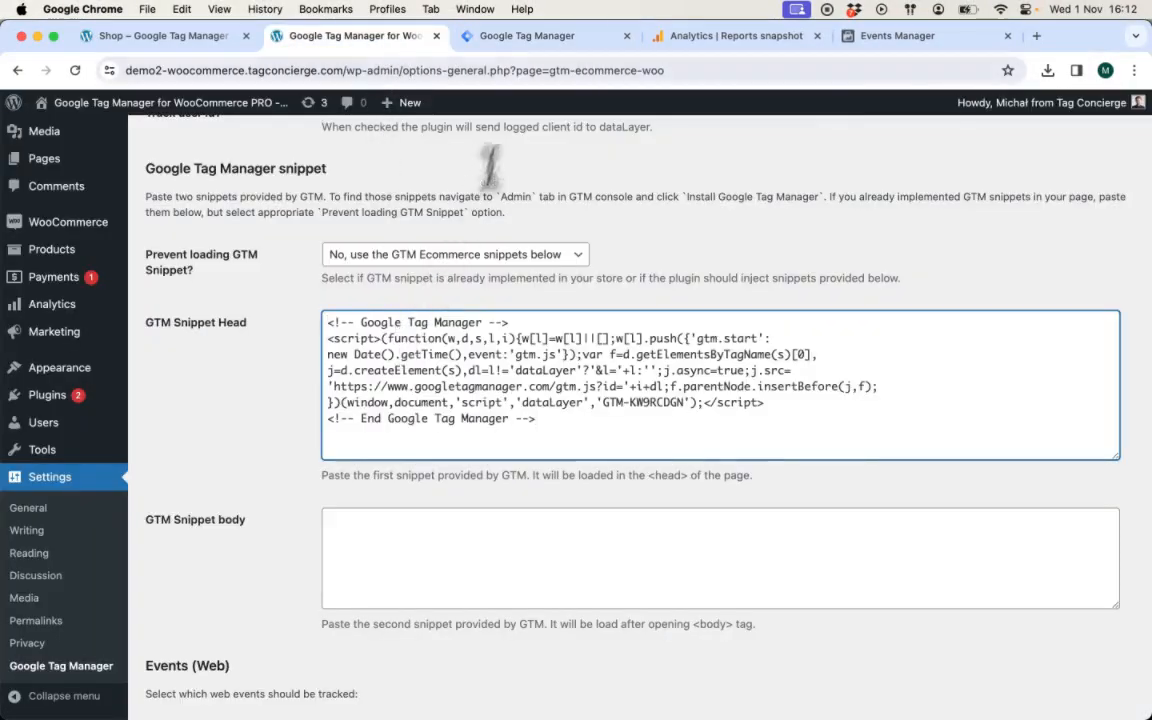
# - Paste the GTM body snippet into the plugin settings and save them
pyautogui.click(544, 36)
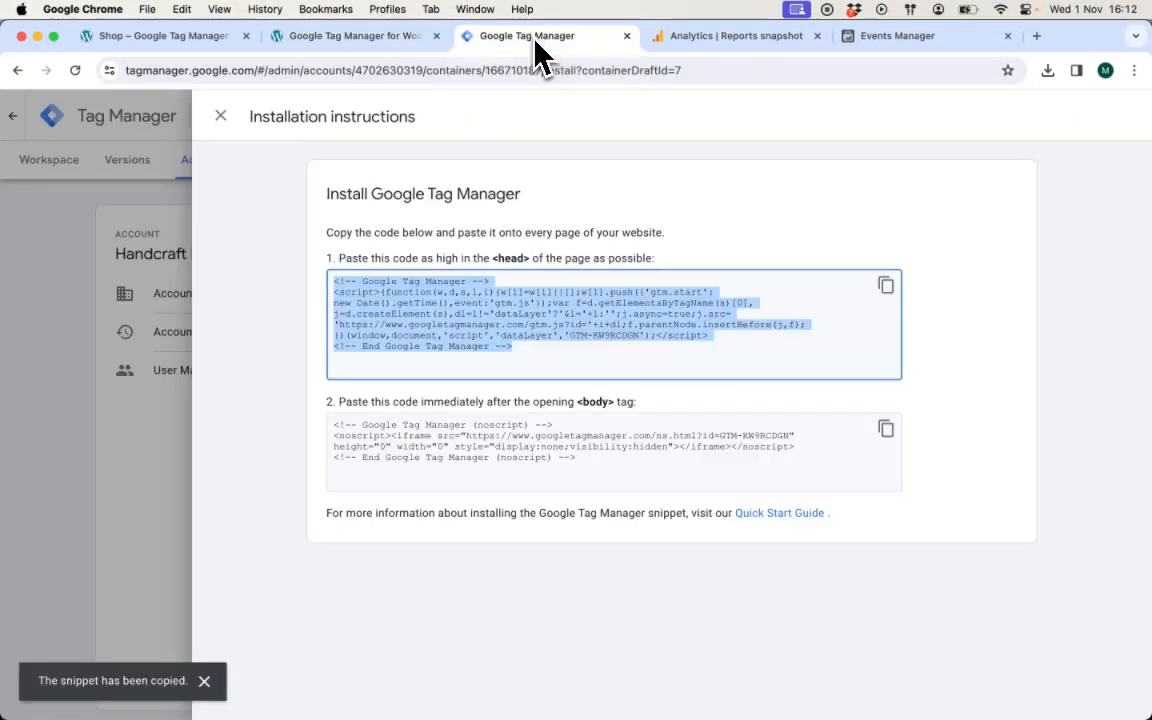
pyautogui.click(350, 36)
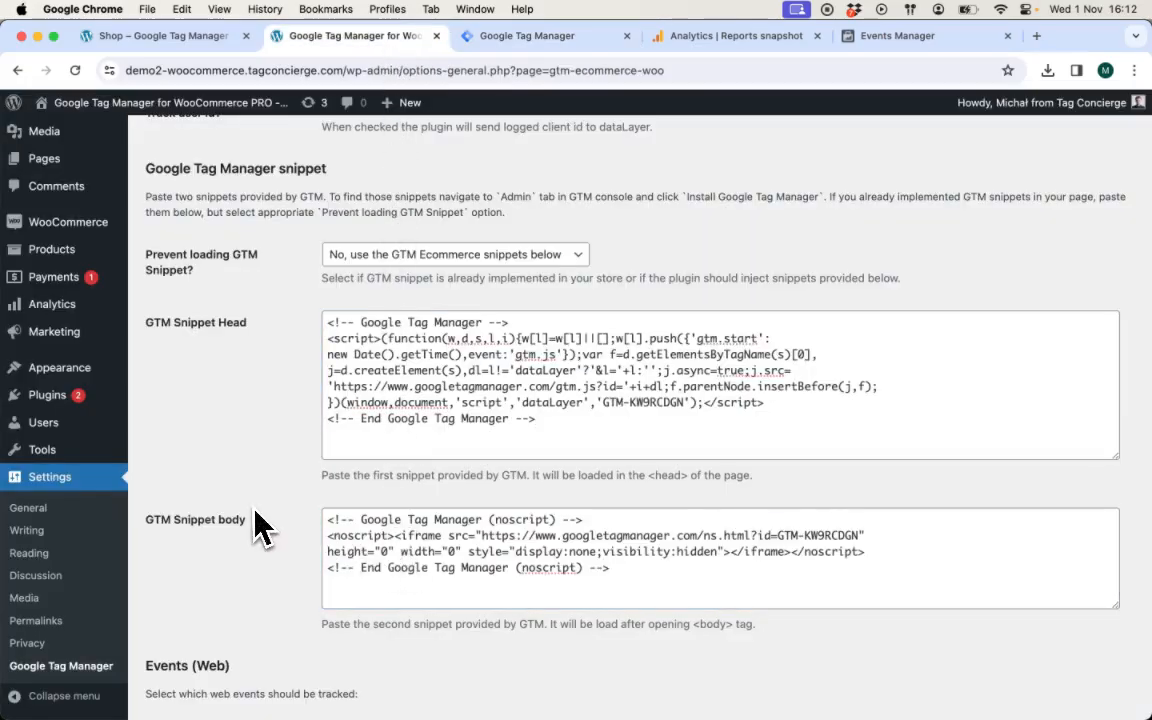
pyautogui.scroll(-3)
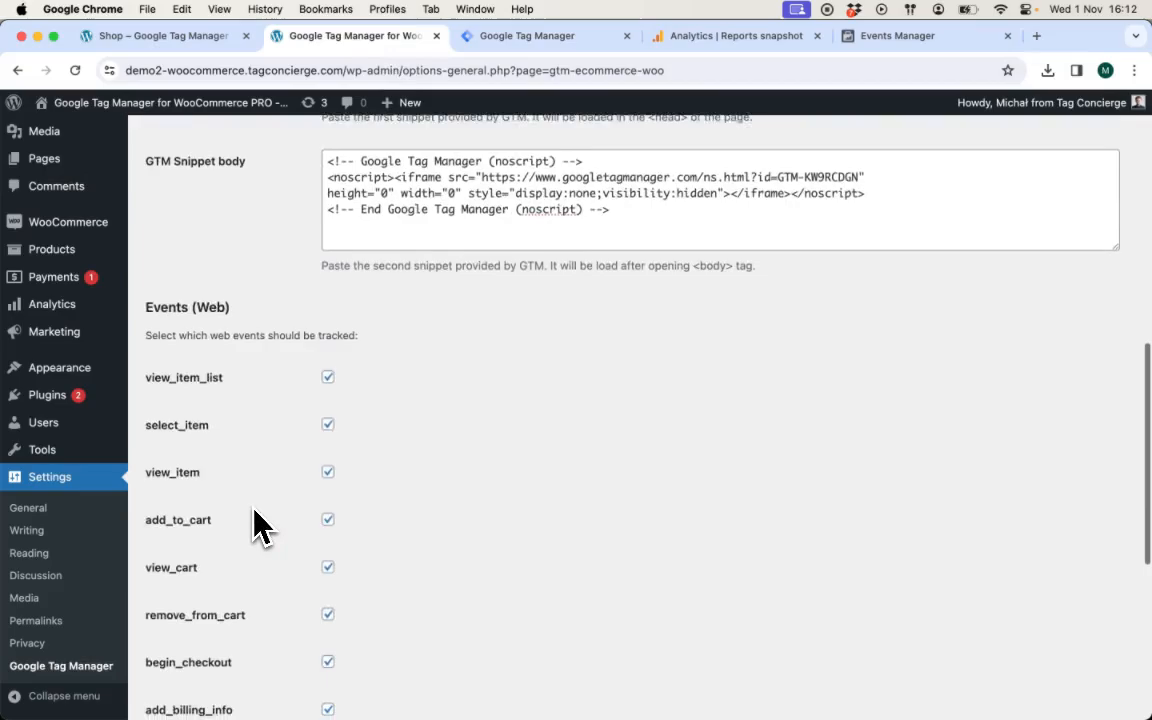
pyautogui.scroll(-3)
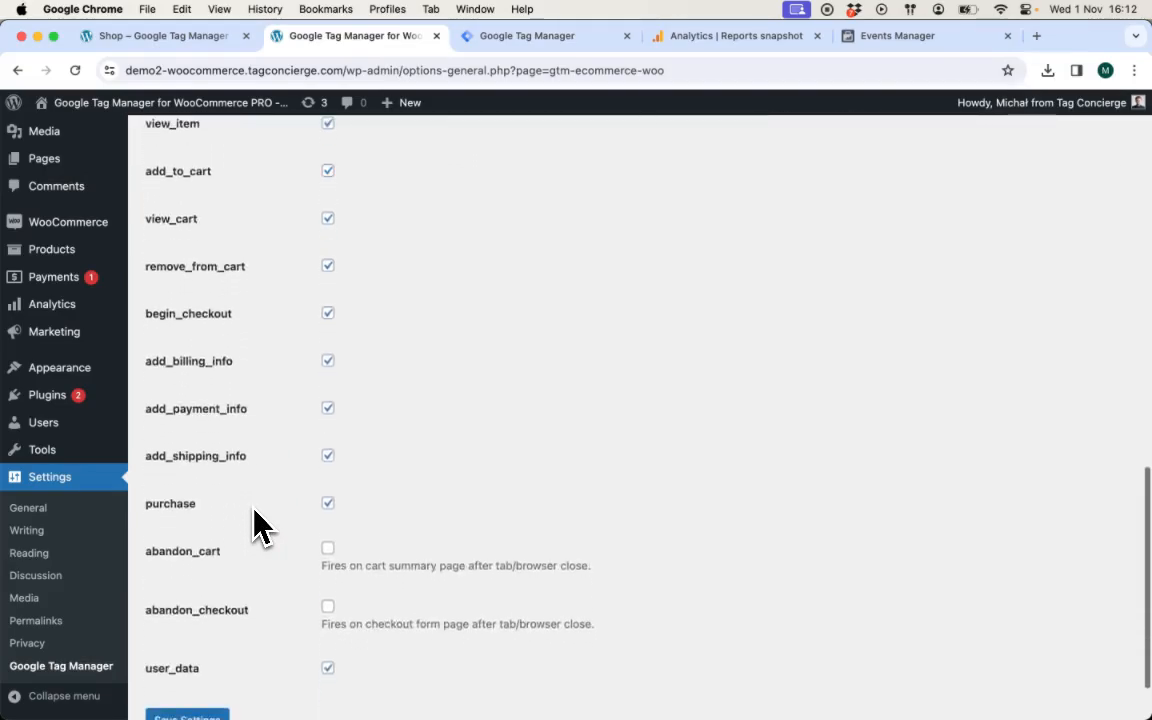
pyautogui.click(188, 636)
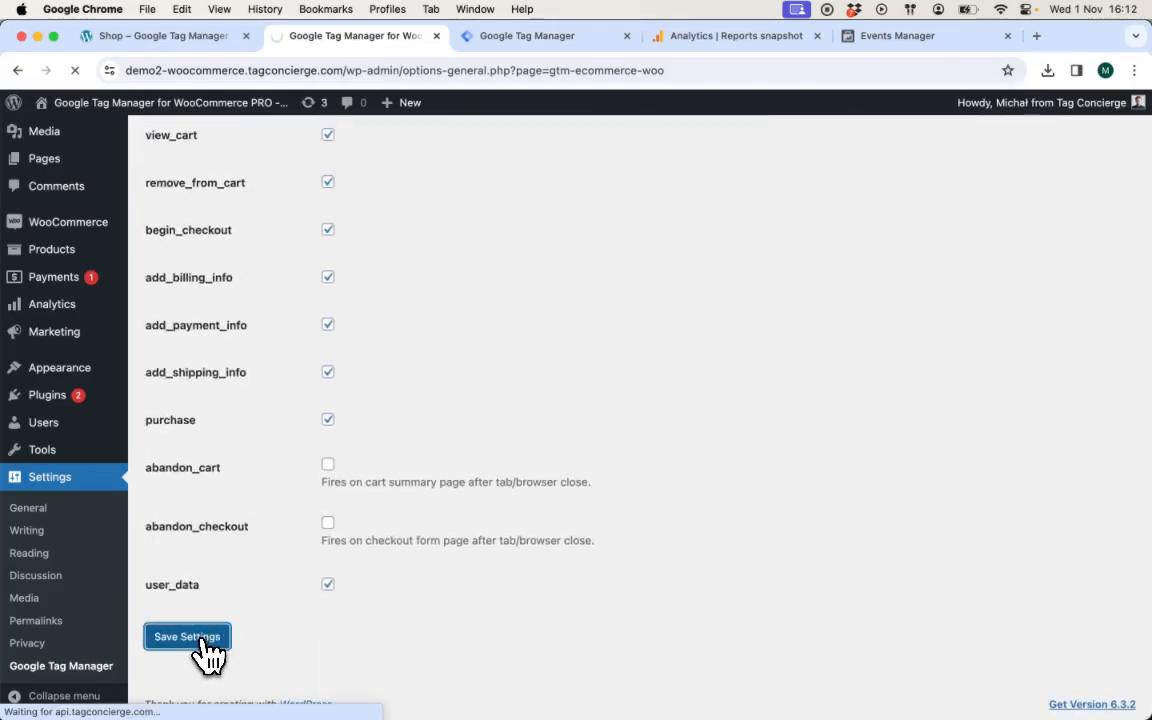
# - Browse the plugin's GTM Presets list for the Google Analytics 4 and Facebook Pixel presets
pyautogui.click(188, 636)
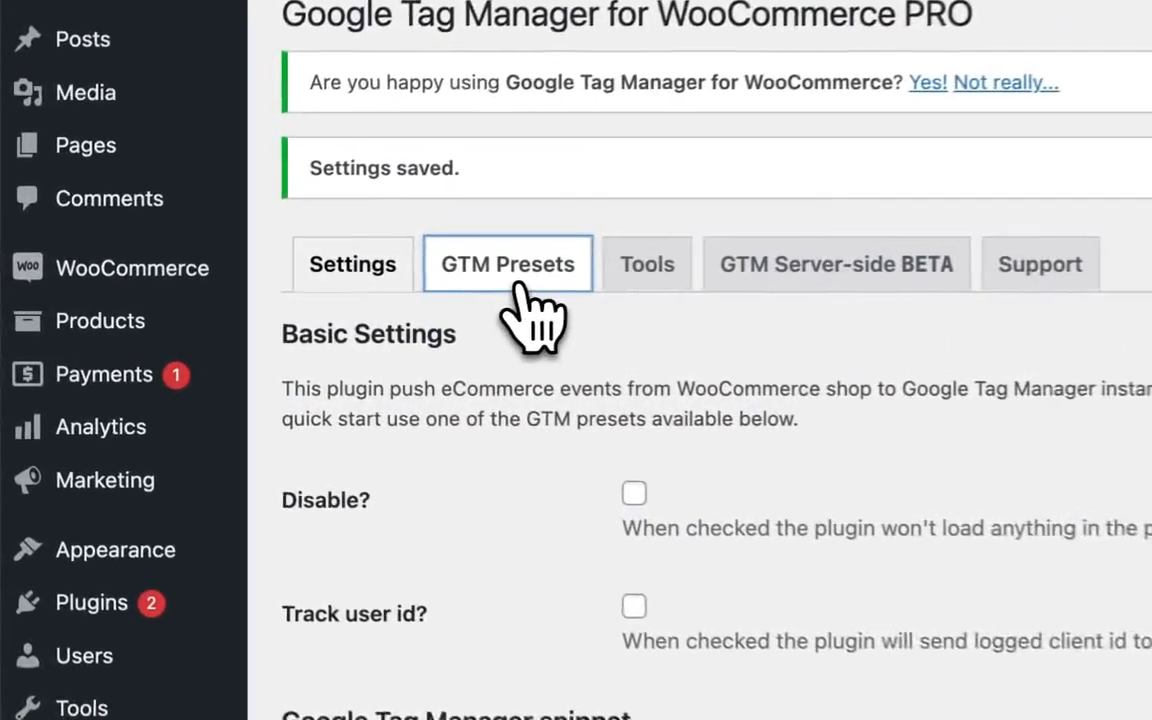
pyautogui.click(508, 264)
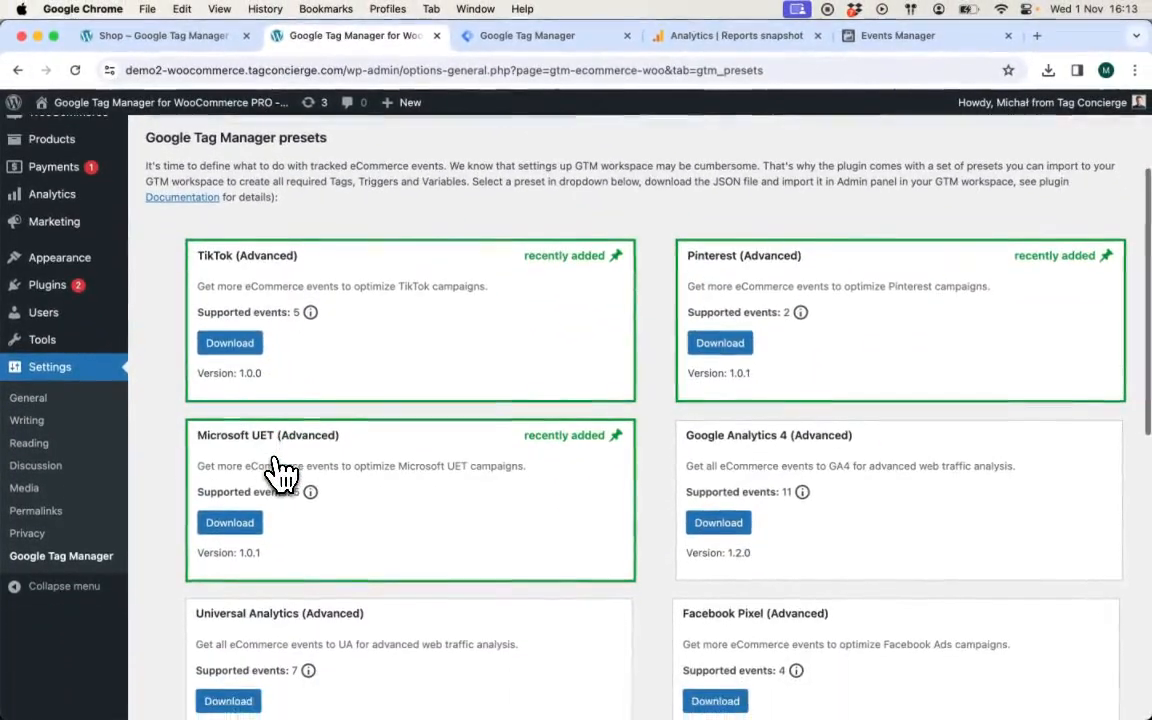
pyautogui.scroll(-3)
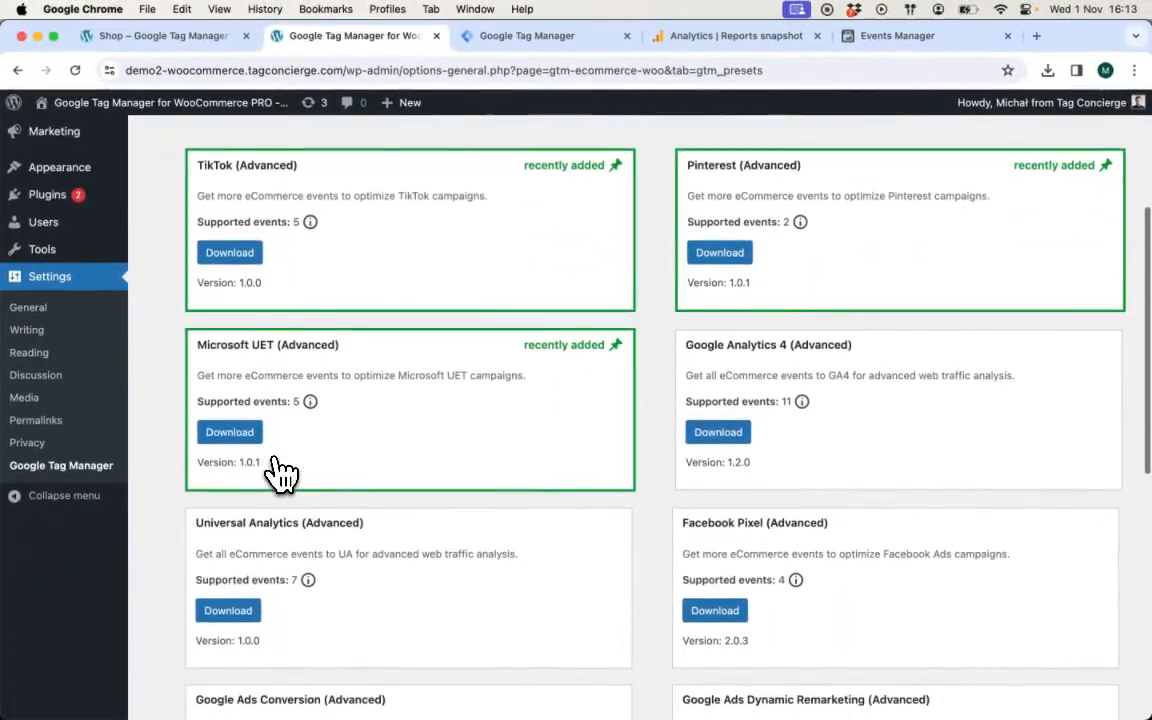
pyautogui.scroll(-3)
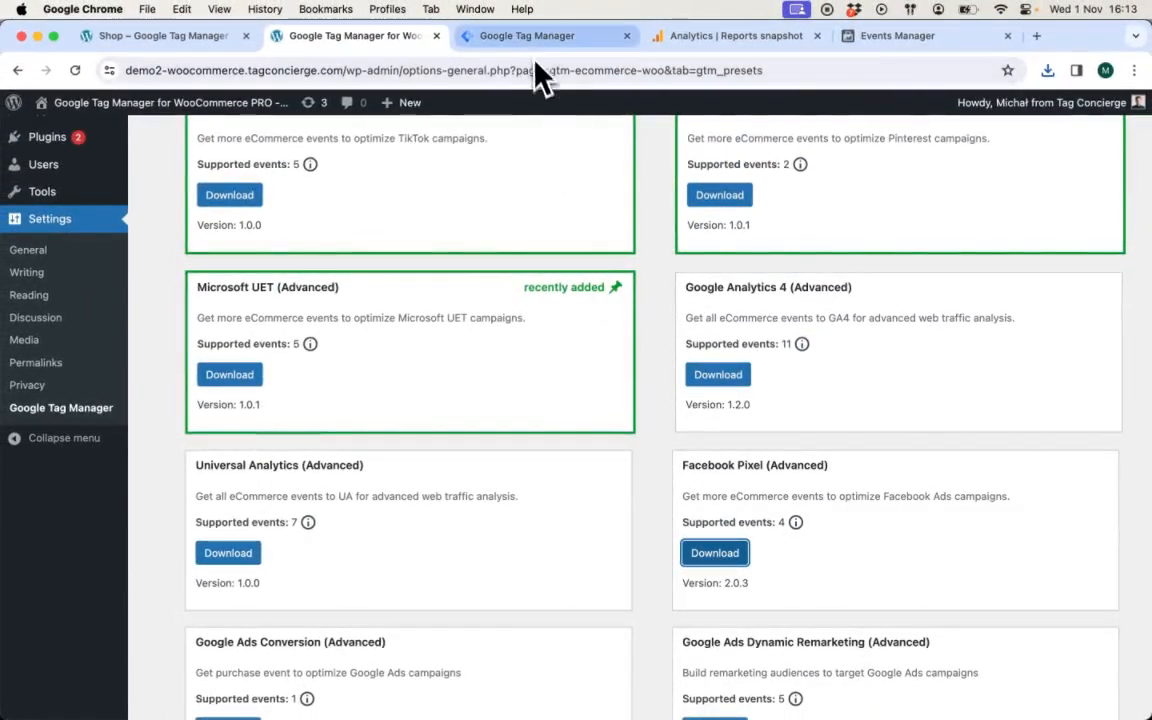
# - Start a container import in GTM Admin with the ga4-advanced.json preset file
pyautogui.click(544, 36)
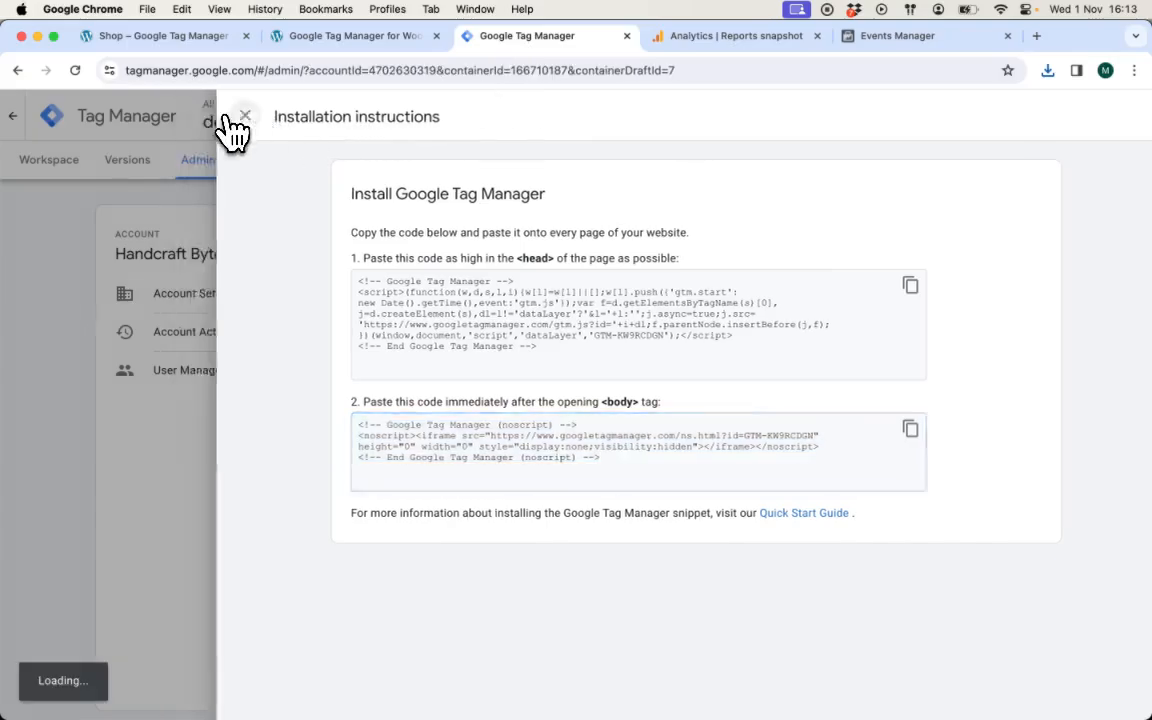
pyautogui.click(244, 112)
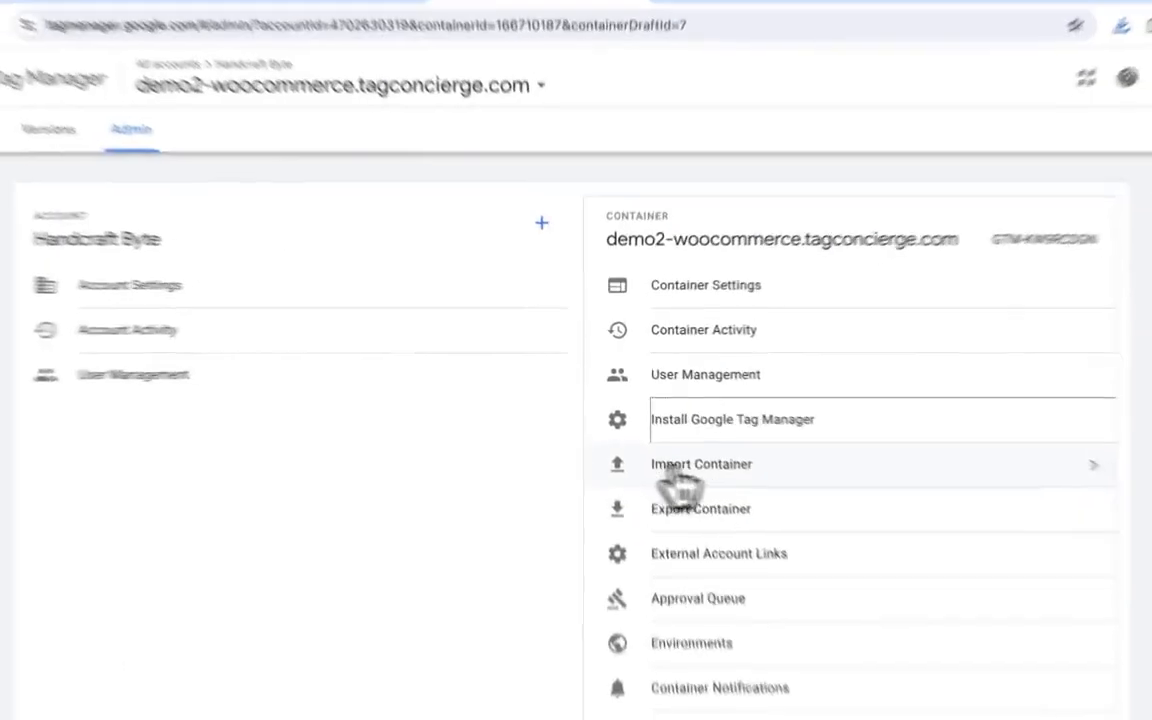
pyautogui.click(700, 464)
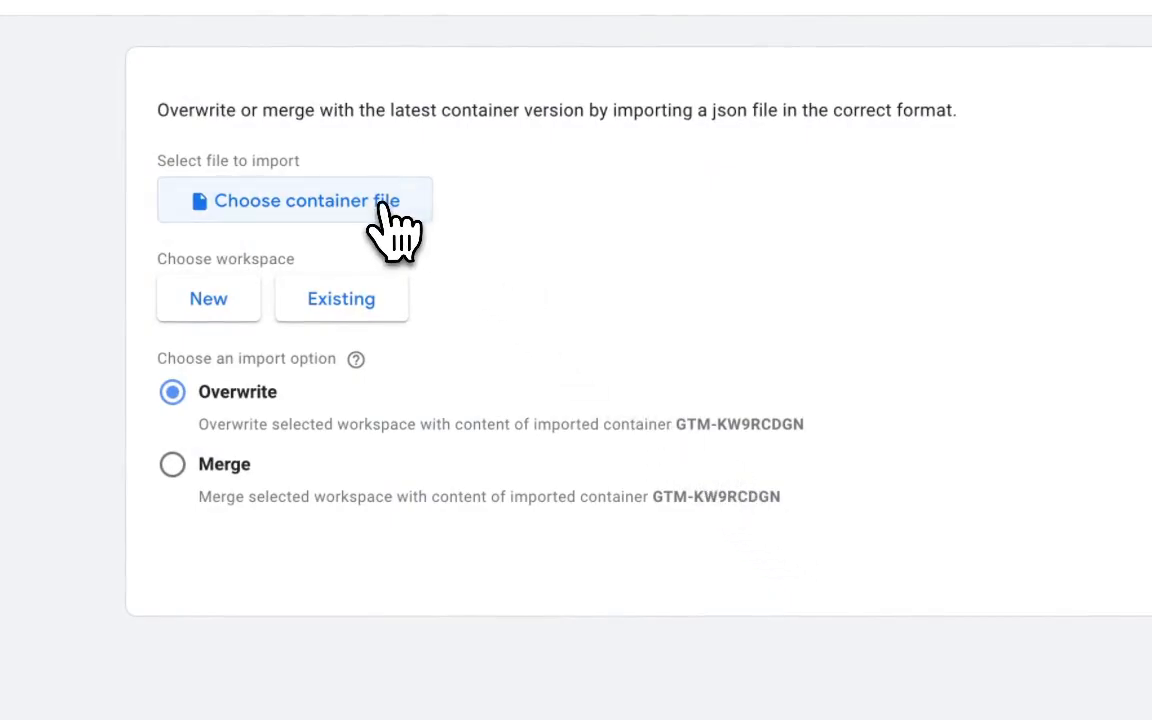
pyautogui.click(292, 200)
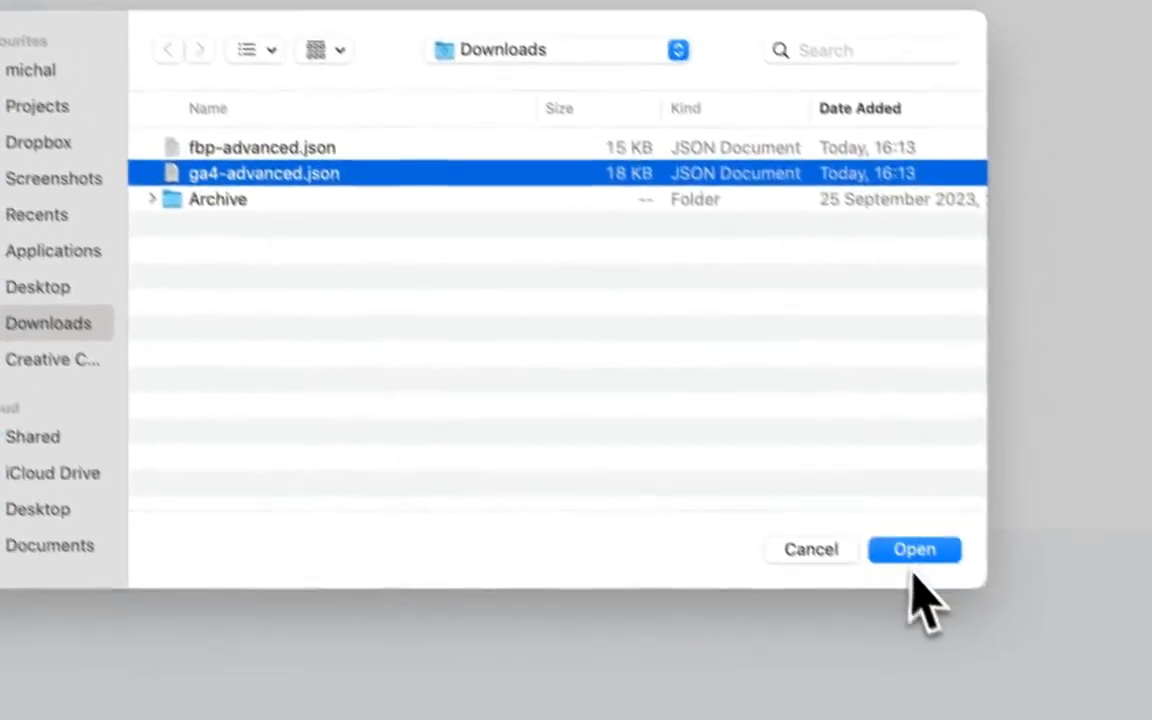
pyautogui.click(914, 548)
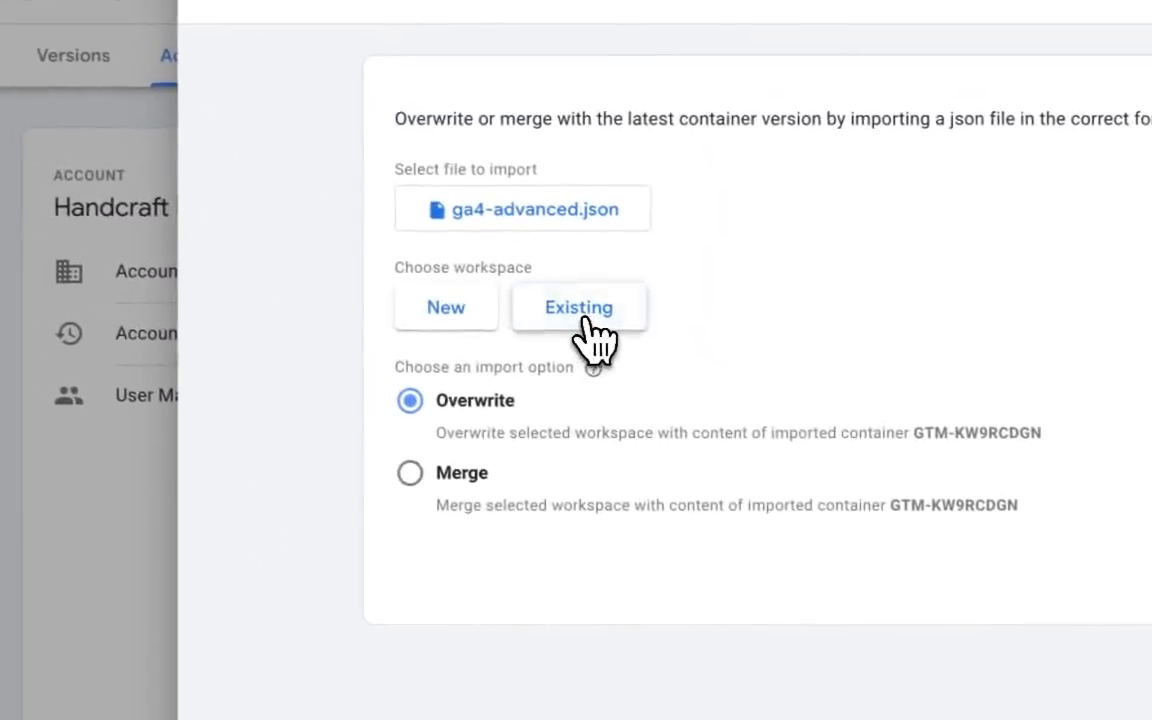
# - Set the import to merge into the existing workspace and review its 12 tags, 15 triggers, 15 variables
pyautogui.click(580, 308)
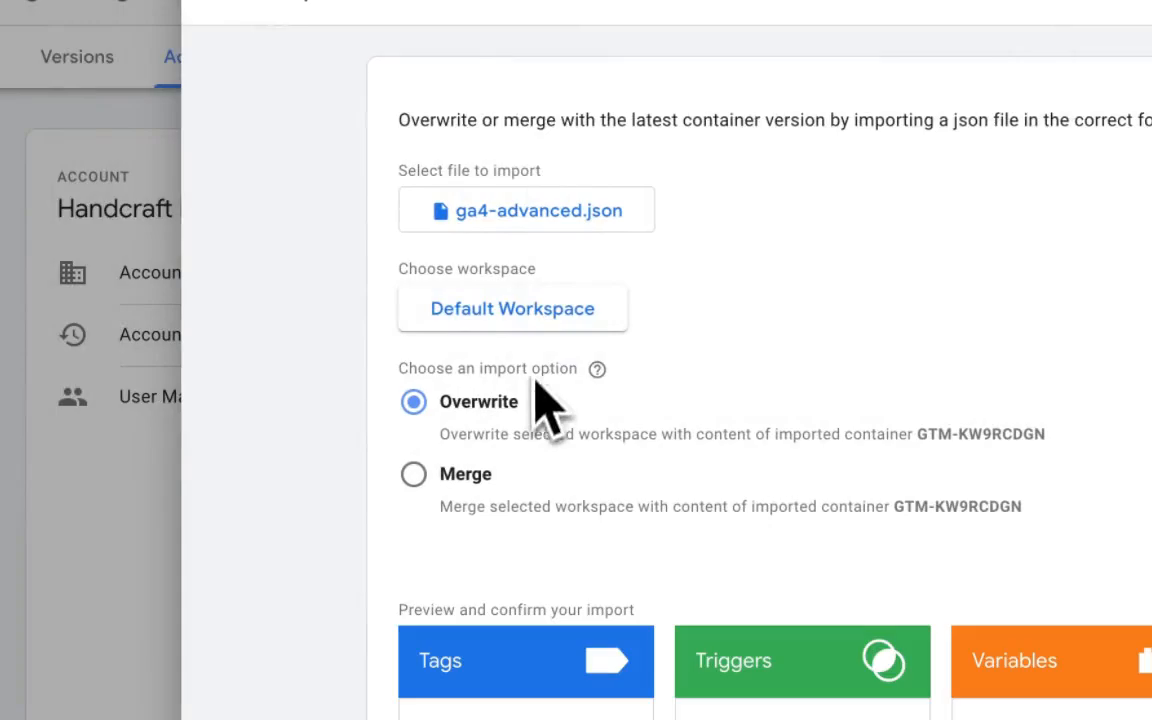
pyautogui.click(412, 472)
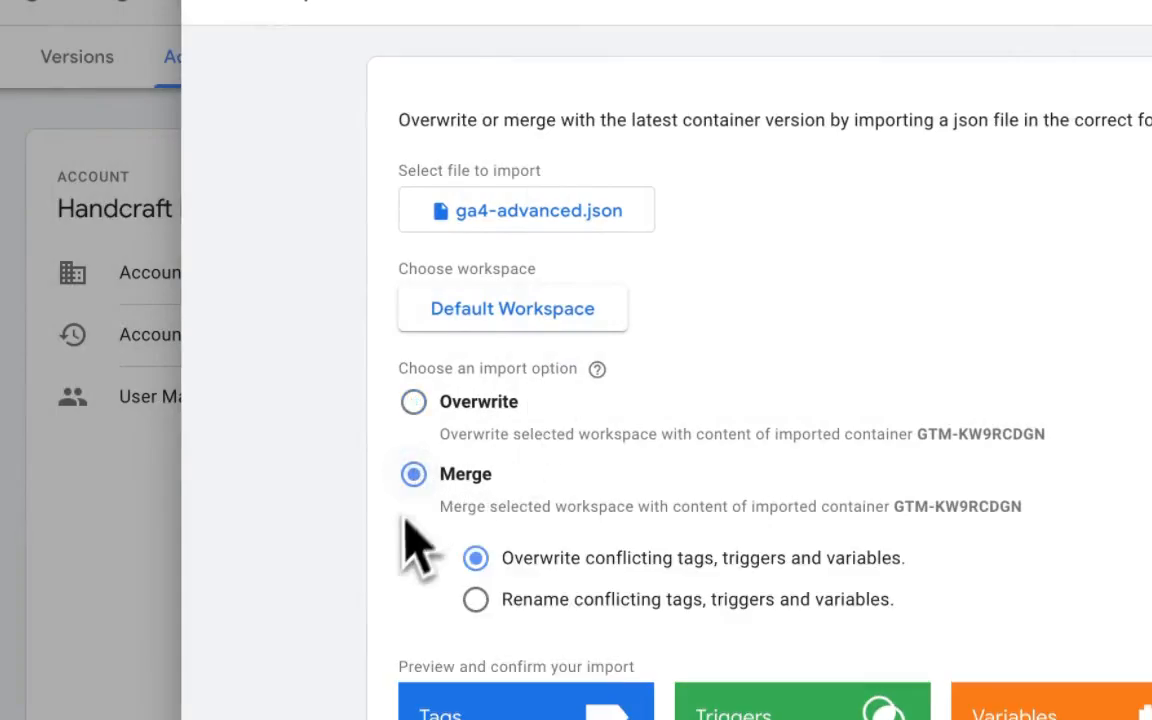
pyautogui.scroll(-3)
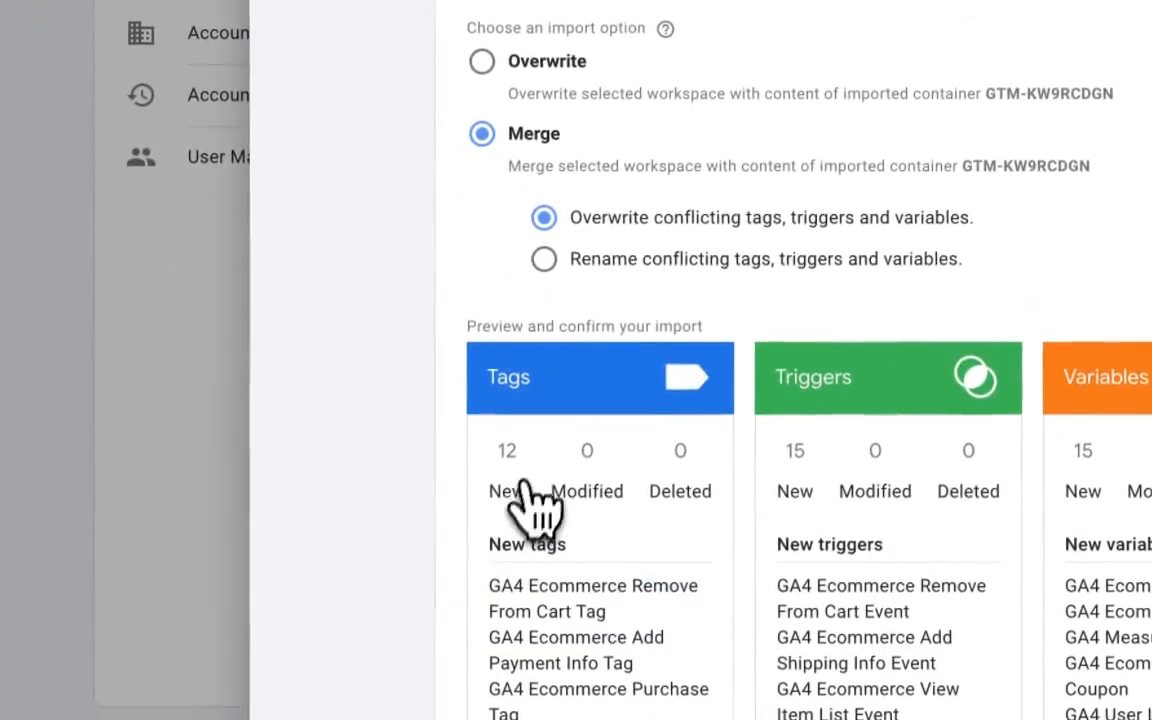
pyautogui.scroll(-3)
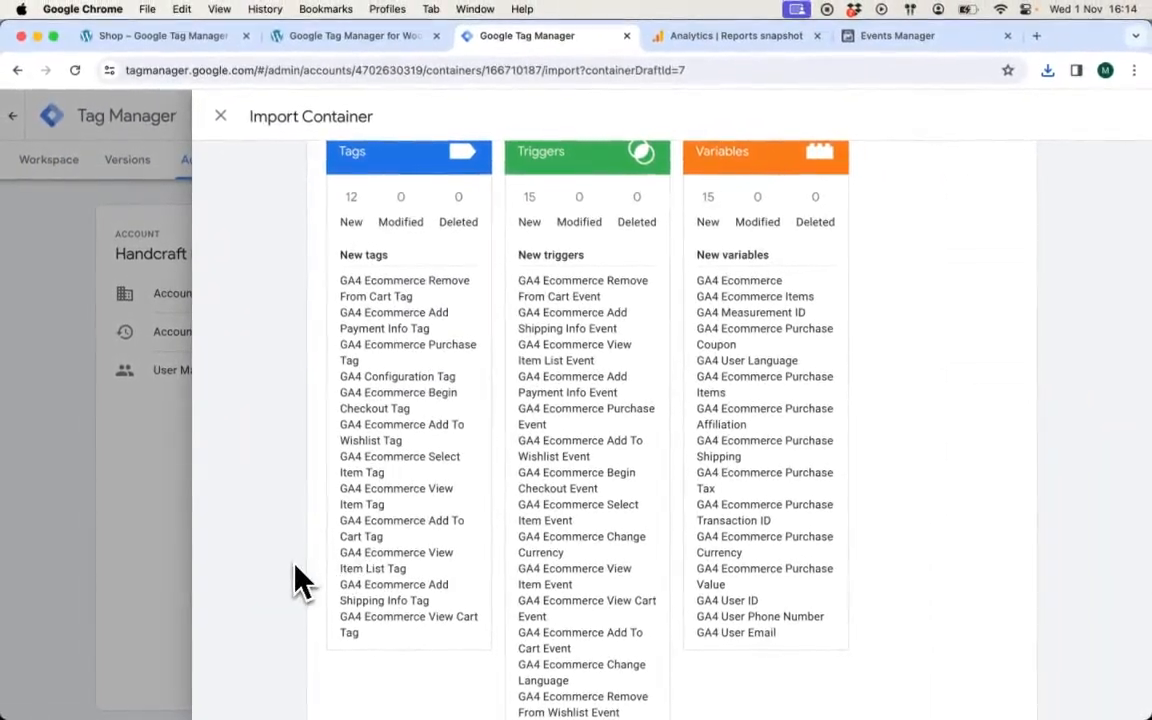
pyautogui.moveTo(336, 564)
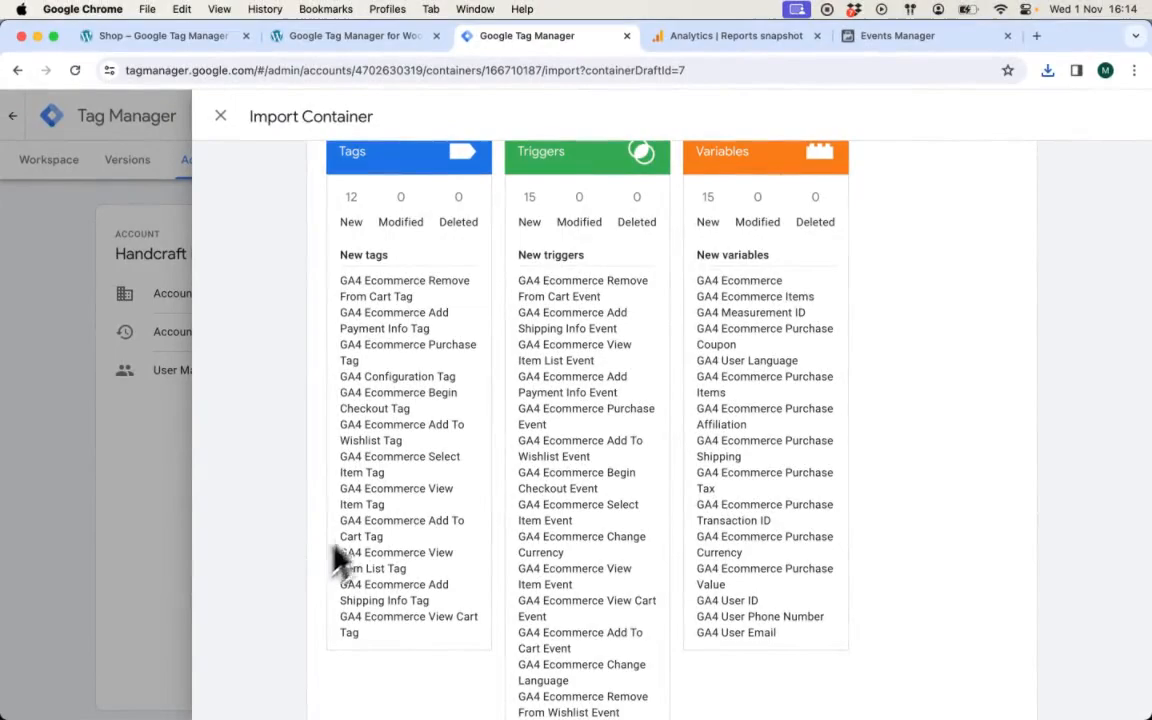
pyautogui.moveTo(338, 504)
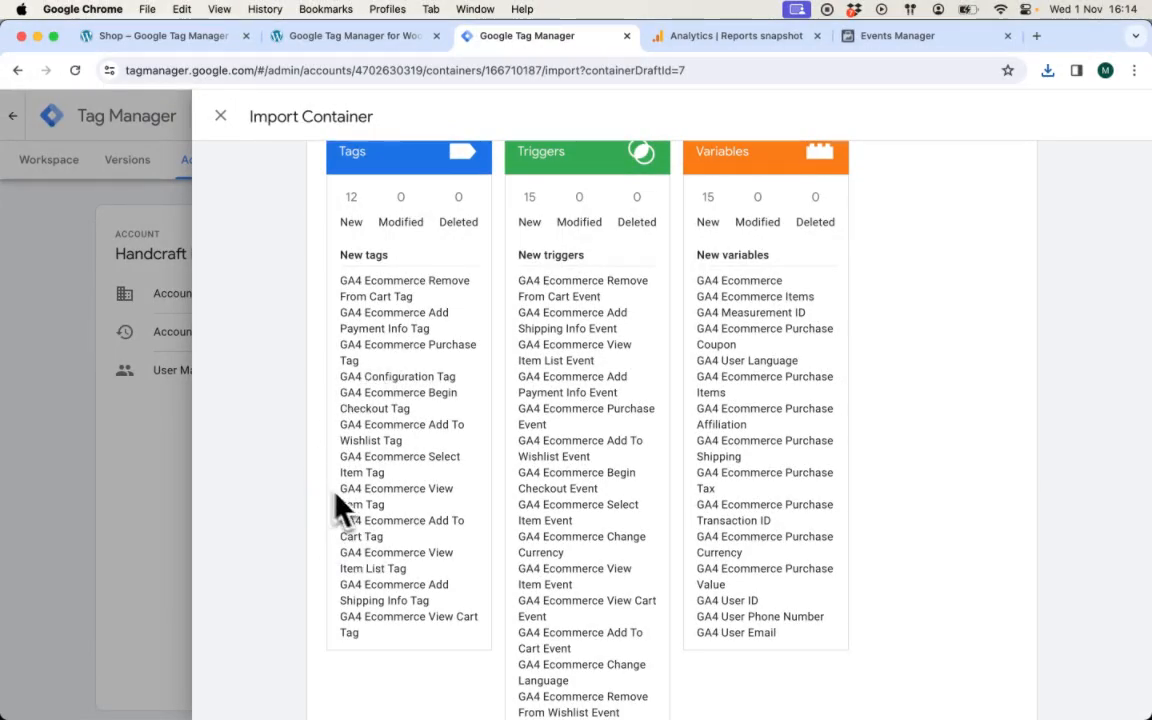
pyautogui.scroll(-3)
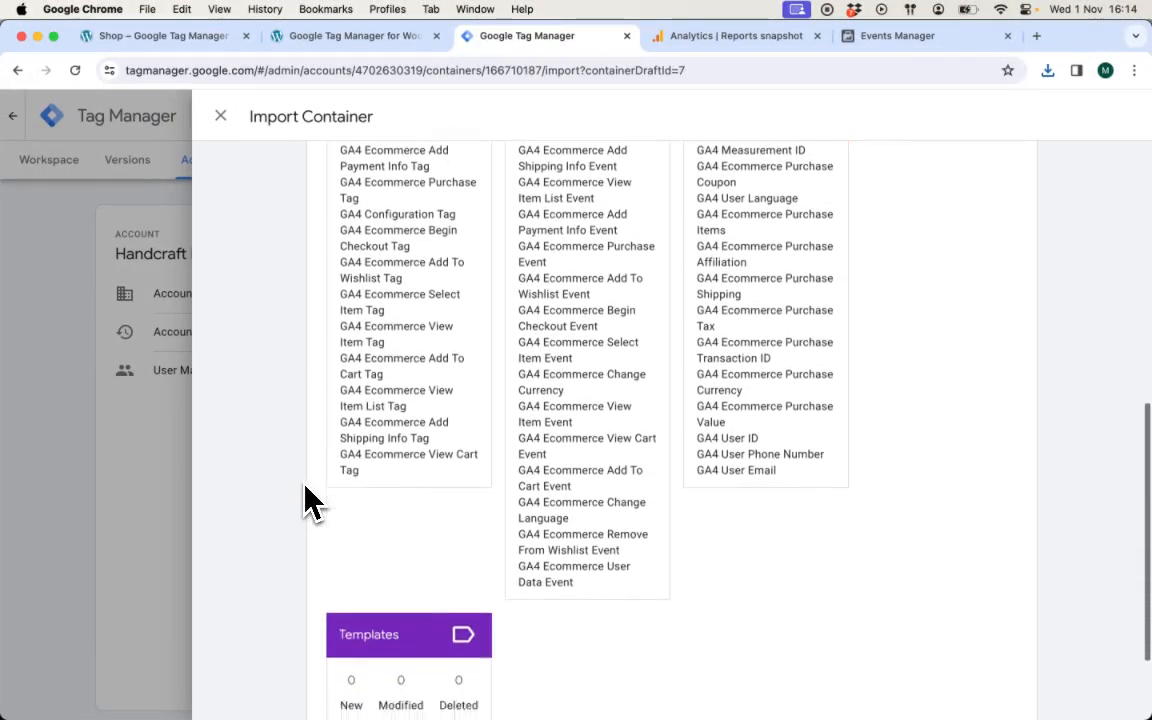
pyautogui.scroll(-3)
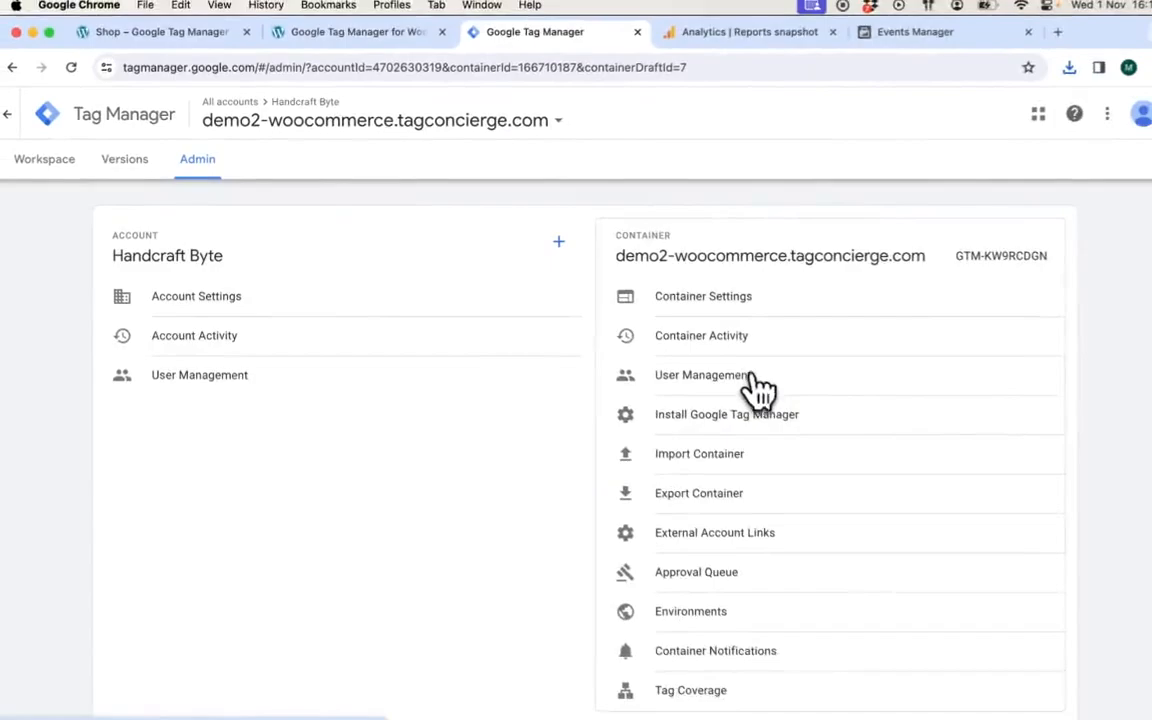
# - Merge fbp-advanced.json into Default Workspace, reviewing its 6 tags and 2 variables, and confirm
pyautogui.click(700, 452)
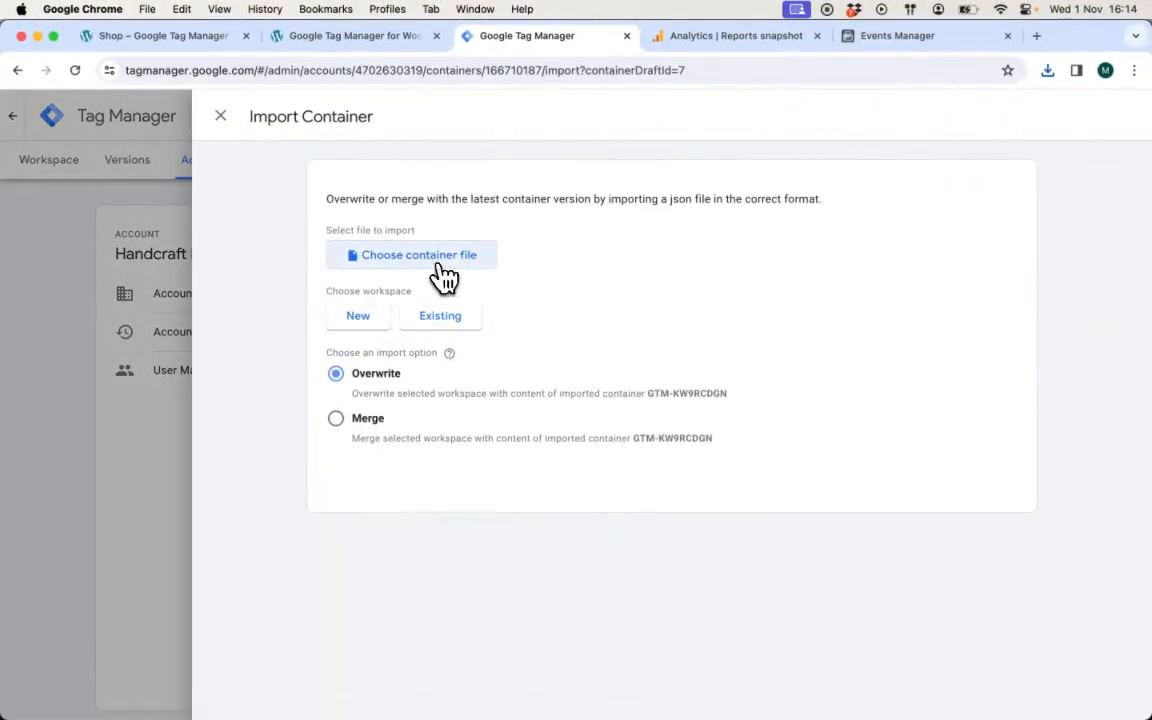
pyautogui.click(412, 254)
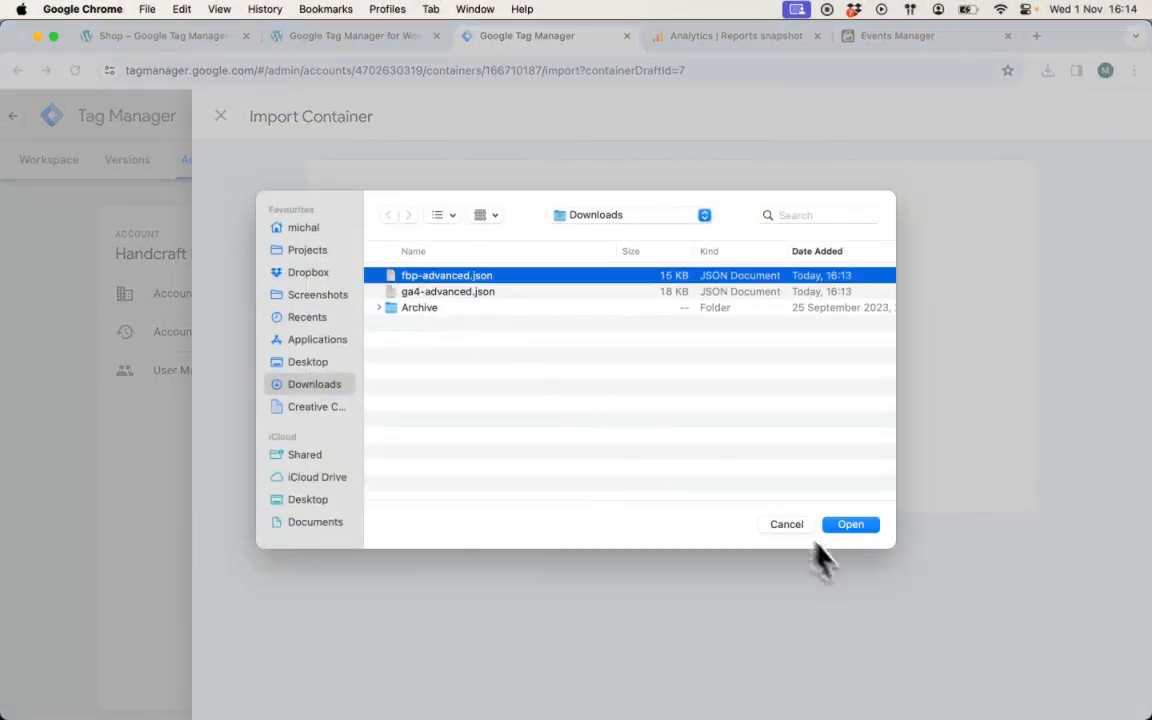
pyautogui.click(850, 524)
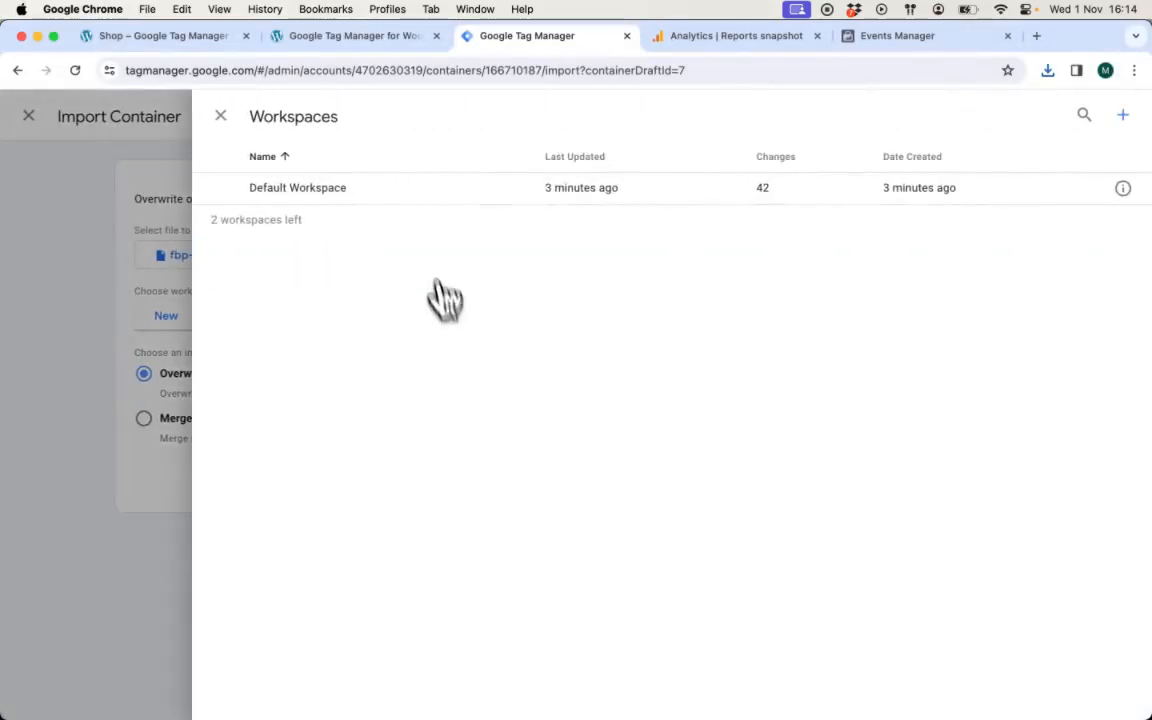
pyautogui.click(296, 188)
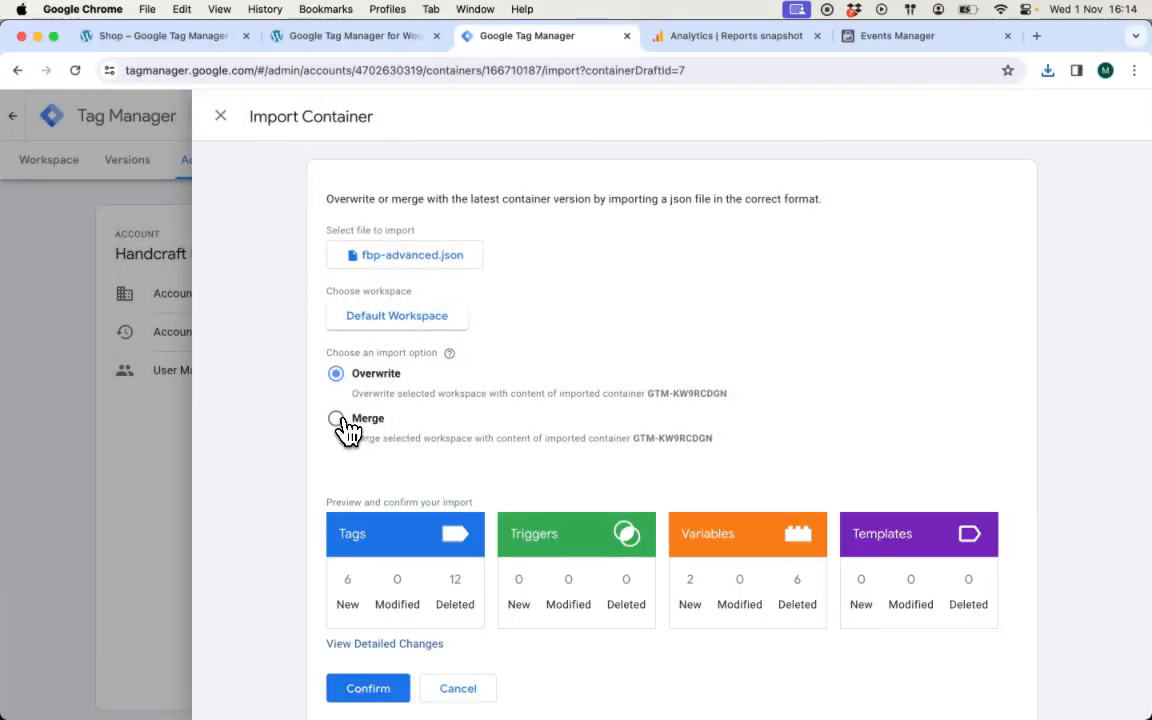
pyautogui.click(336, 418)
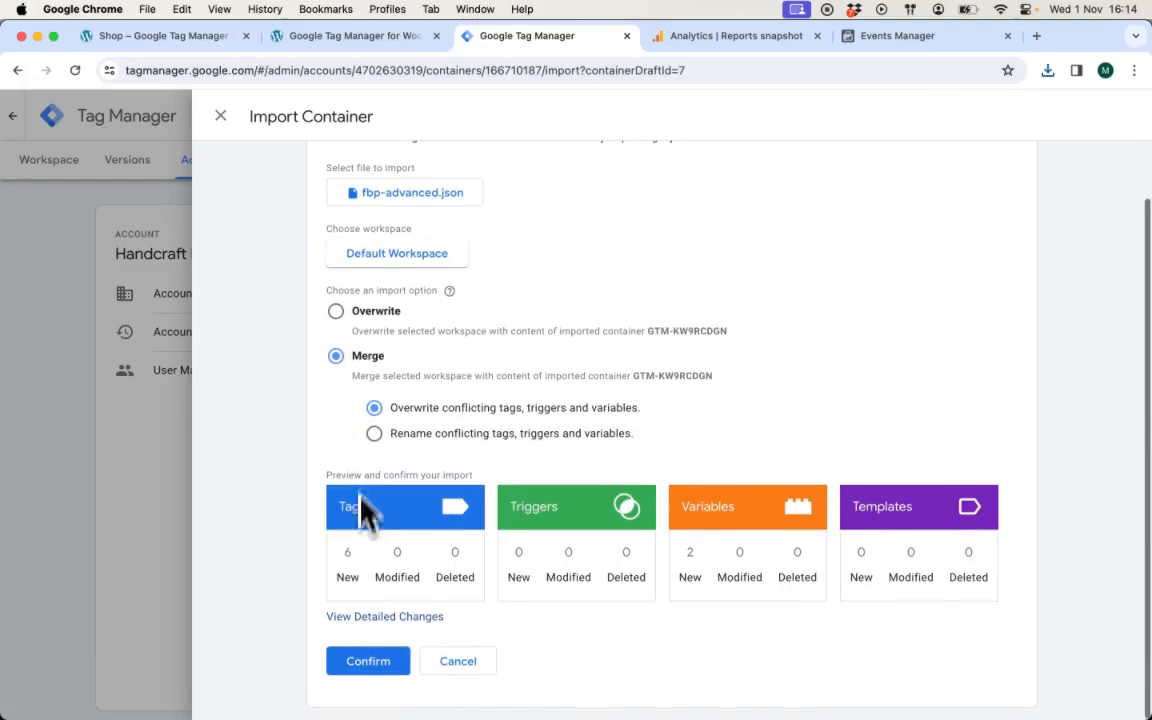
pyautogui.click(384, 616)
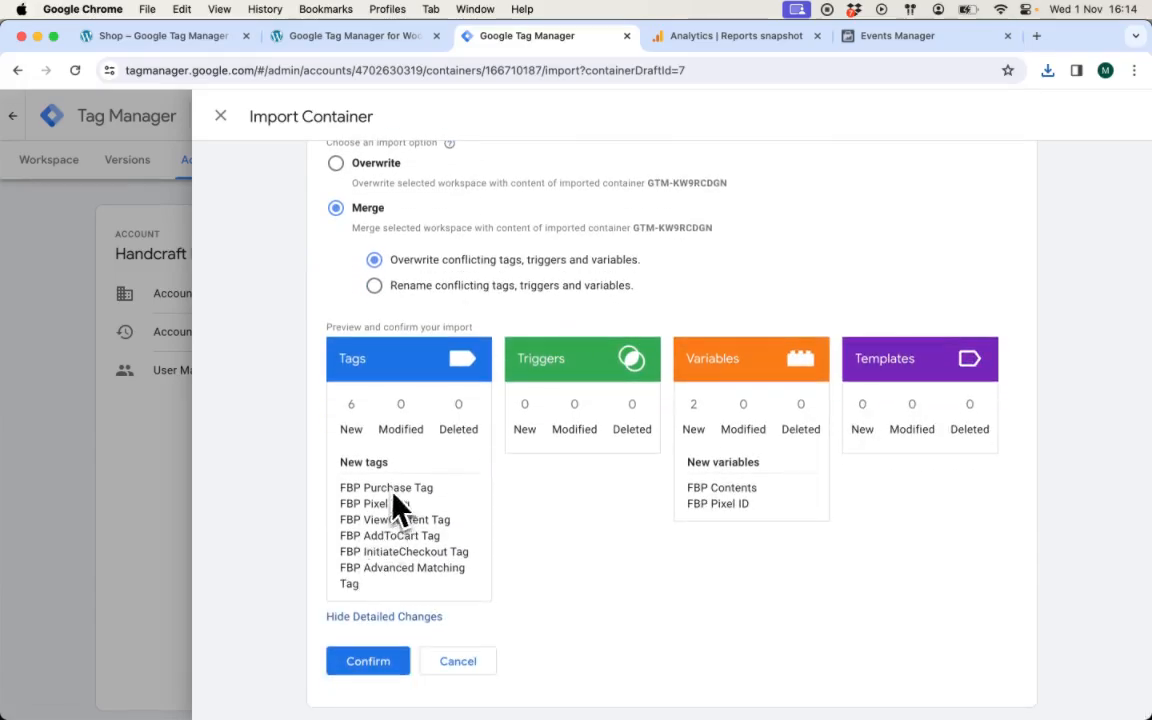
pyautogui.click(368, 660)
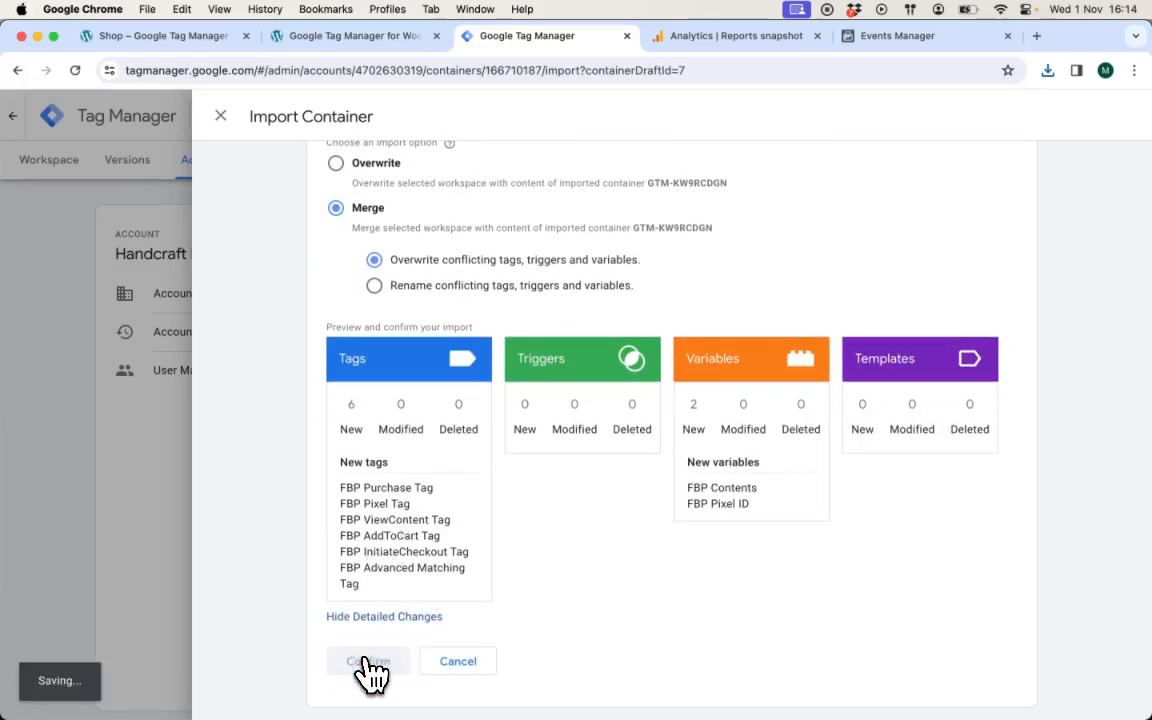
pyautogui.click(368, 660)
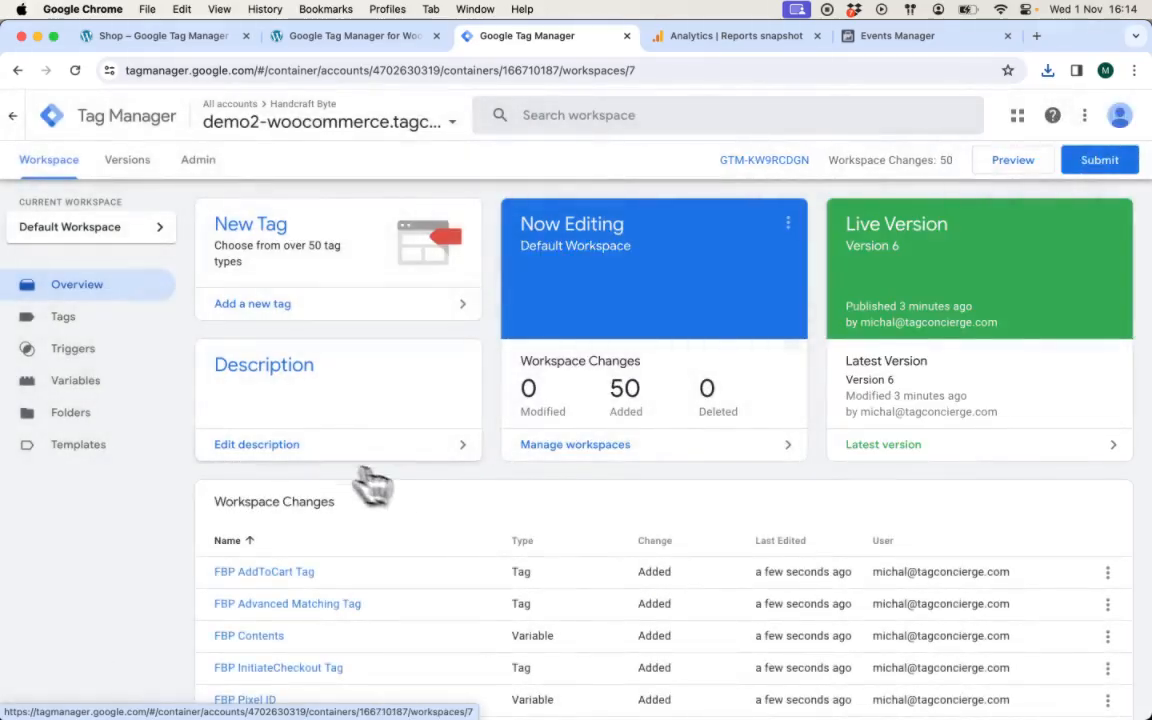
# - Open the GA4 Measurement ID variable from the workspace's Variables list
pyautogui.click(76, 380)
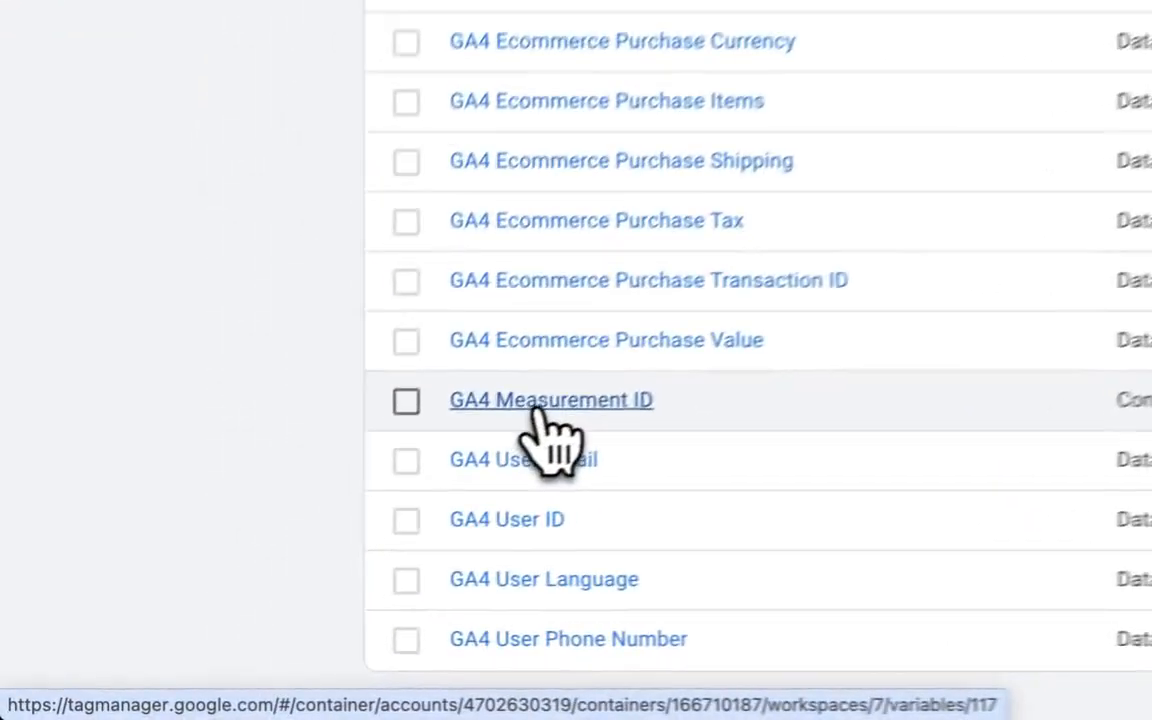
pyautogui.click(552, 400)
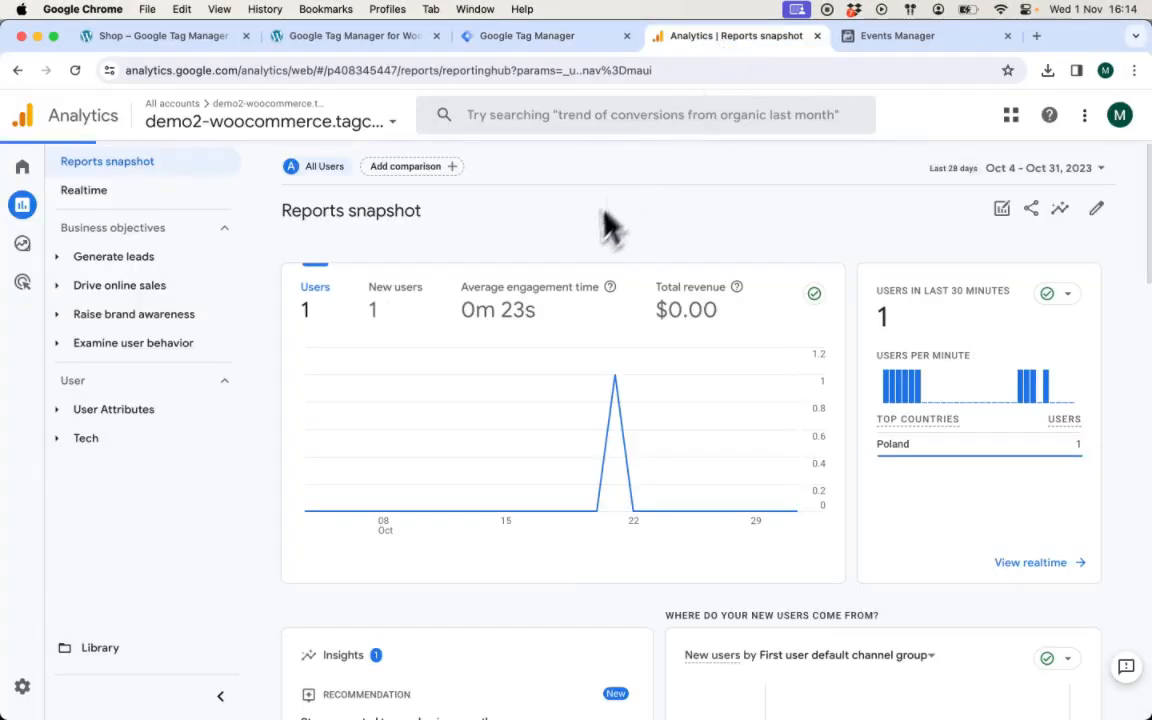
pyautogui.moveTo(24, 696)
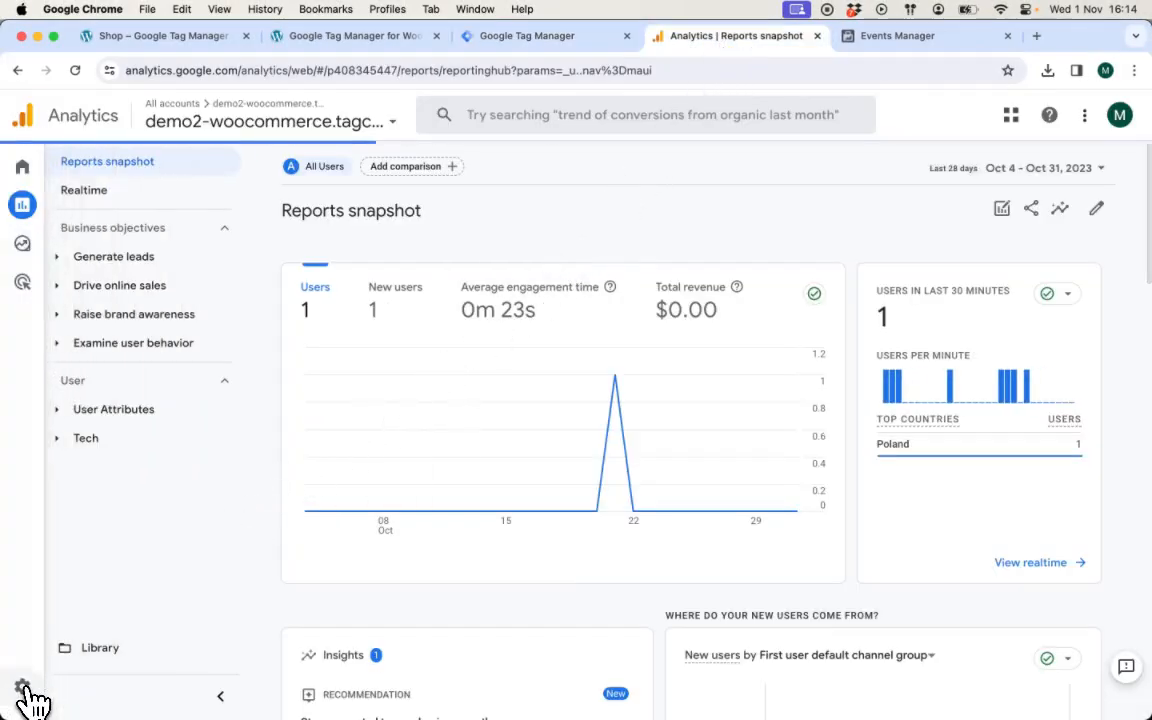
# - Look up the web stream's measurement ID under Admin > Data streams, then return to Tag Manager
pyautogui.click(22, 690)
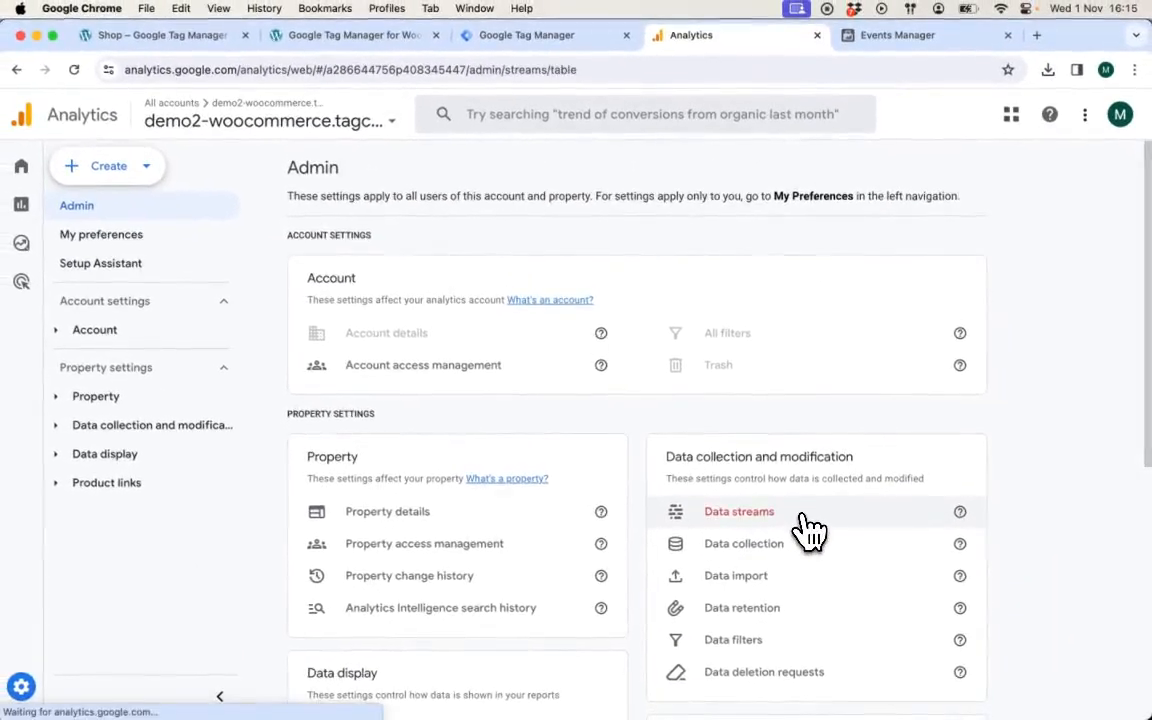
pyautogui.click(740, 512)
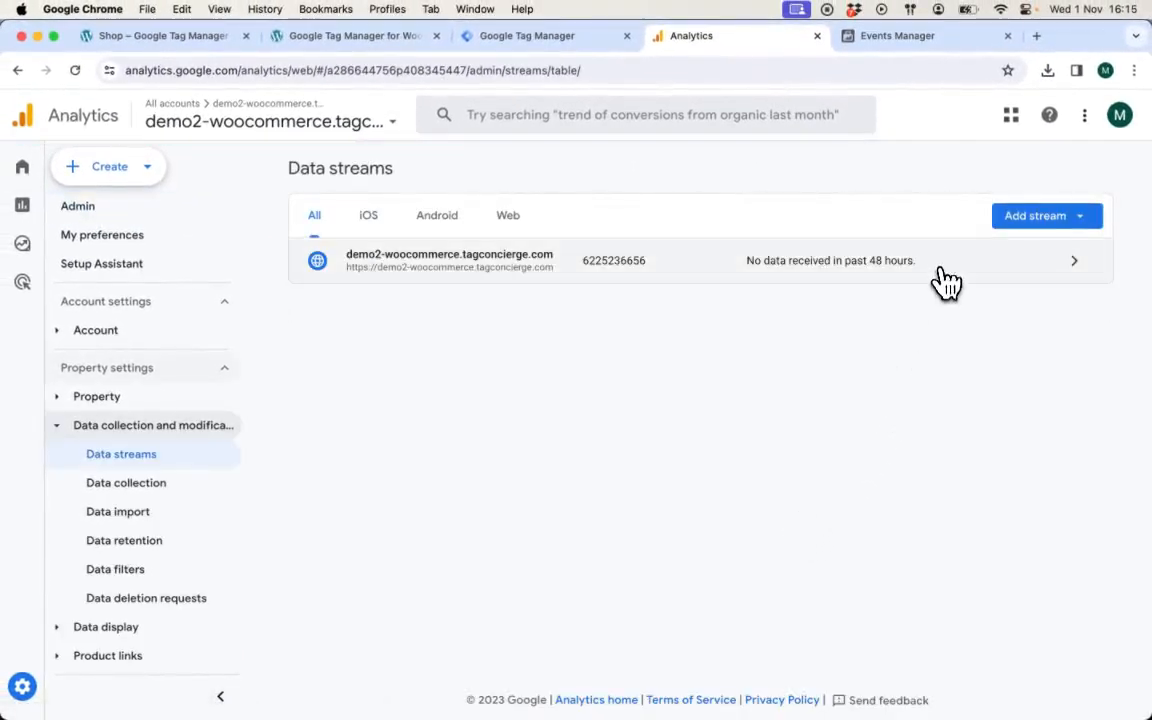
pyautogui.click(700, 260)
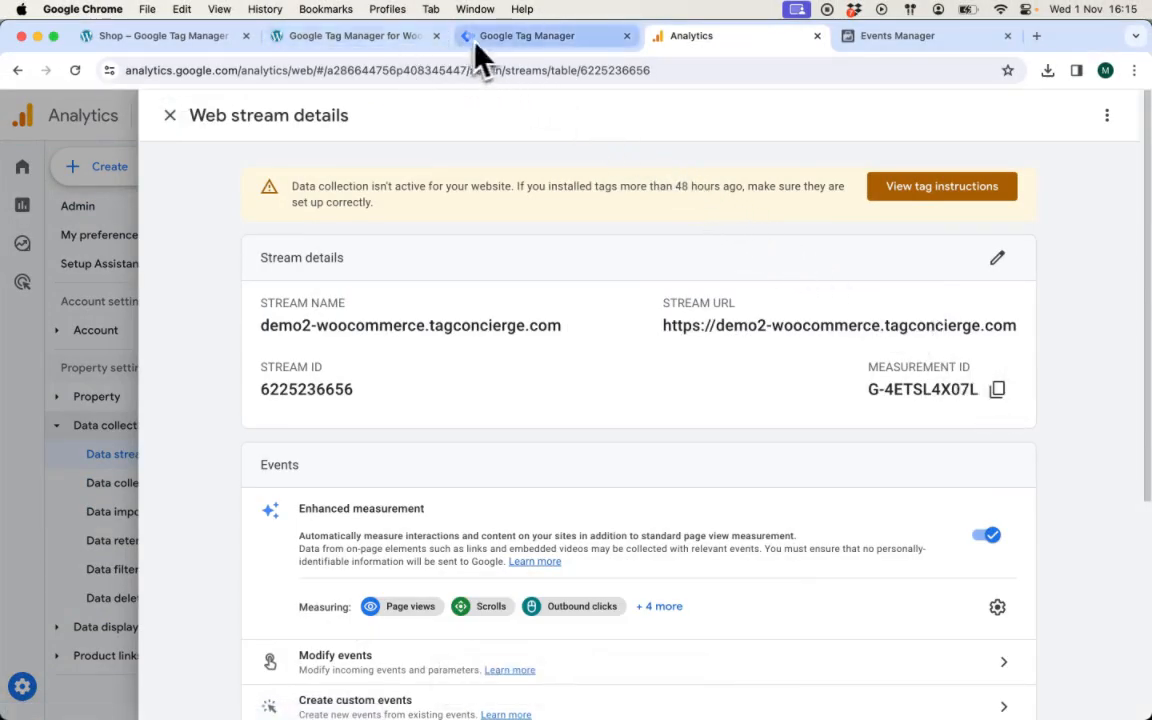
pyautogui.click(528, 36)
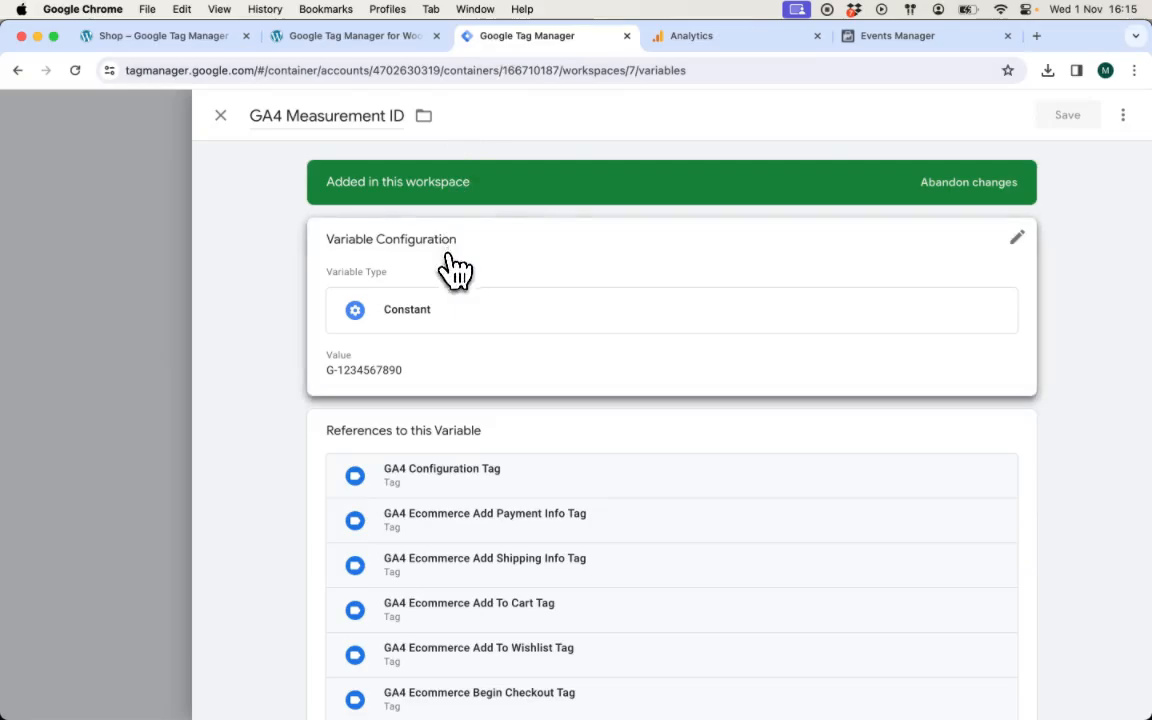
# - Close the GA4 Measurement ID variable and open the FBP Pixel ID variable holding placeholder 'pixel-id'
pyautogui.click(1016, 236)
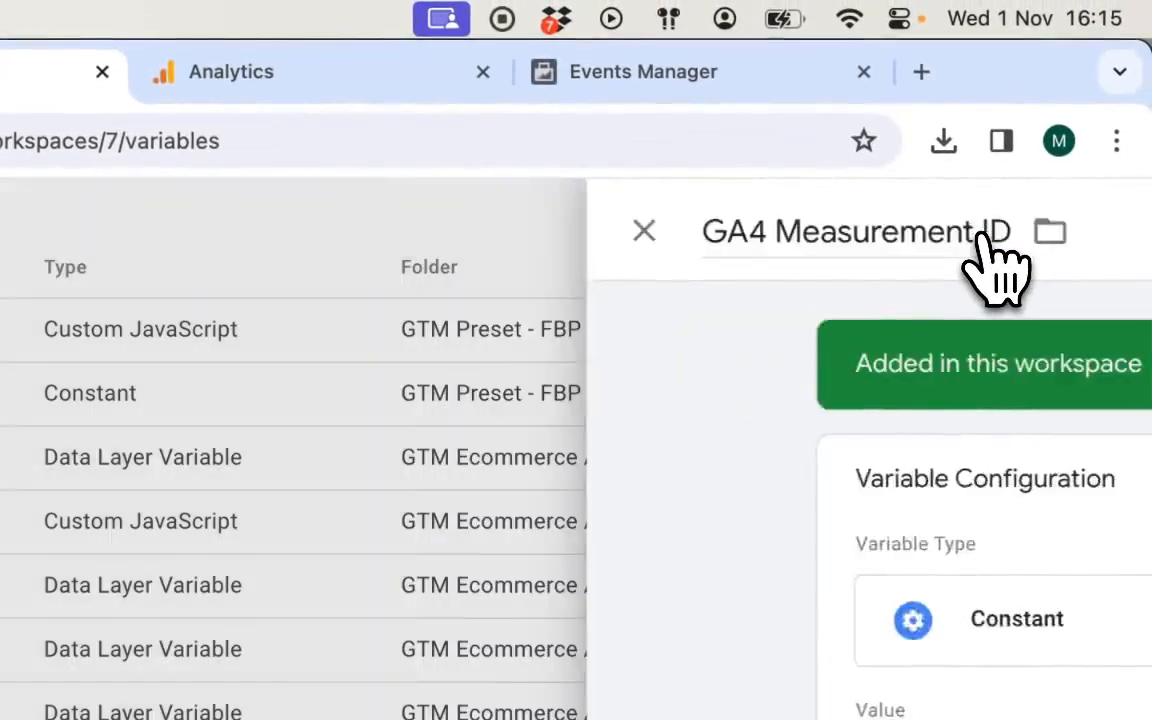
pyautogui.click(644, 232)
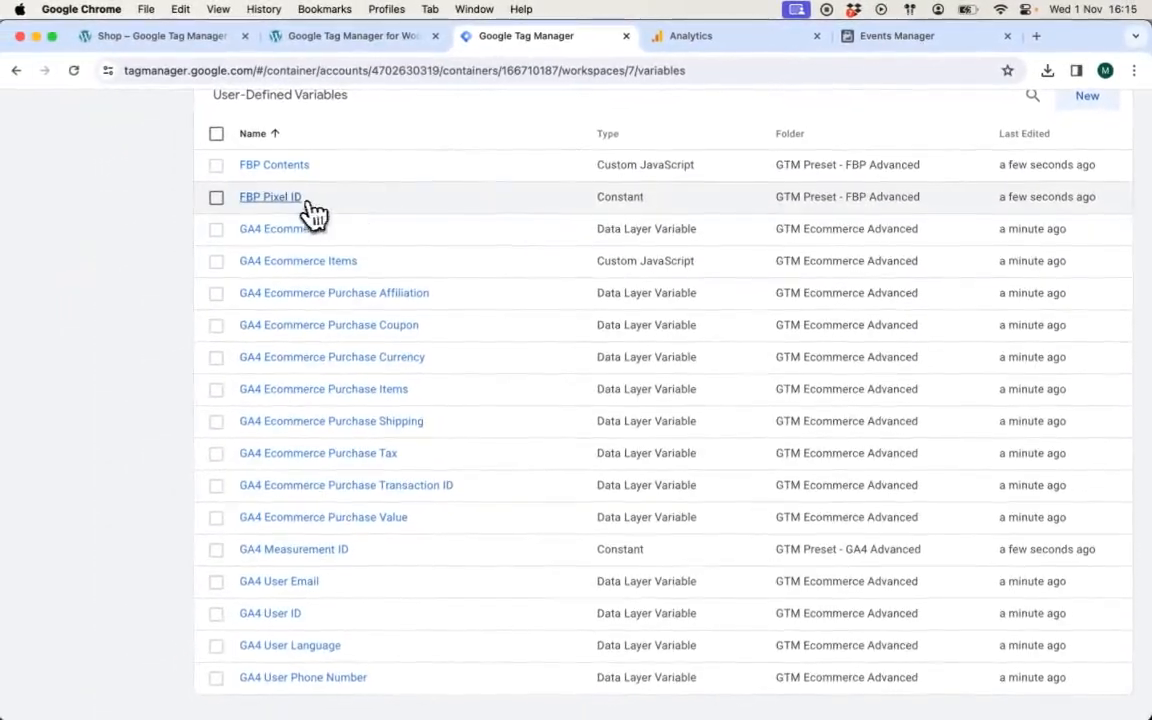
pyautogui.click(270, 198)
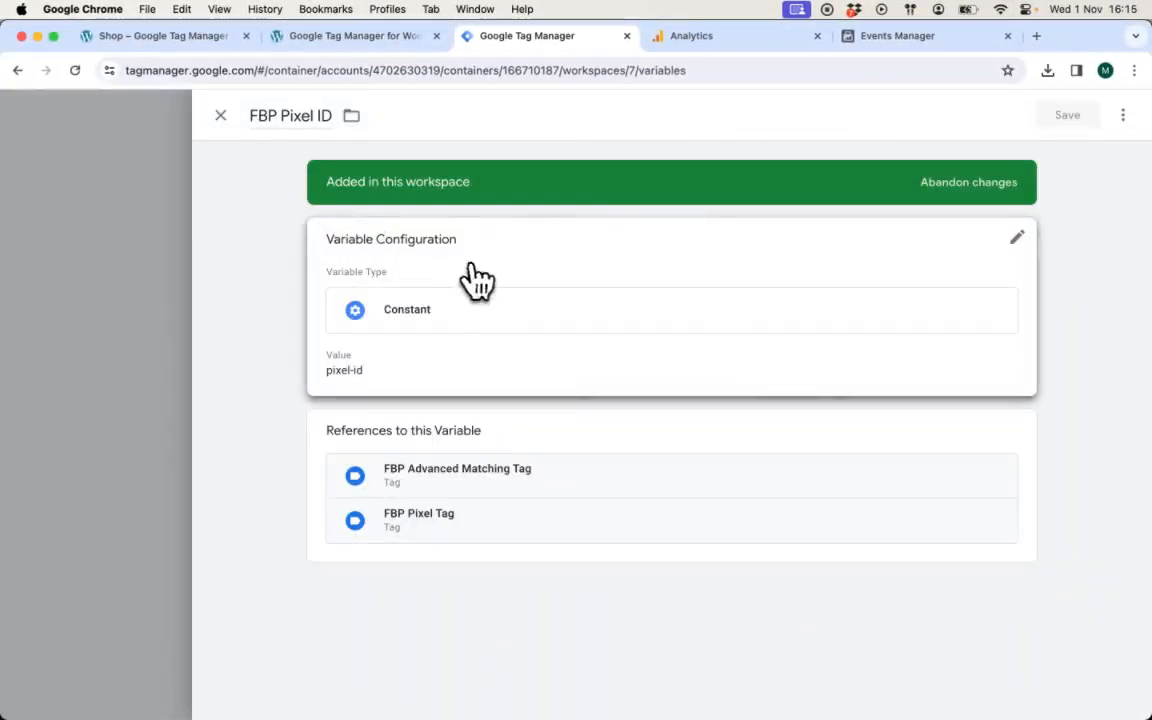
pyautogui.moveTo(896, 36)
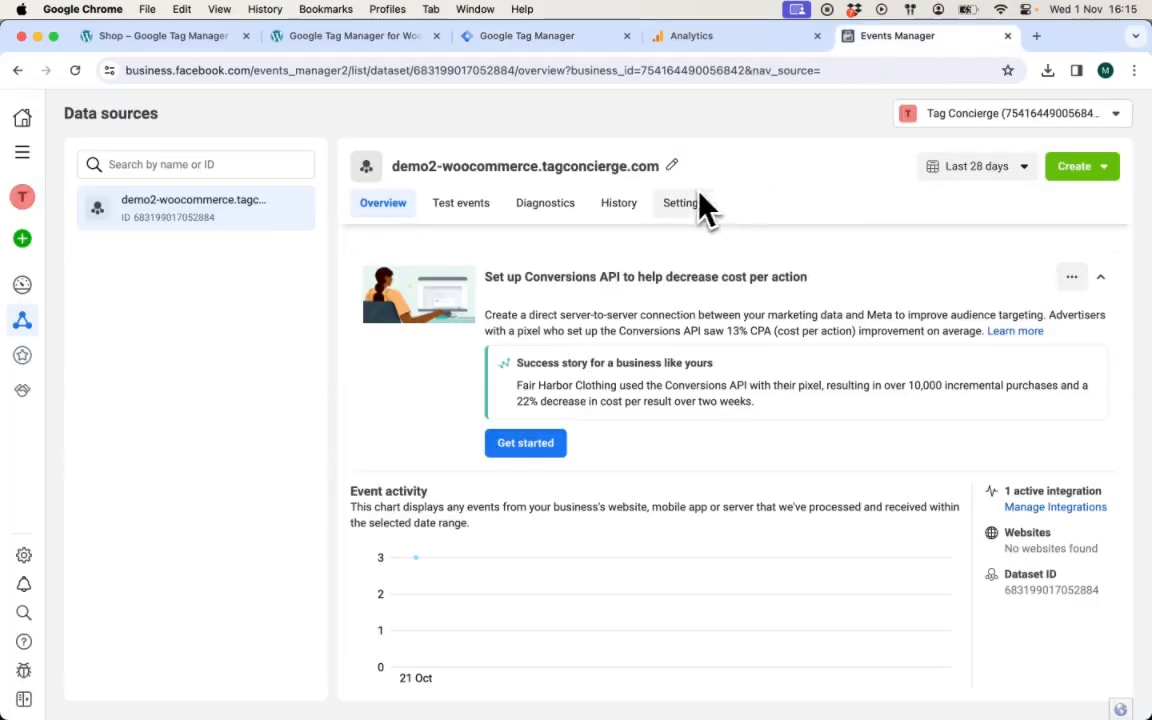
pyautogui.click(680, 204)
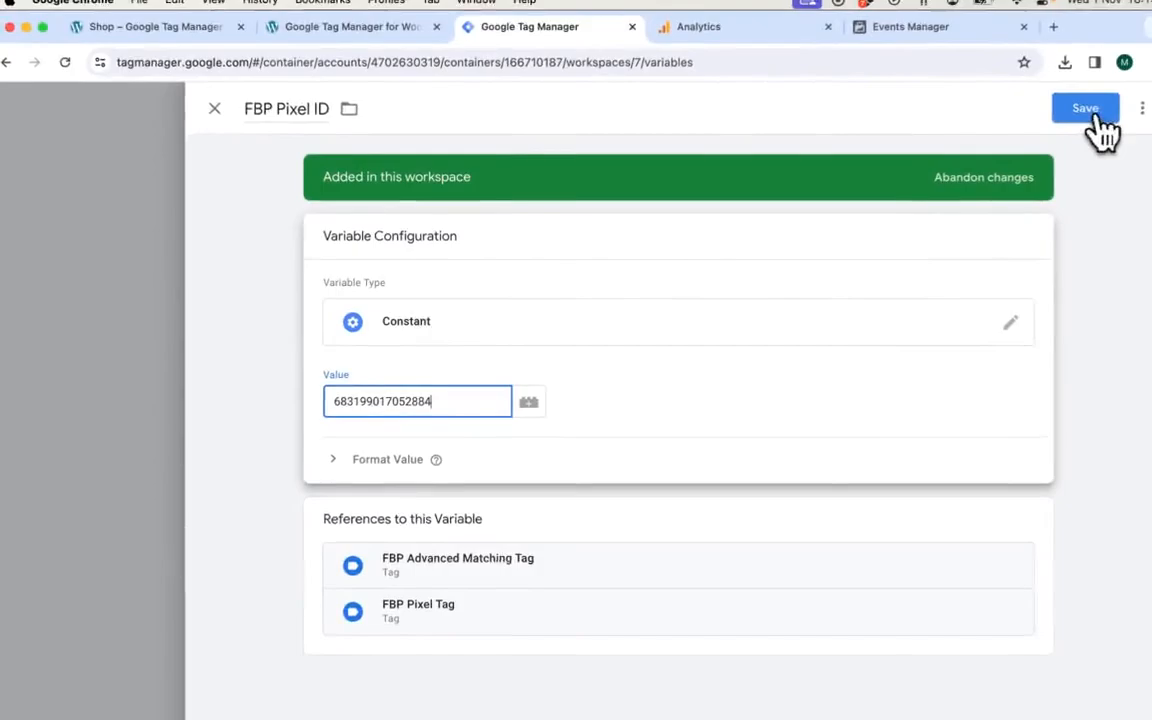
# - Save the FBP Pixel ID variable, keeping the workspace at 50 changes ready for preview
pyautogui.click(1084, 108)
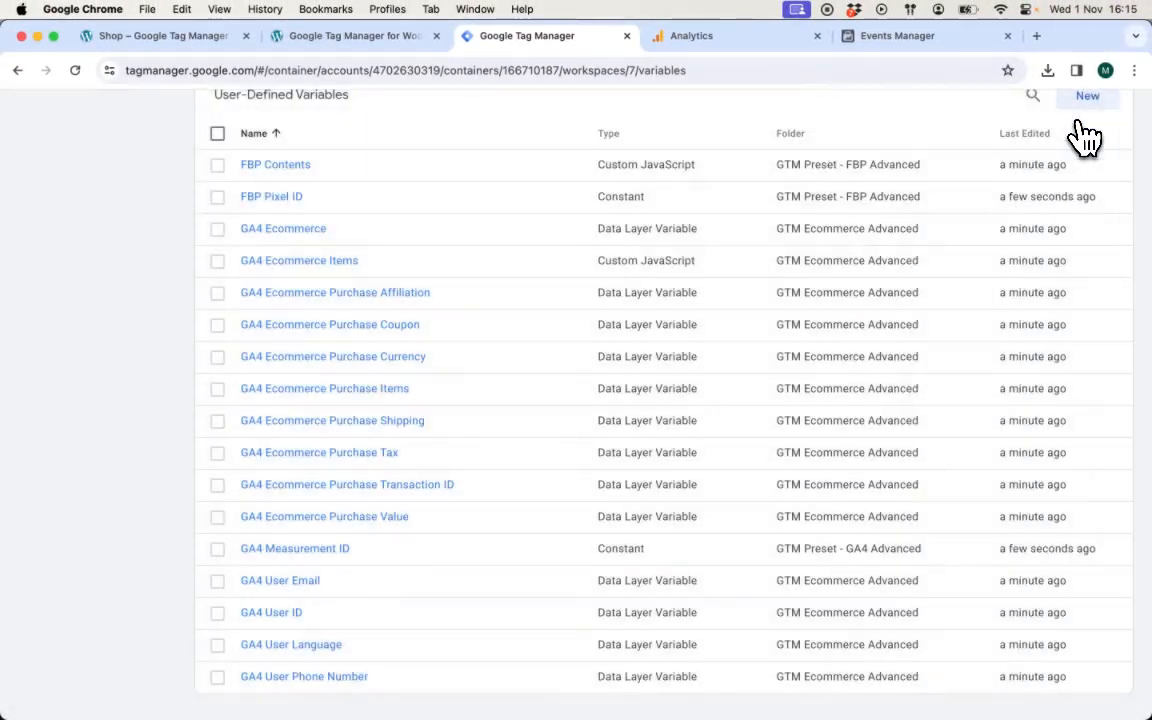
pyautogui.scroll(3)
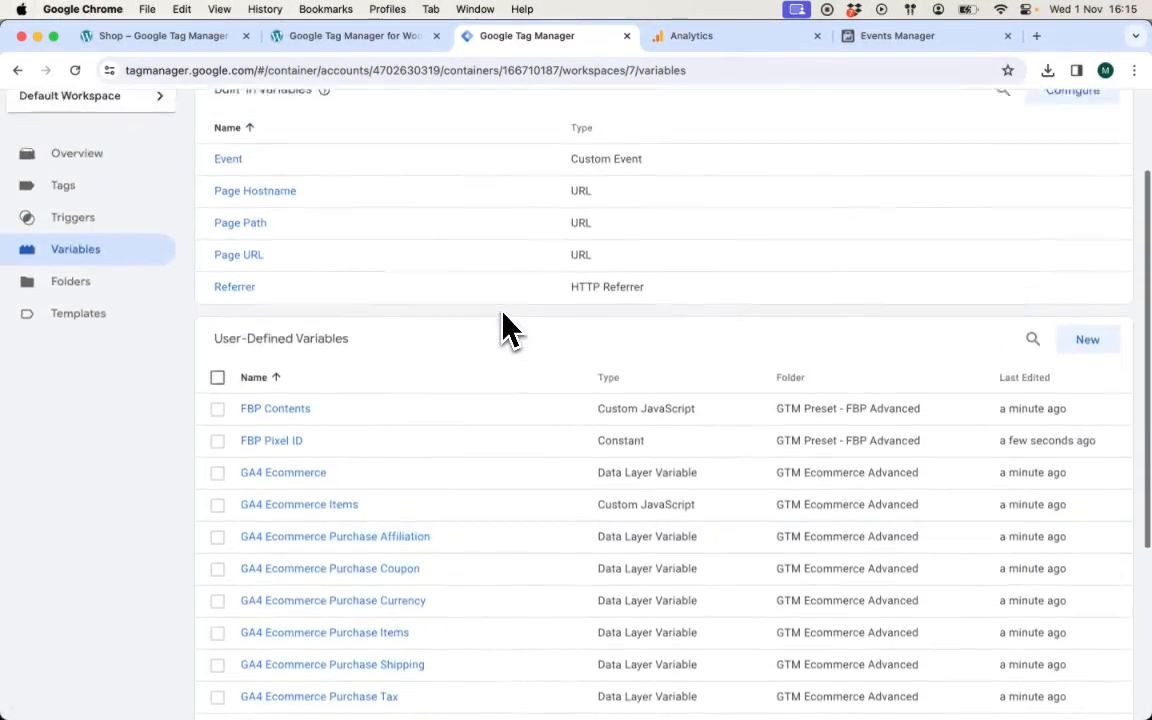
pyautogui.scroll(3)
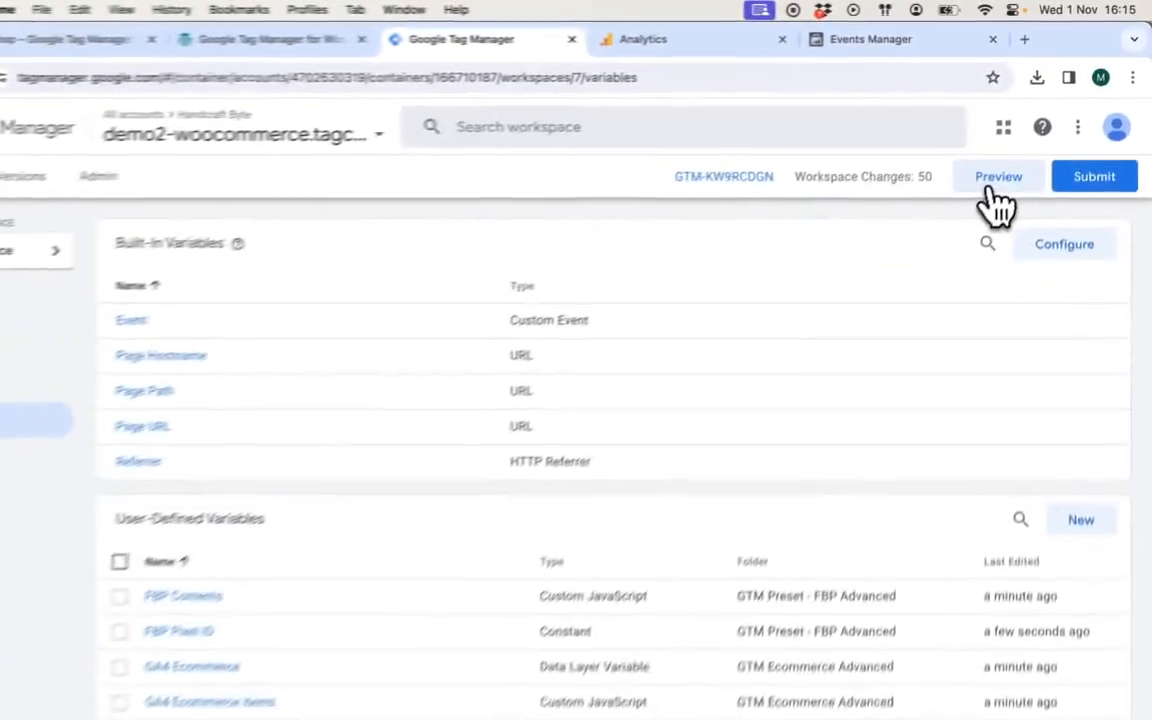
# - Preview the workspace and connect Tag Assistant to the store's Album product page
pyautogui.click(998, 176)
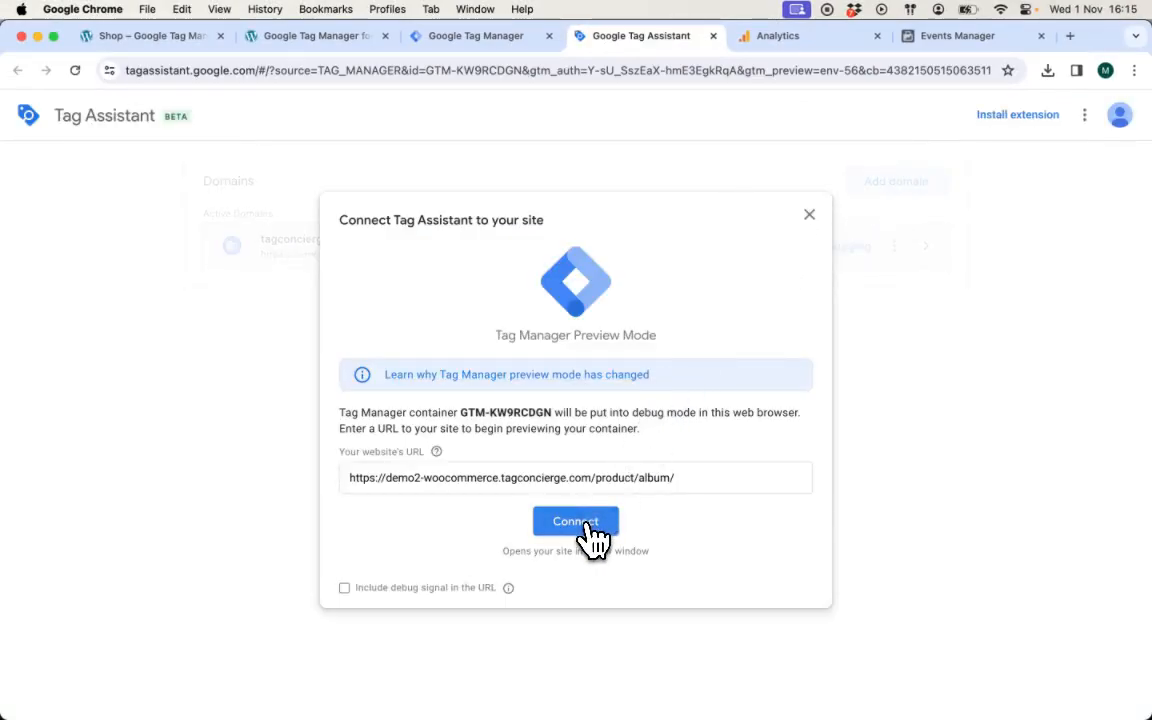
pyautogui.click(576, 520)
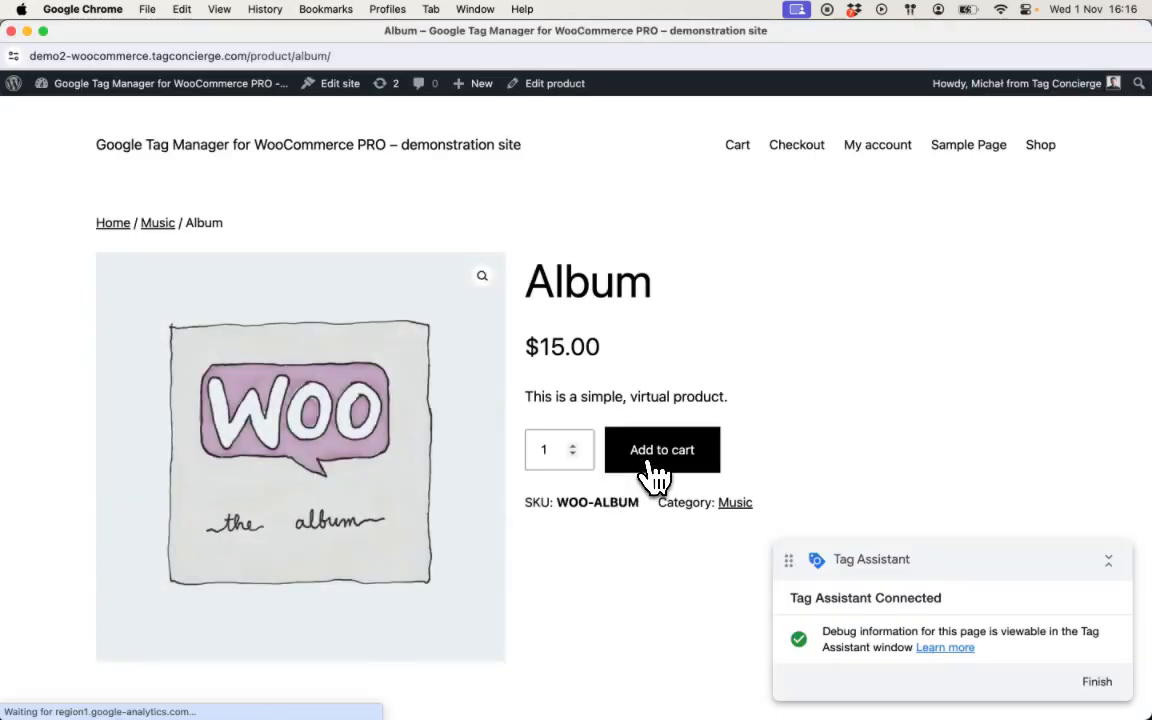
# - Add the Album product to the cart and view the cart
pyautogui.click(662, 448)
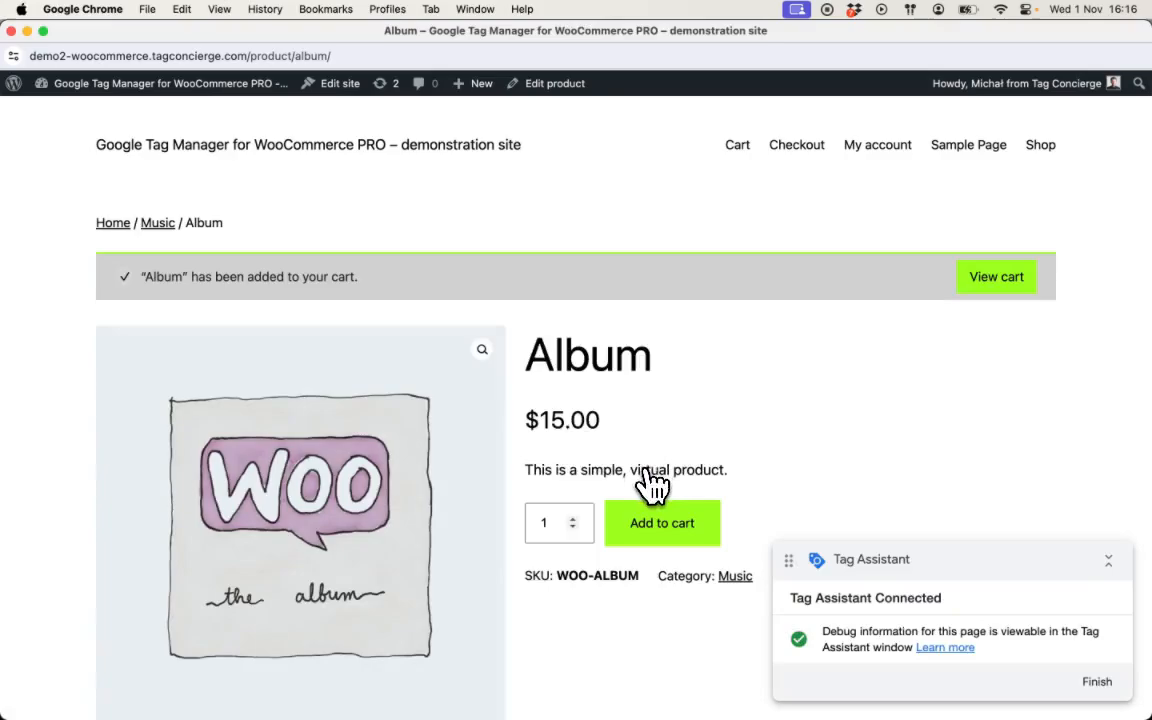
pyautogui.moveTo(996, 276)
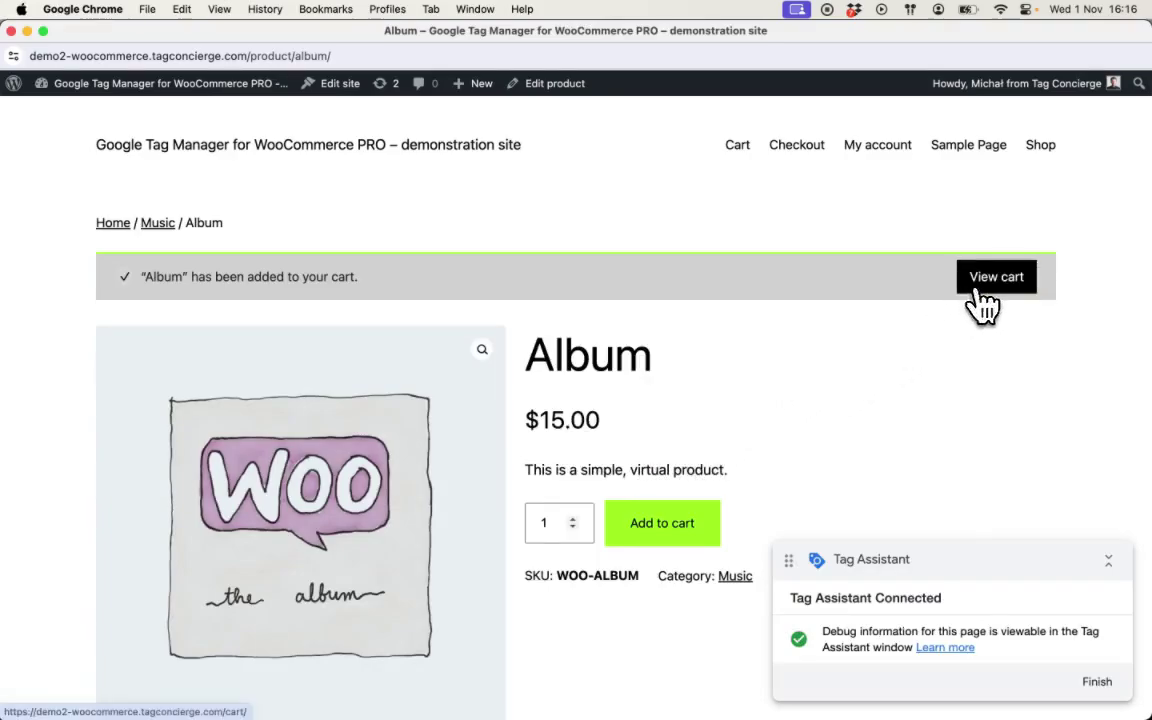
pyautogui.click(996, 276)
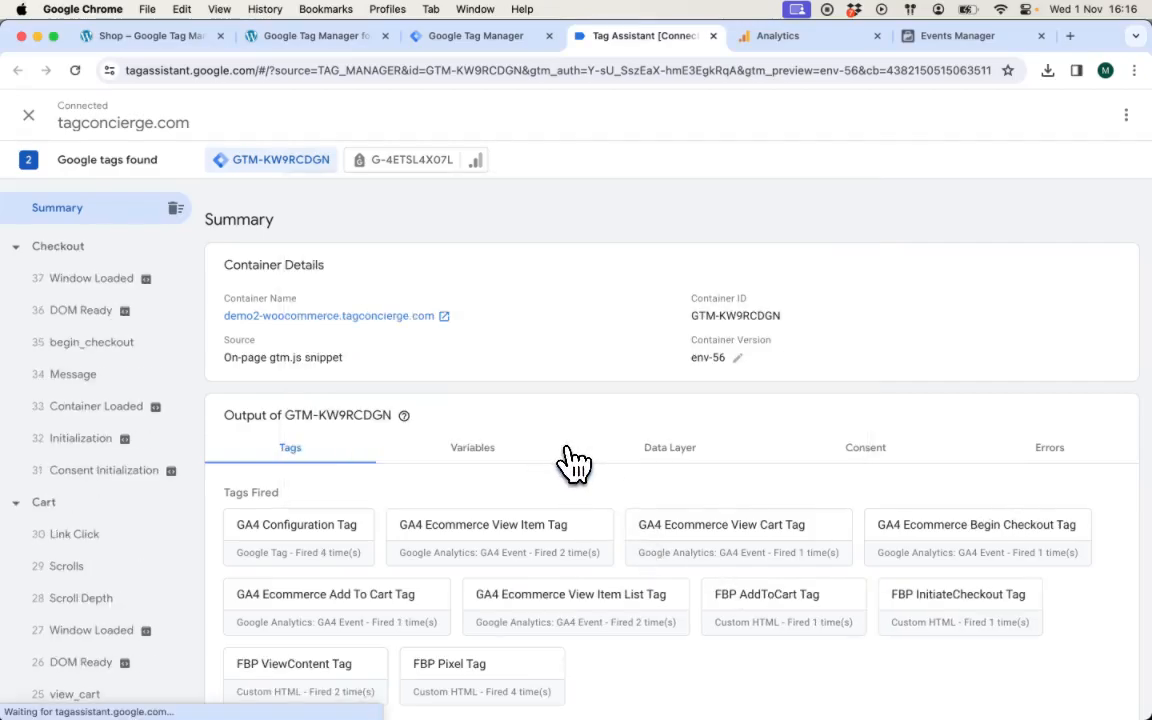
# - Inspect the add_to_cart payload and begin_checkout event, confirming GA4 and FBP tags fired
pyautogui.scroll(-3)
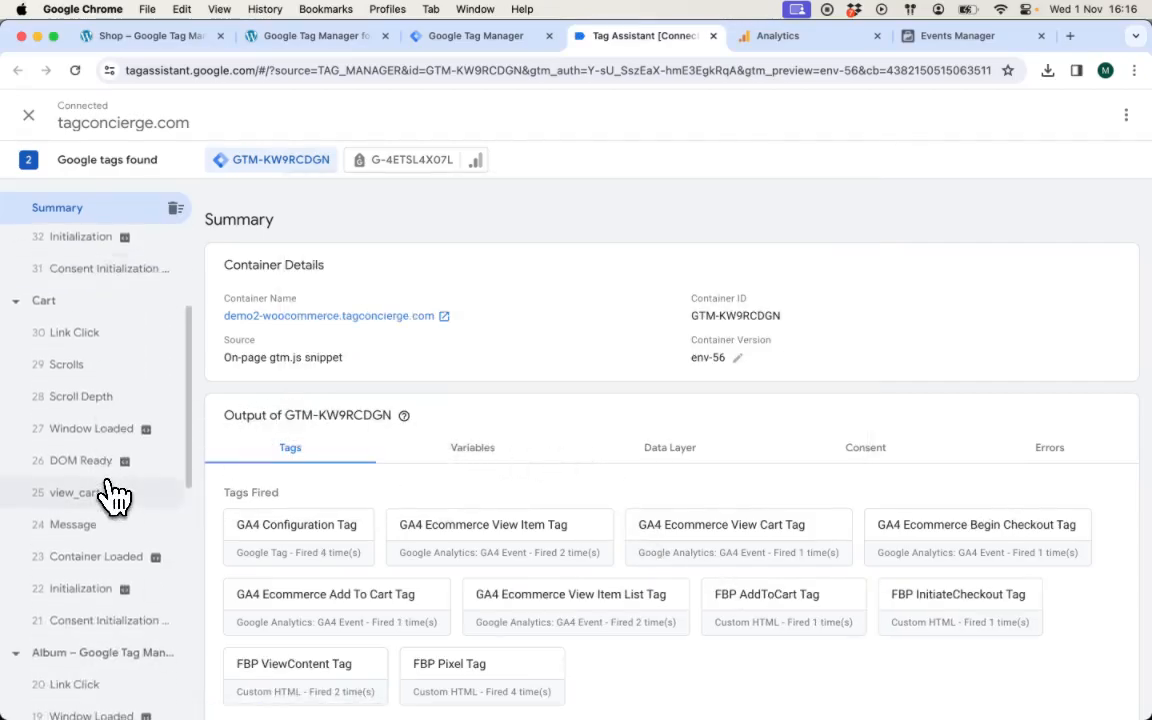
pyautogui.scroll(-3)
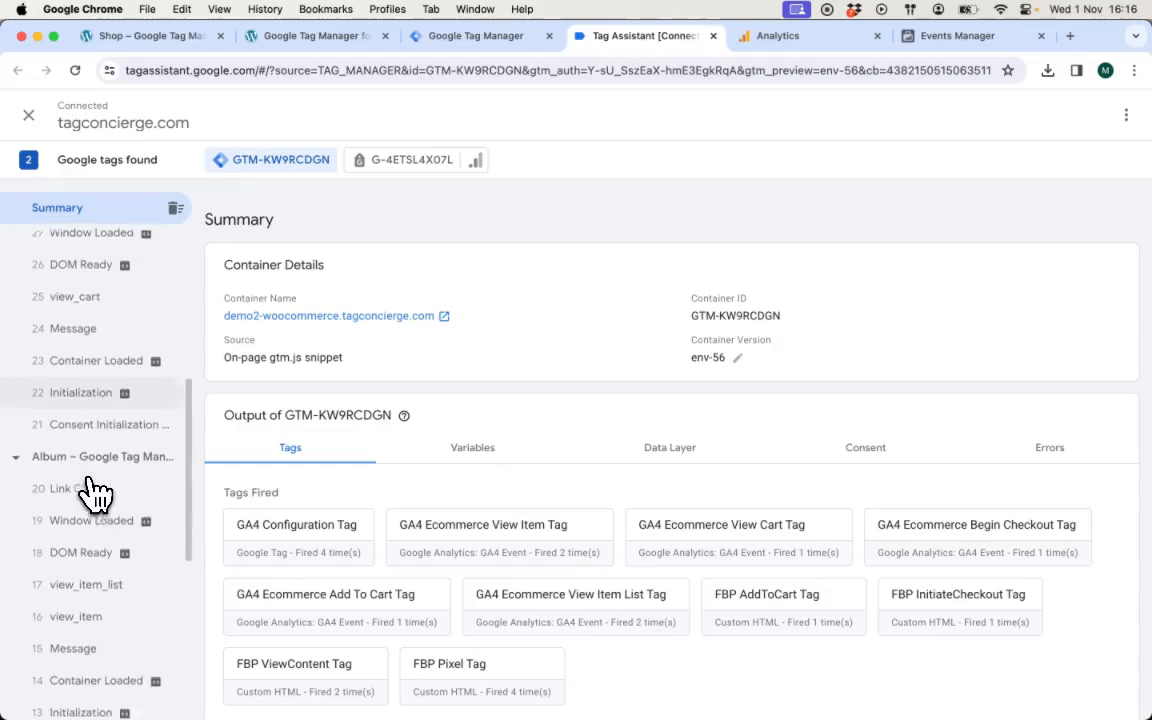
pyautogui.click(80, 632)
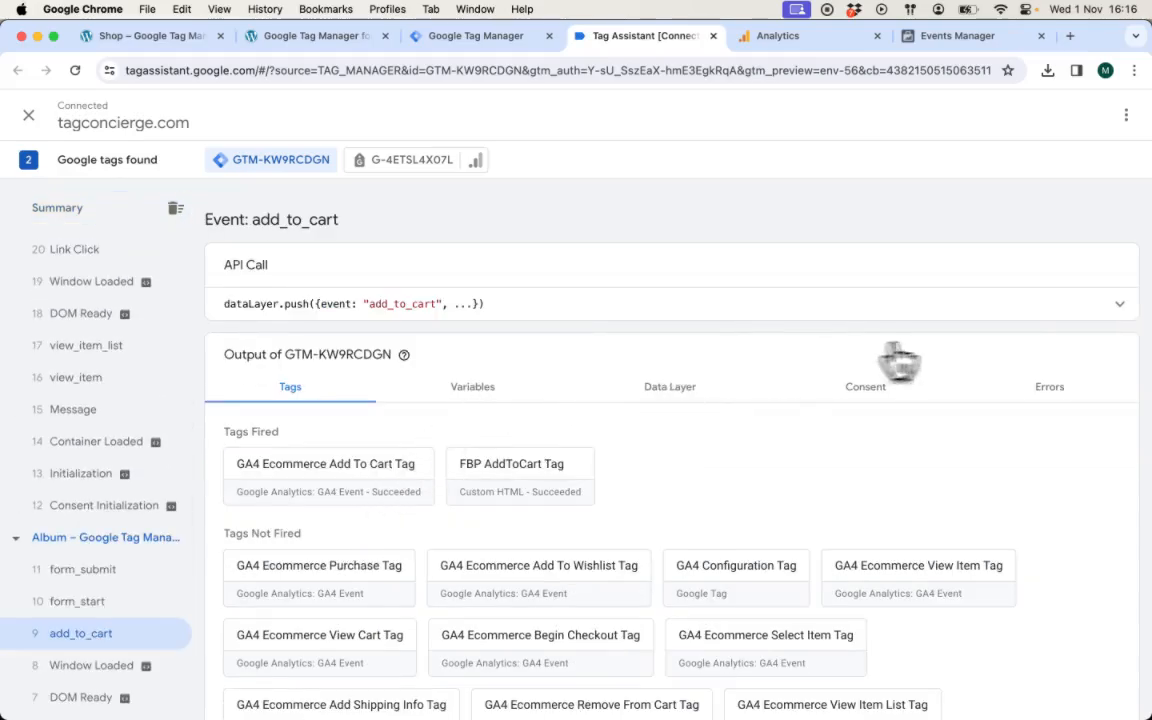
pyautogui.click(1120, 304)
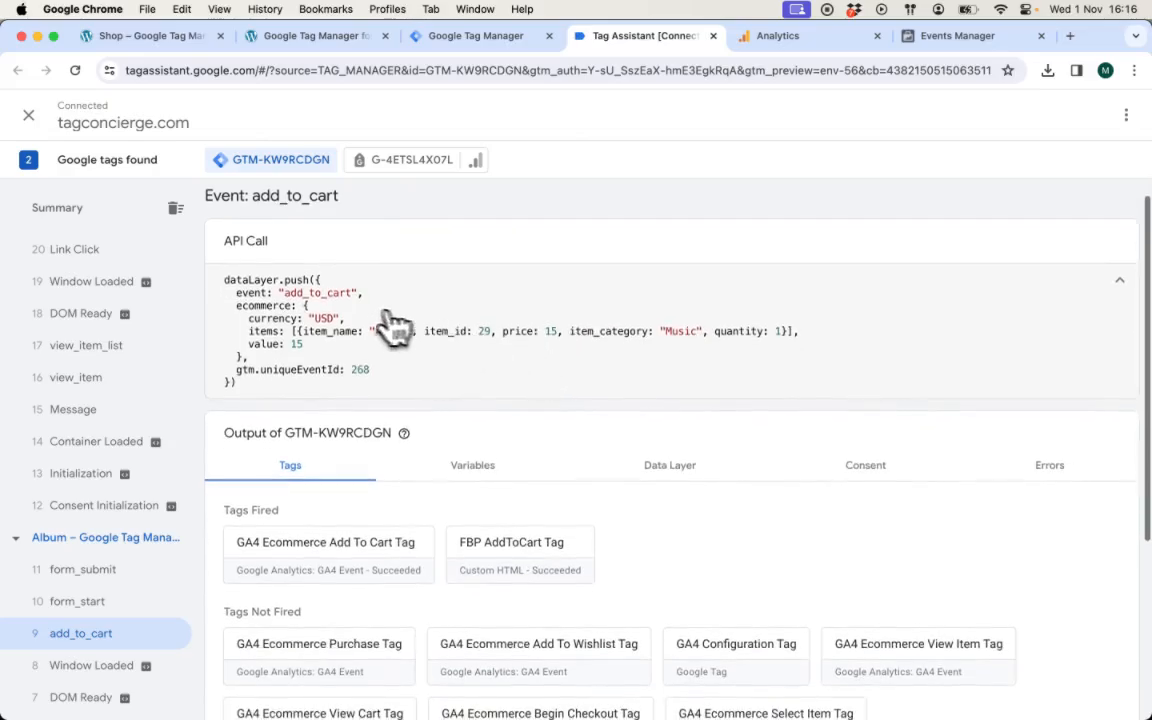
pyautogui.moveTo(412, 344)
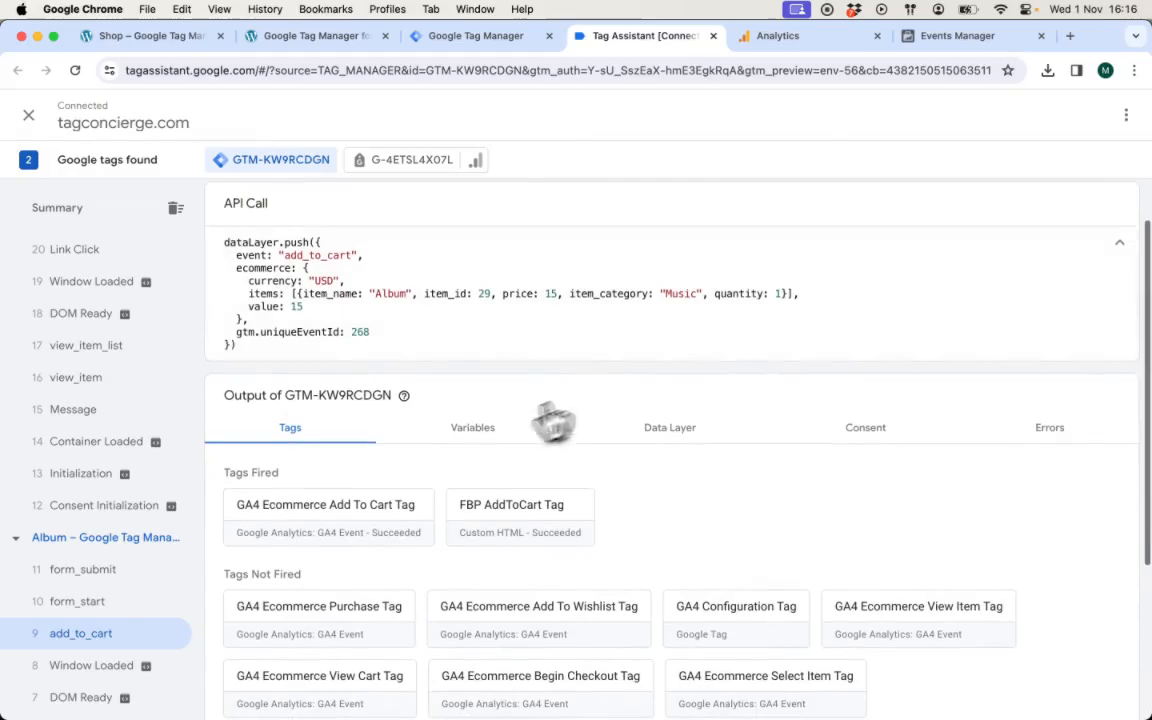
pyautogui.moveTo(452, 548)
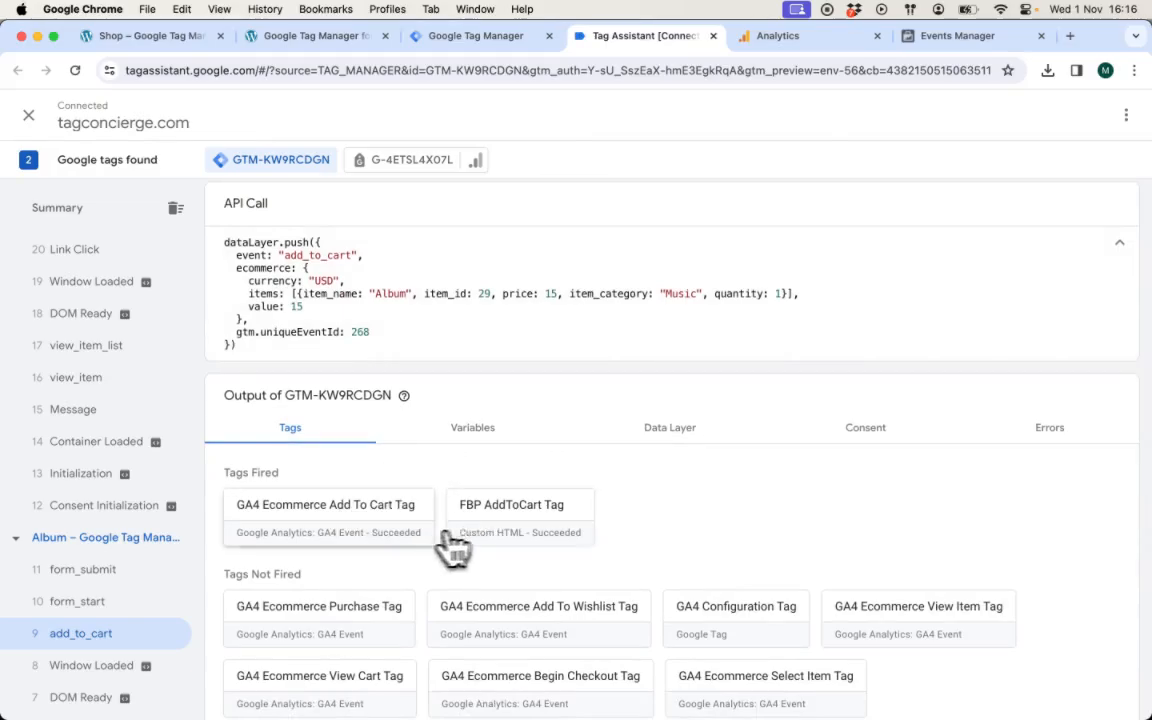
pyautogui.moveTo(378, 550)
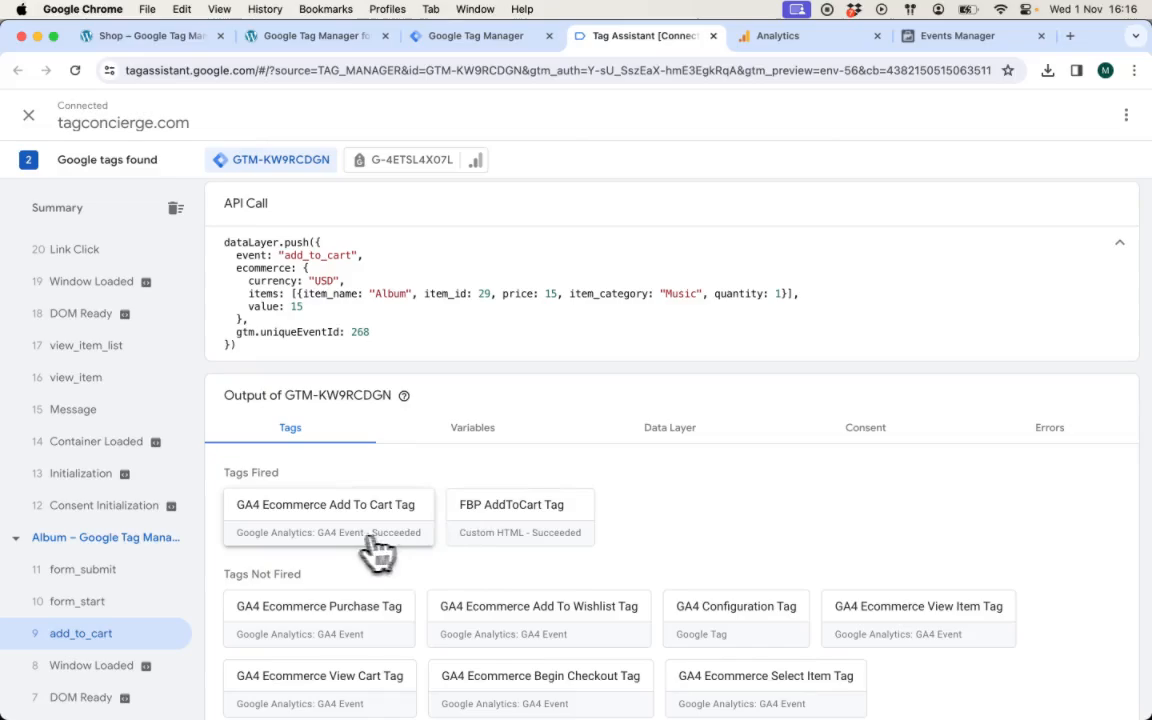
pyautogui.moveTo(160, 490)
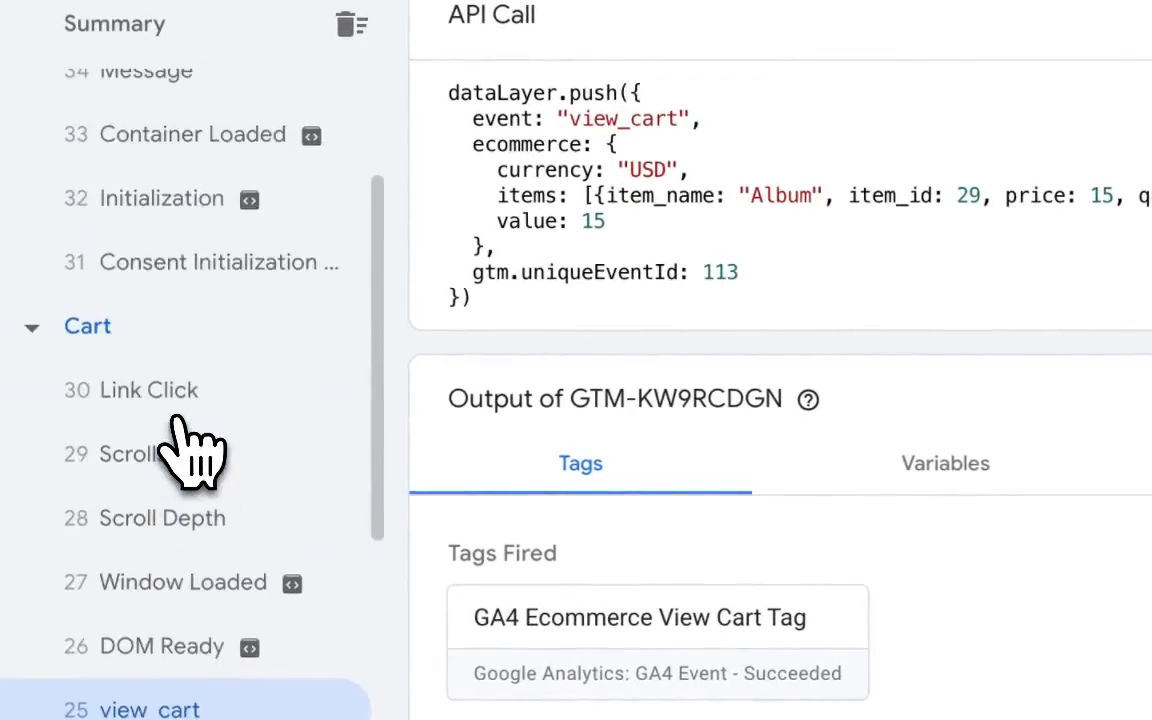
pyautogui.click(184, 292)
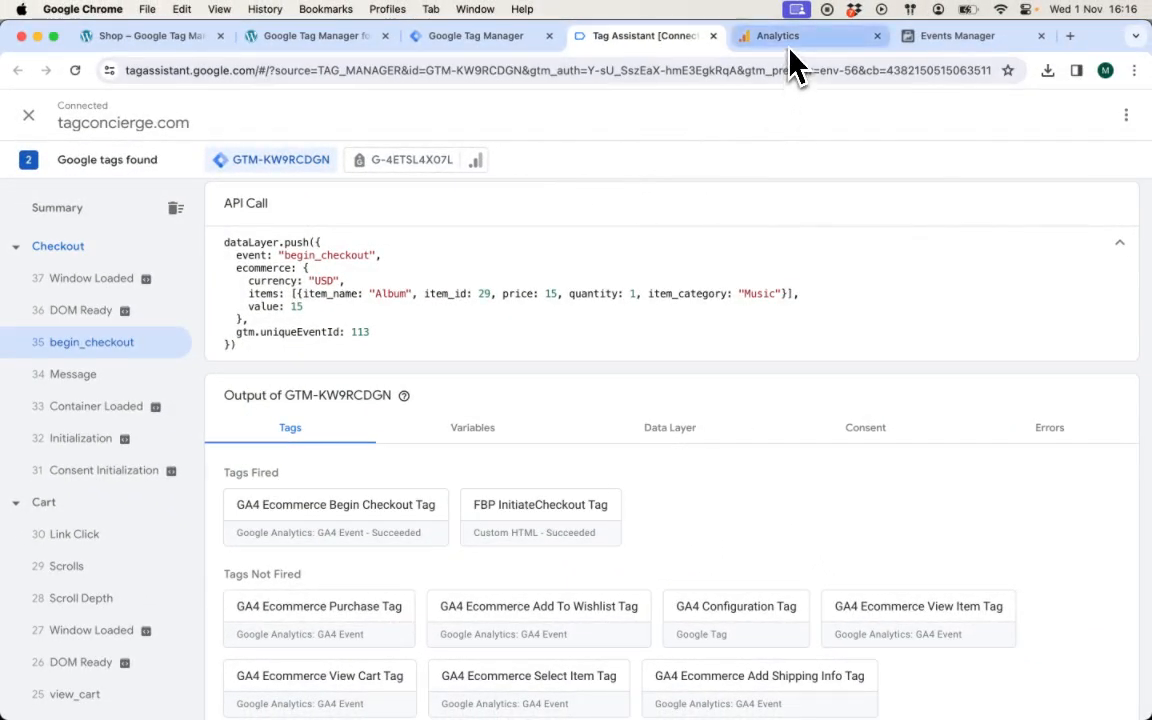
# - Check the GA4 Realtime overview's event counts for begin_checkout and view_item
pyautogui.click(808, 36)
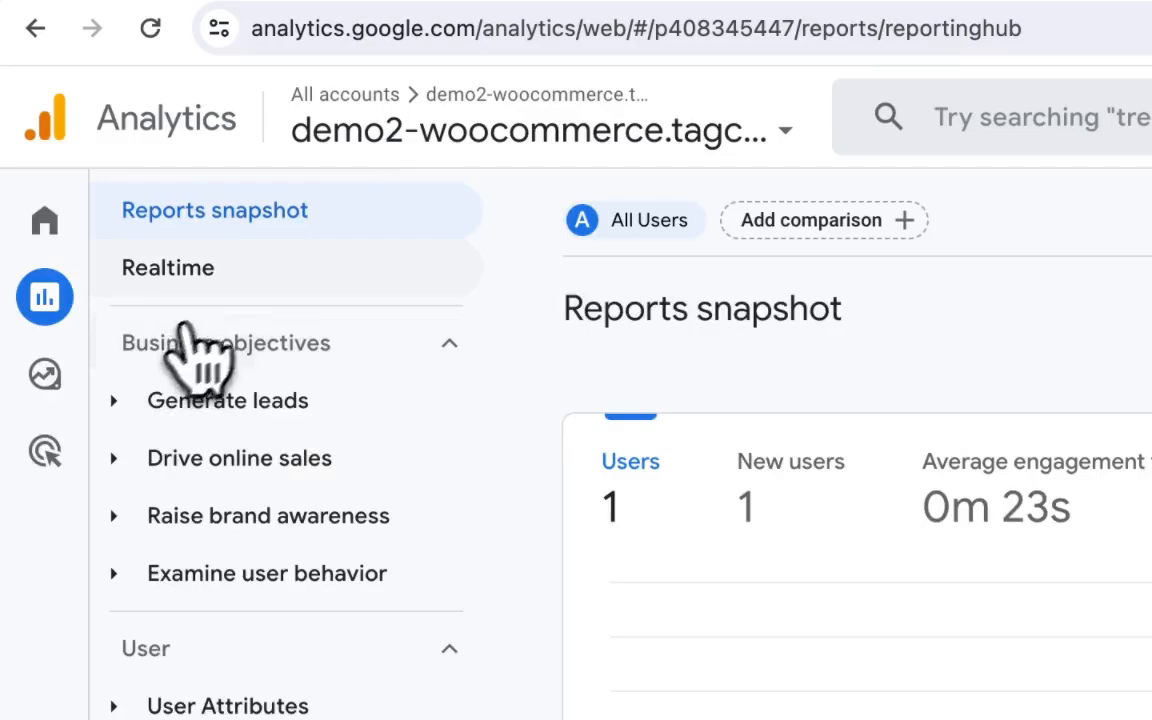
pyautogui.click(168, 268)
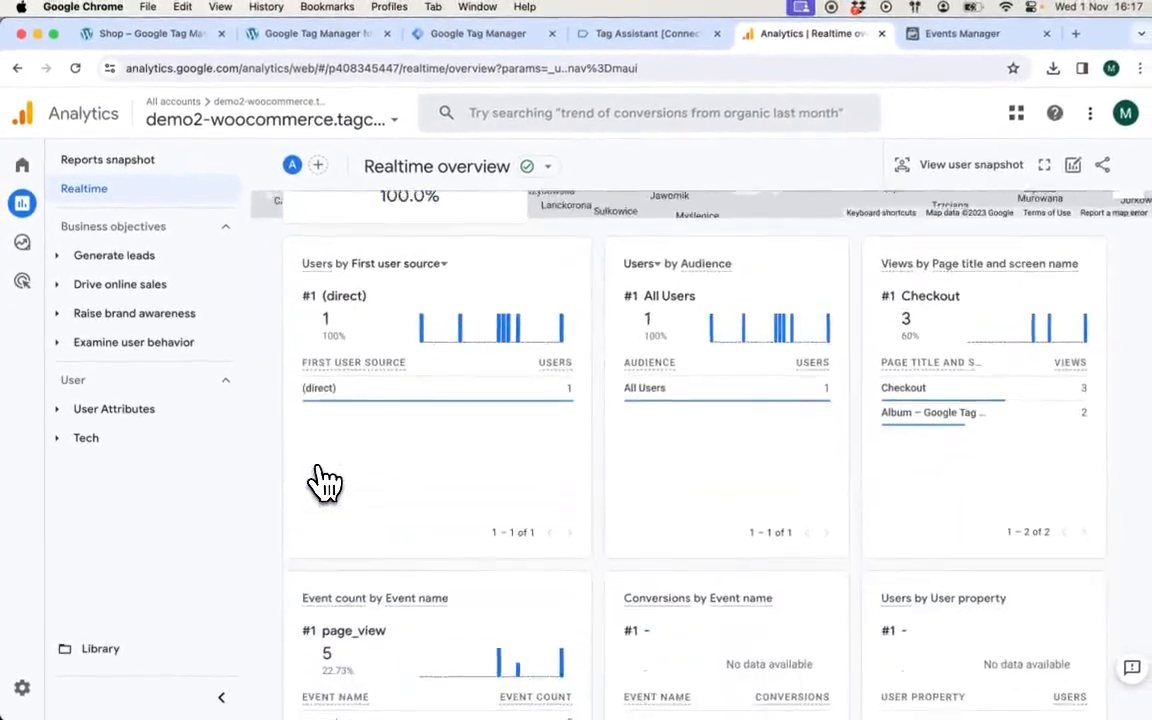
pyautogui.scroll(-3)
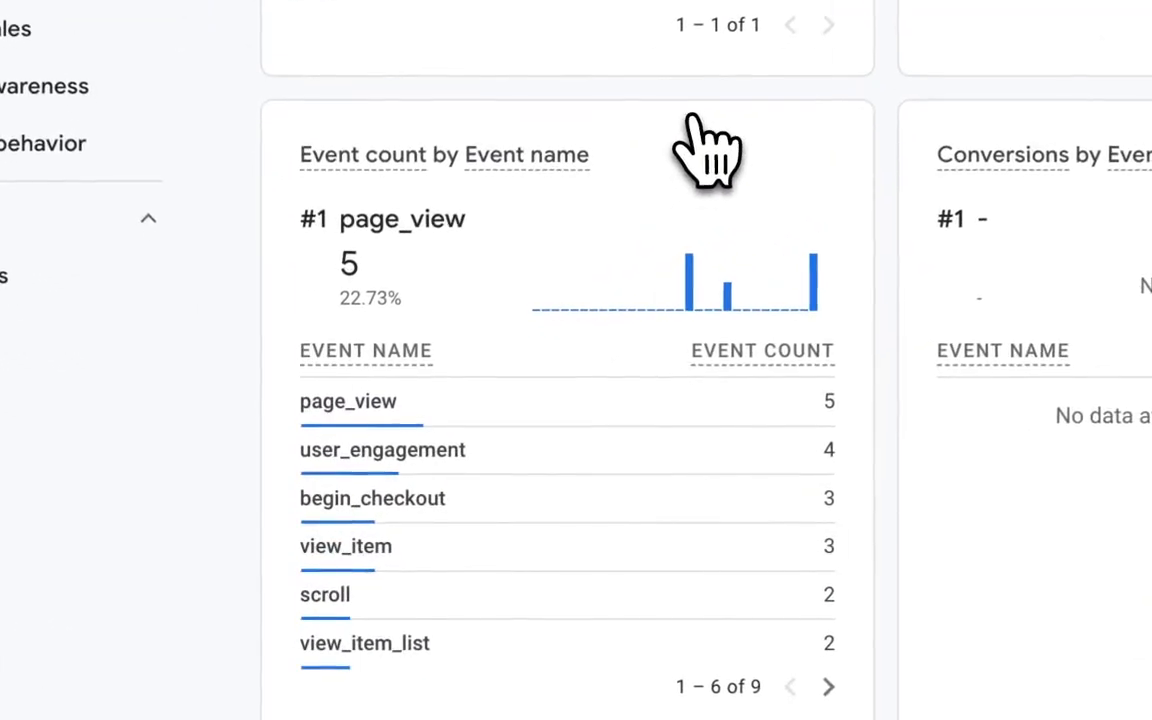
pyautogui.moveTo(672, 184)
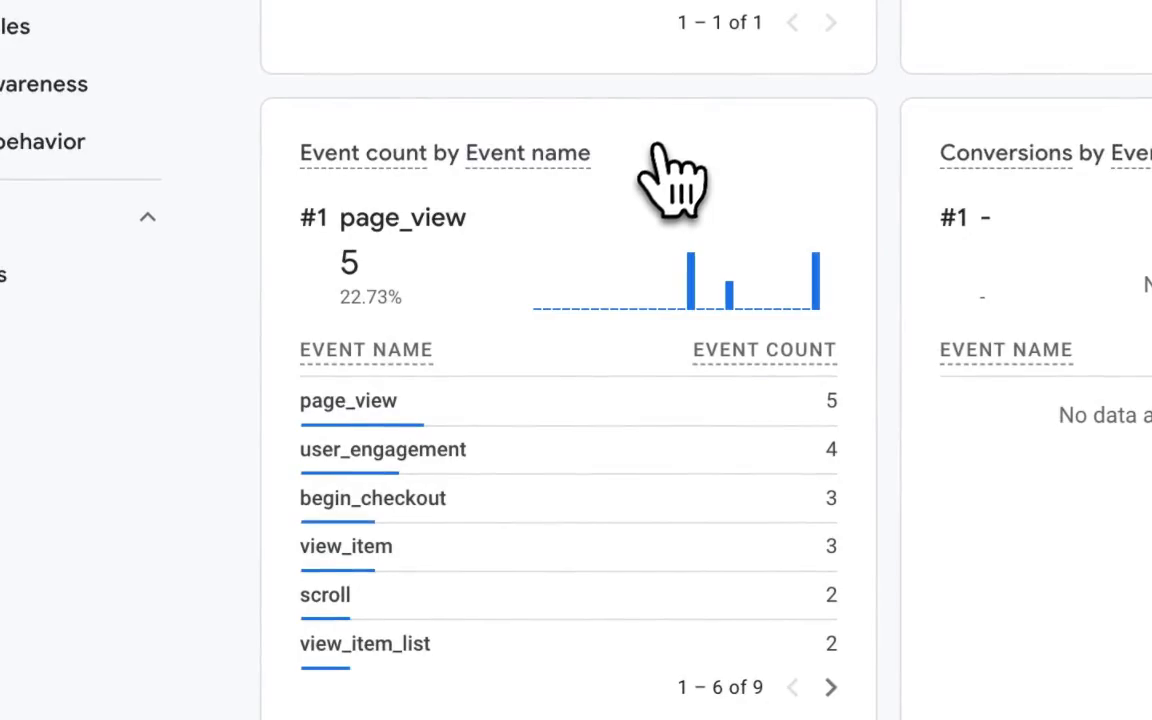
pyautogui.moveTo(496, 580)
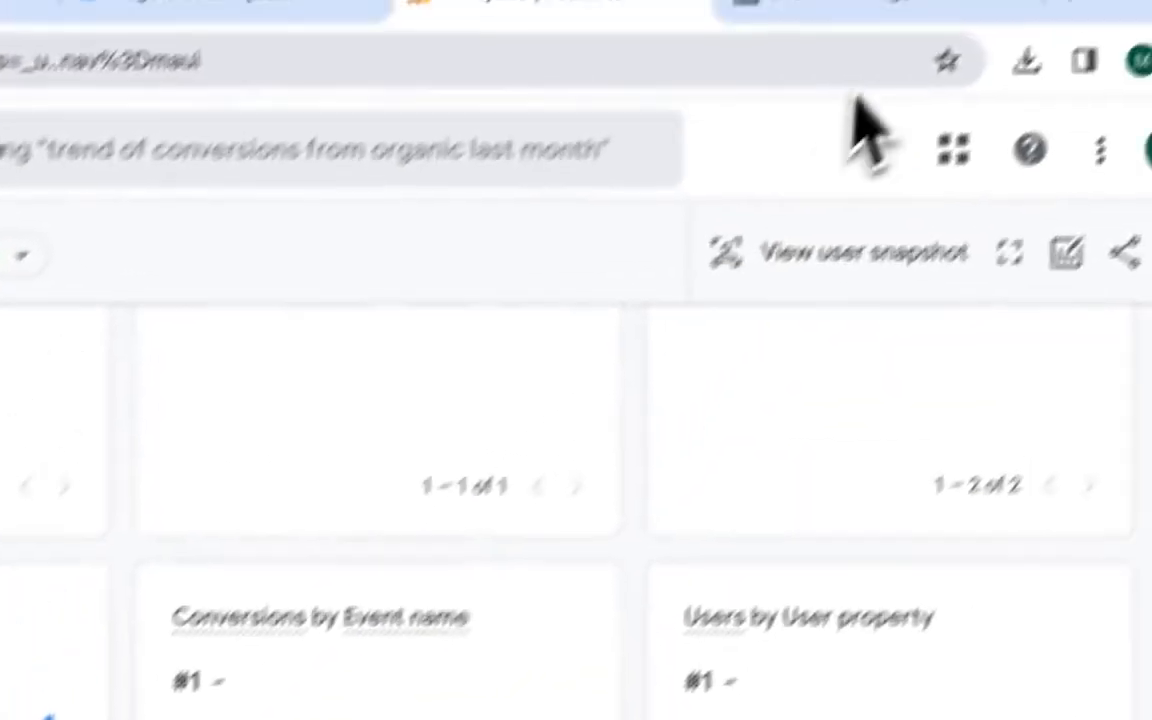
# - Review Meta test events showing PageView, Initiate checkout and Add to cart processed, then return to Tag Manager
pyautogui.click(956, 36)
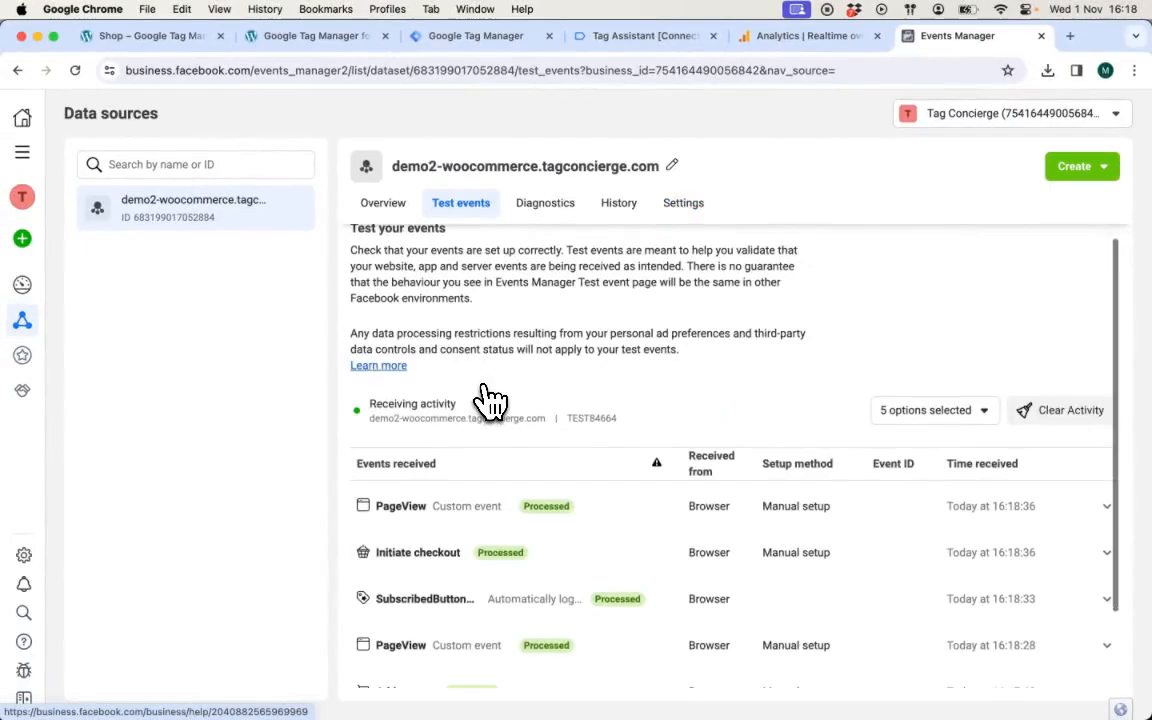
pyautogui.scroll(-3)
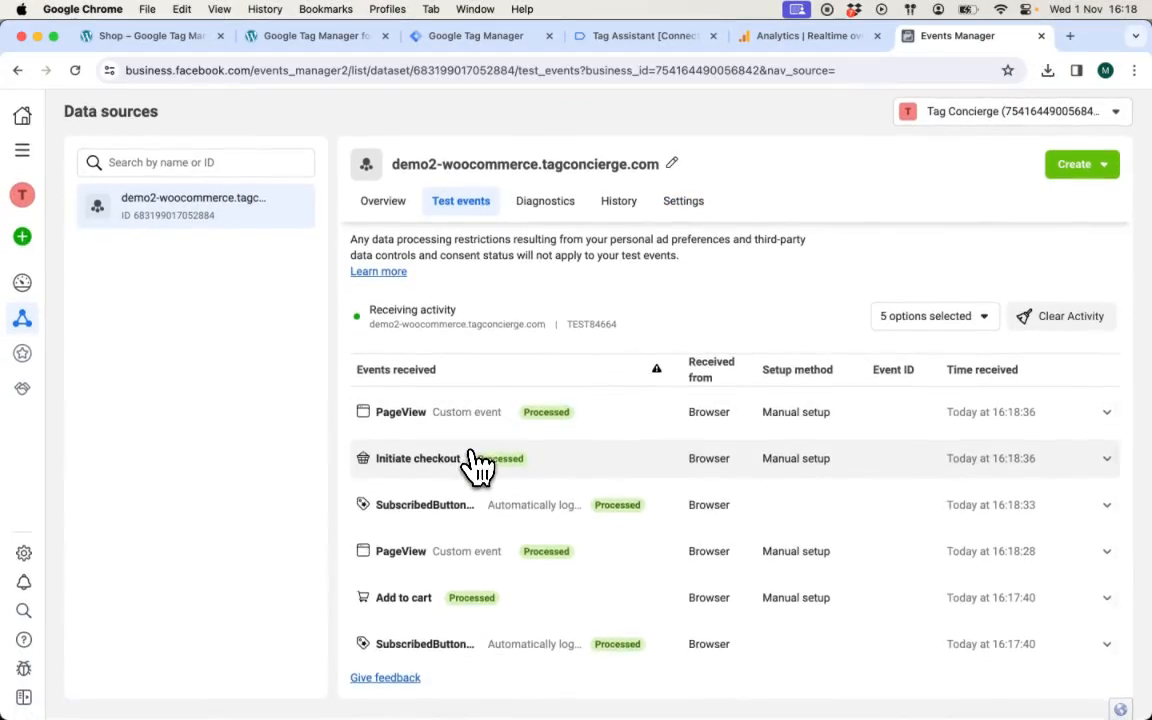
pyautogui.moveTo(540, 620)
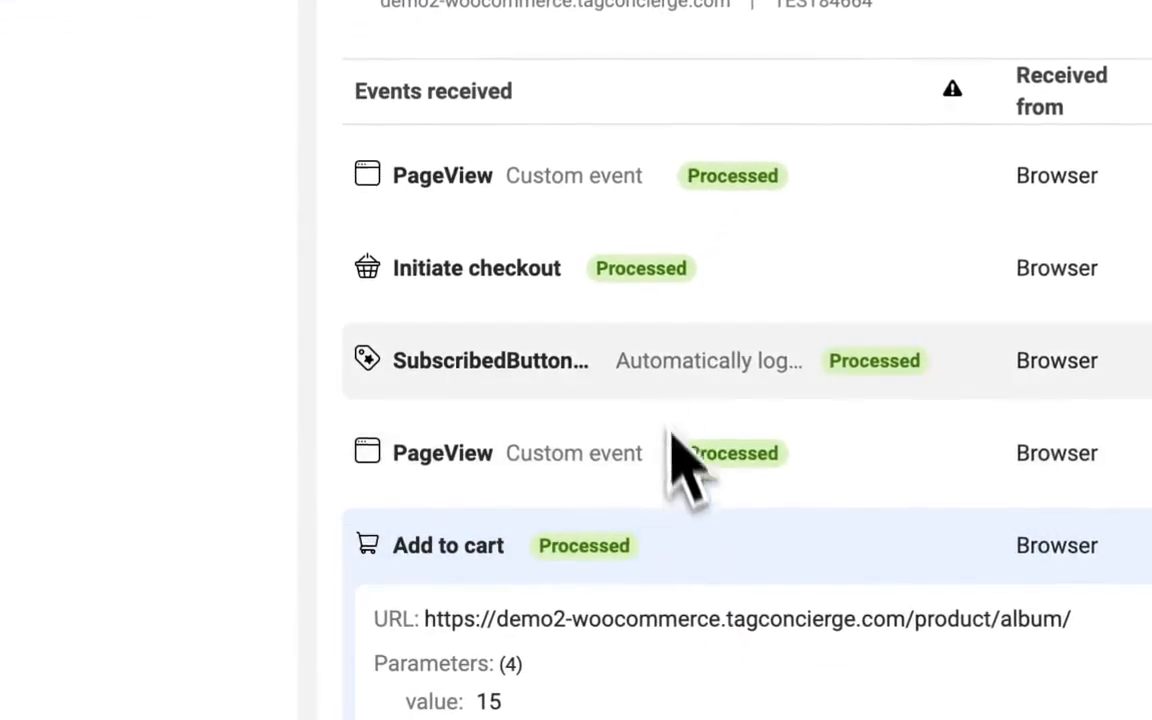
pyautogui.scroll(-3)
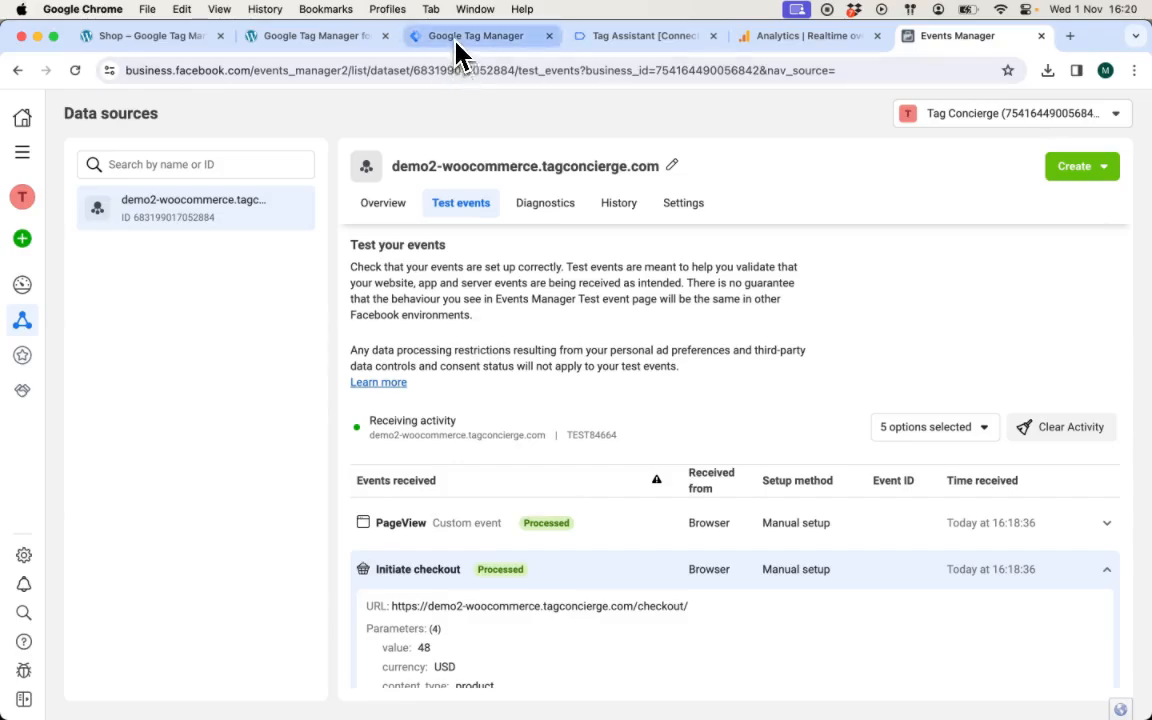
pyautogui.click(484, 36)
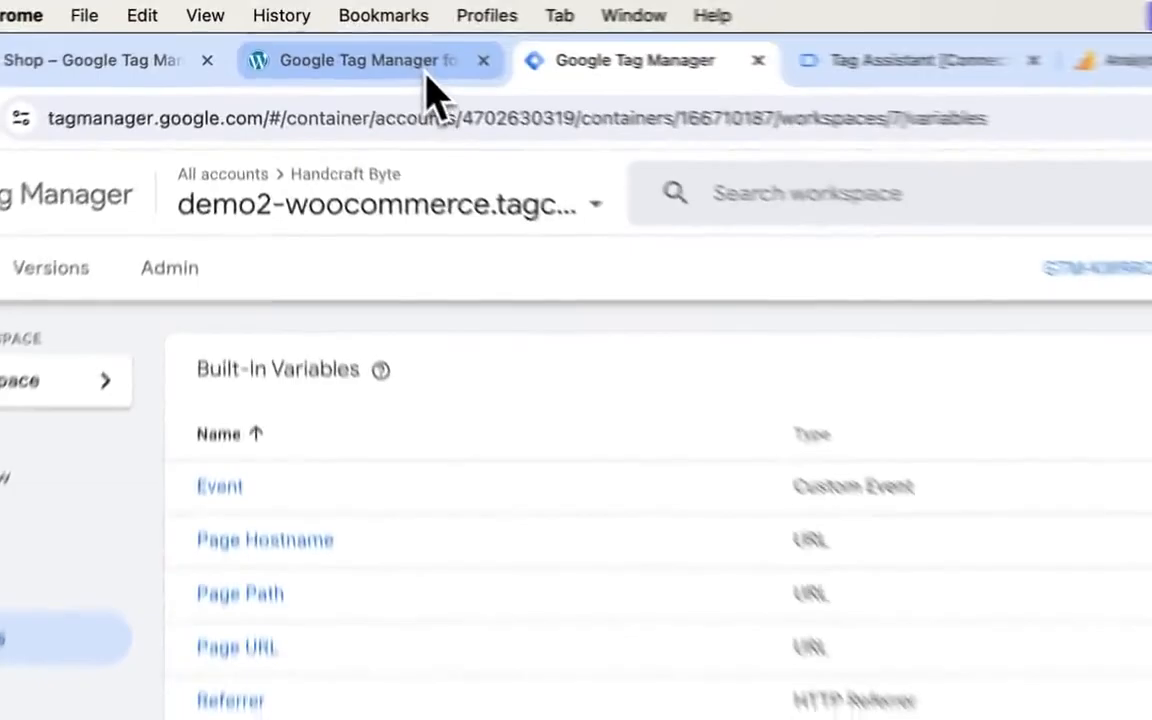
# - Review the plugin's GTM presets page listing TikTok, Pinterest, Microsoft UET, GA4 and Facebook Pixel
pyautogui.click(360, 60)
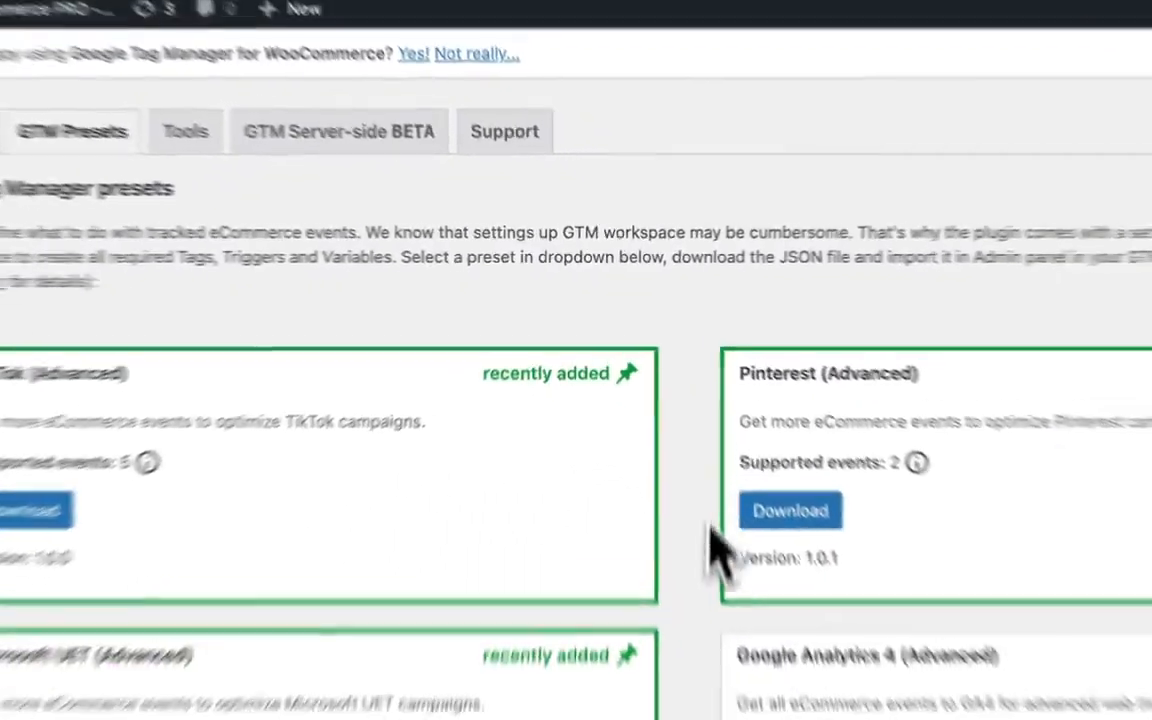
pyautogui.scroll(-3)
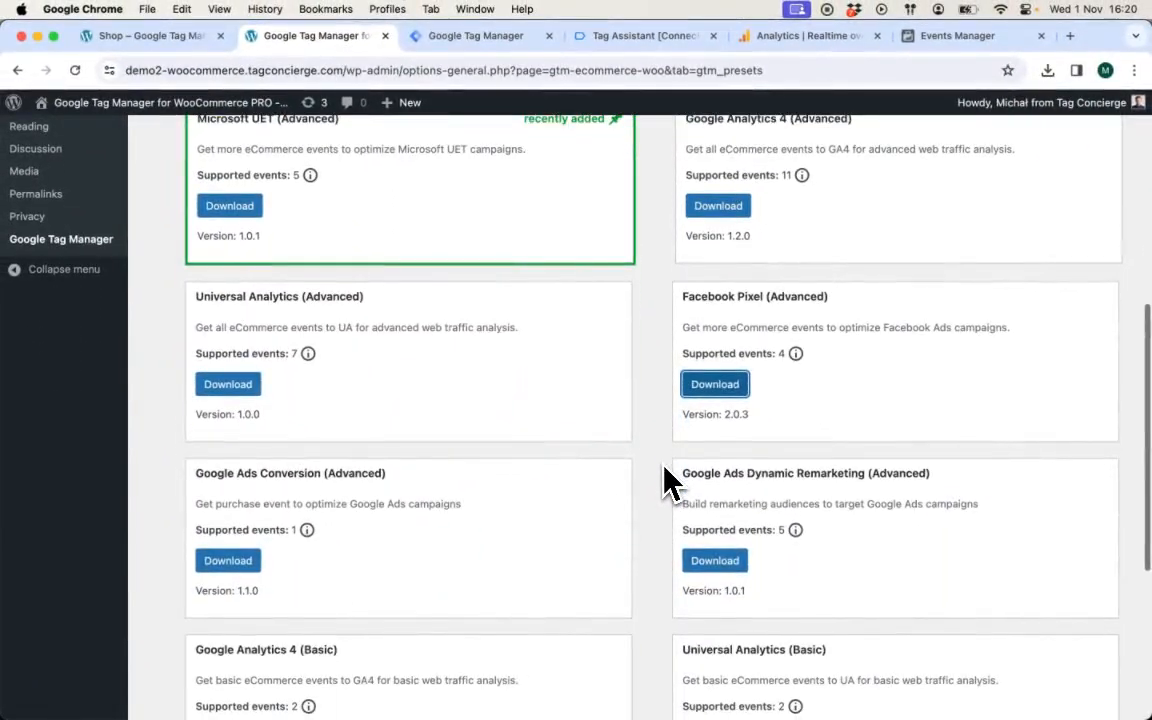
pyautogui.moveTo(660, 496)
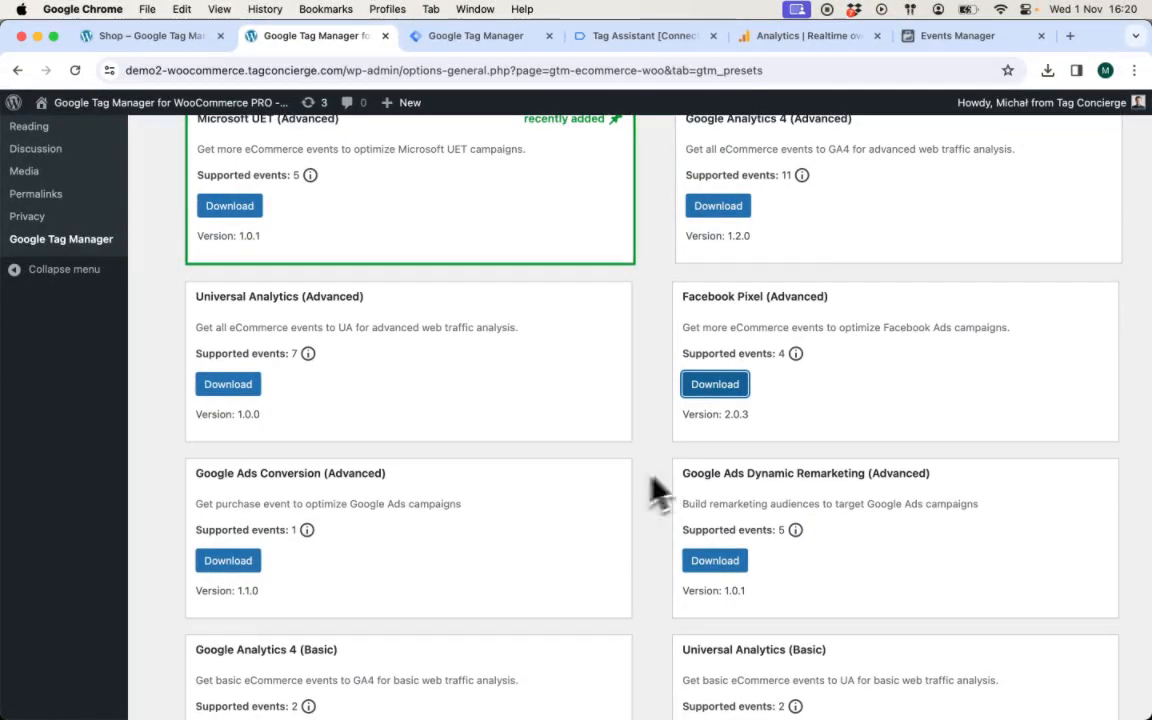
pyautogui.moveTo(818, 512)
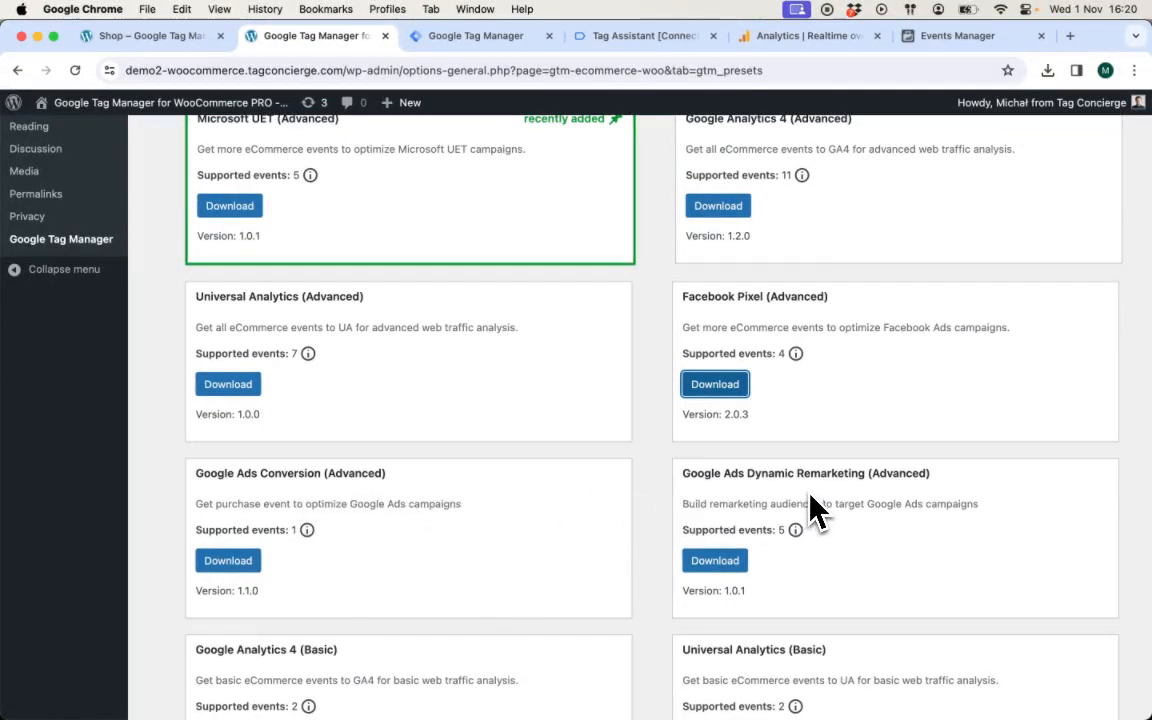
pyautogui.scroll(3)
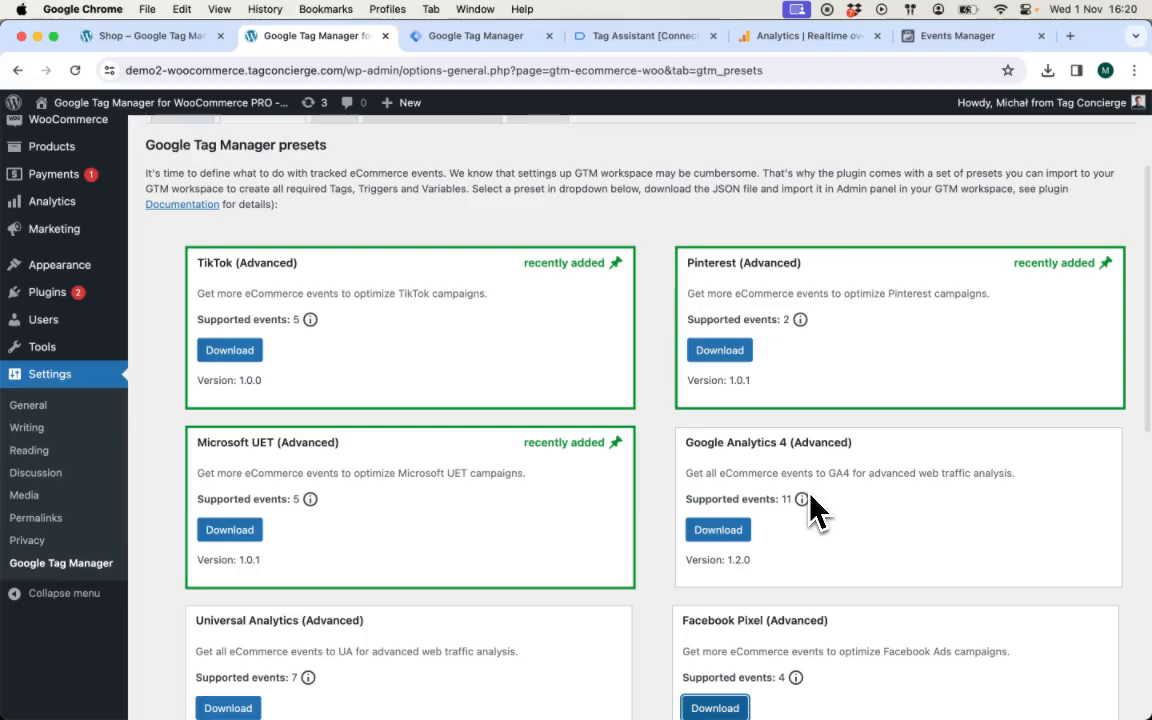